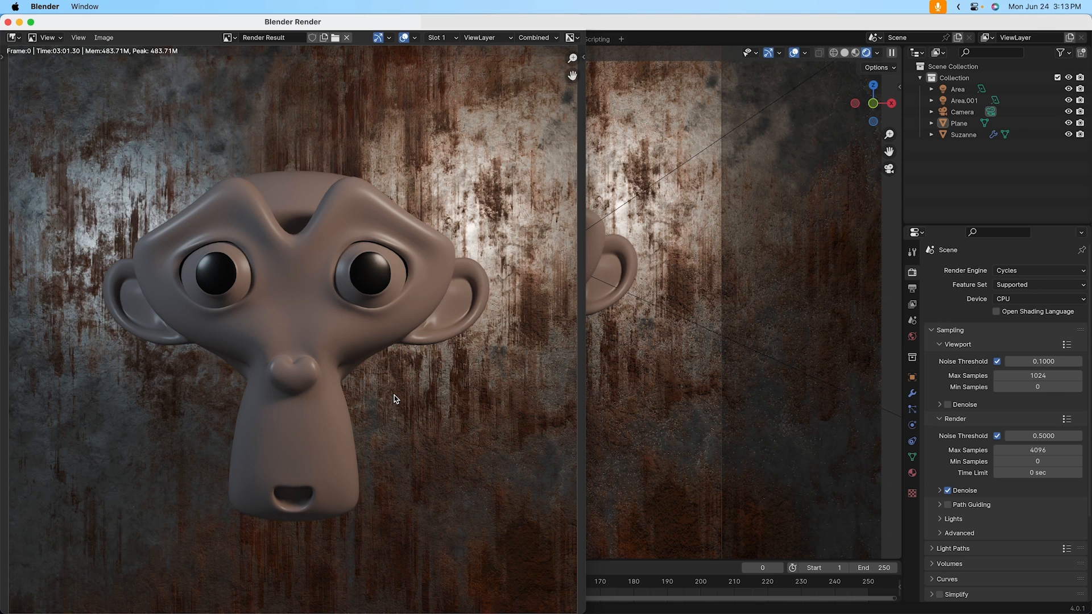
{"action": "mouse_move", "coordinate": [321, 479]}
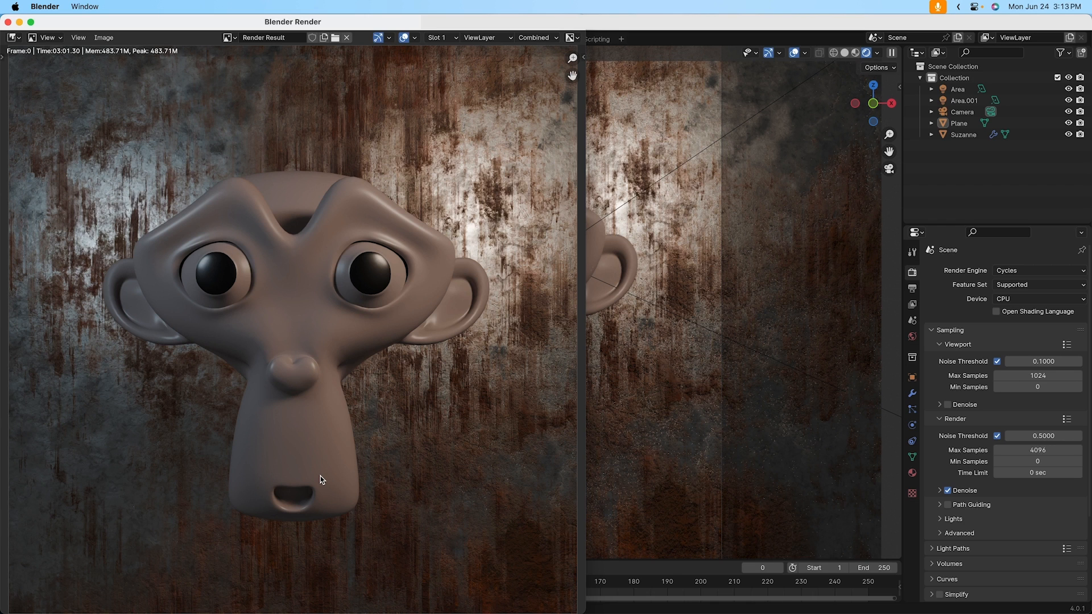
{"action": "mouse_move", "coordinate": [681, 378]}
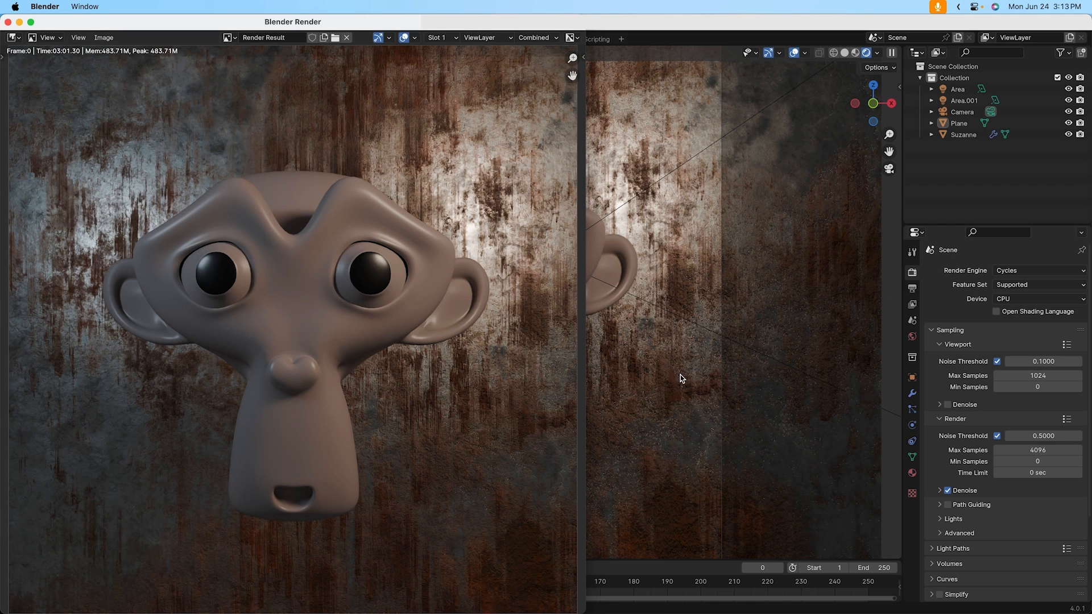
{"action": "mouse_move", "coordinate": [446, 342]}
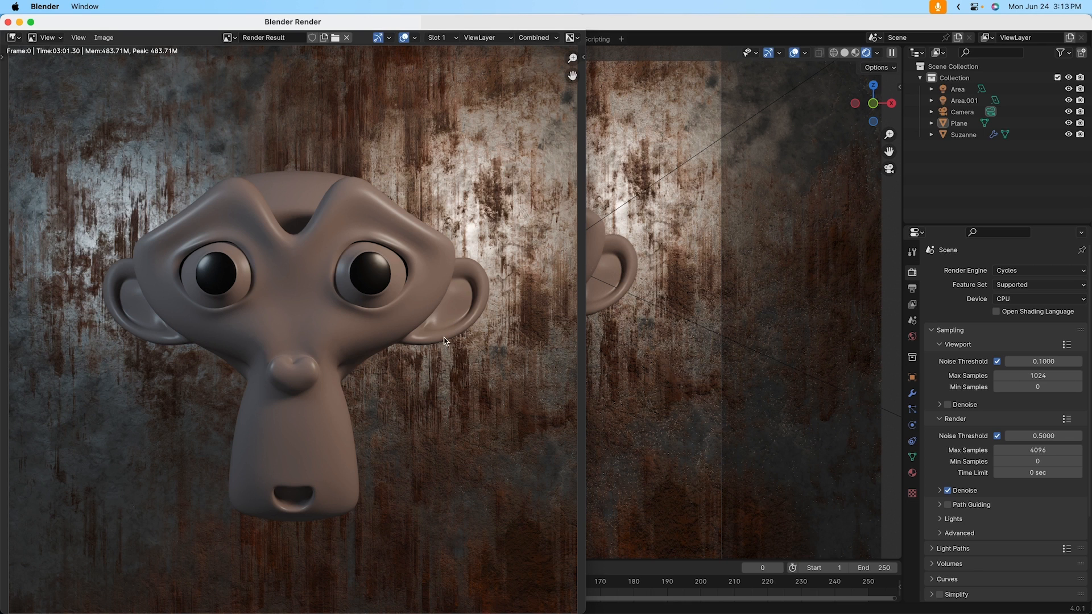
{"action": "mouse_move", "coordinate": [544, 281]}
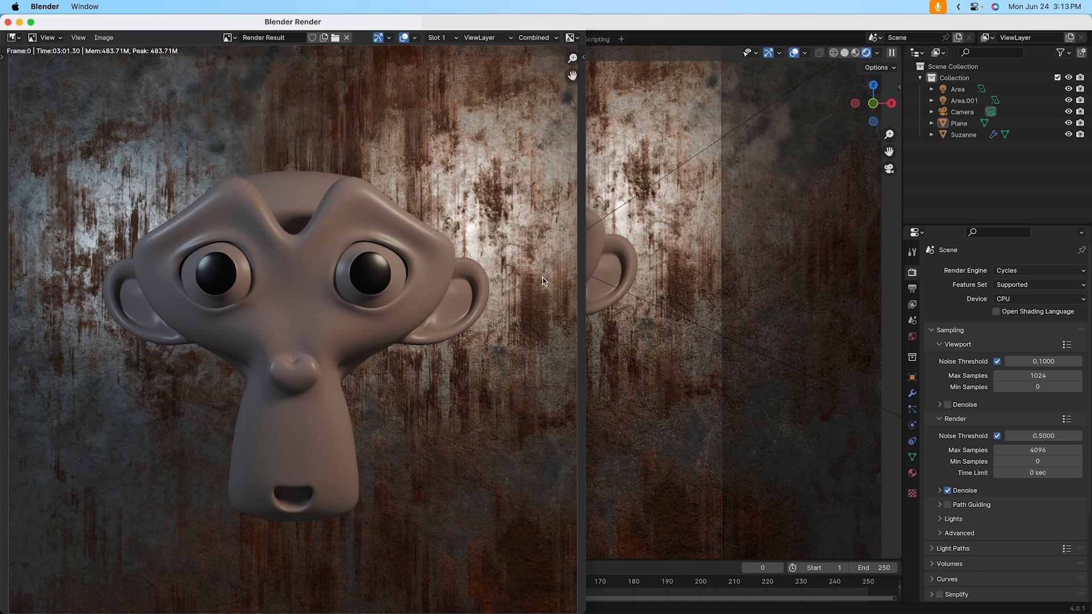
{"action": "mouse_move", "coordinate": [501, 423]}
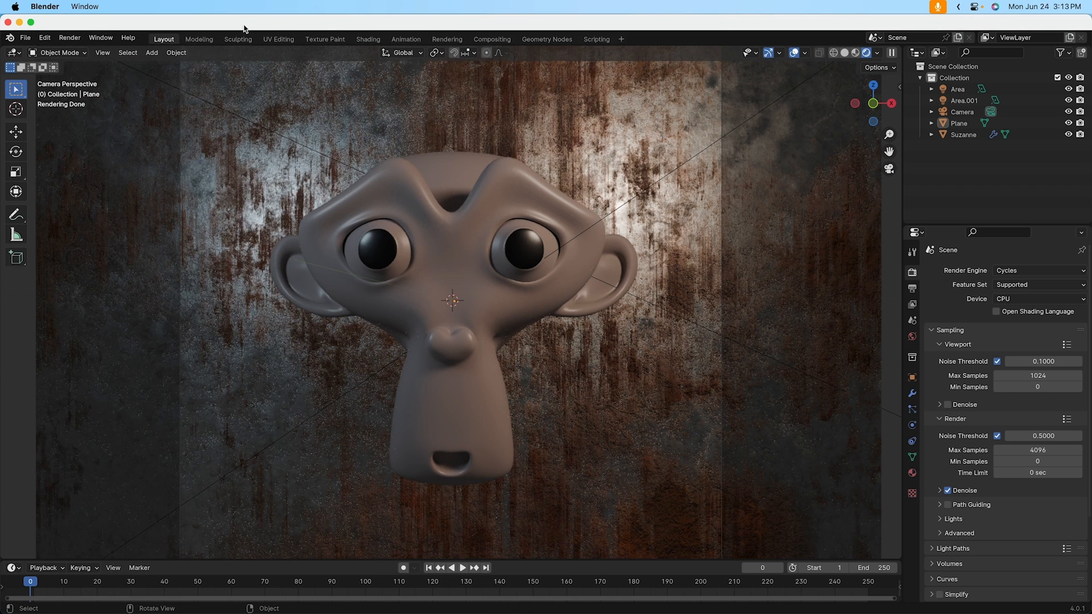
Step: Render a still image of the Suzanne scene from the Render menu
{"action": "left_click", "coordinate": [70, 38]}
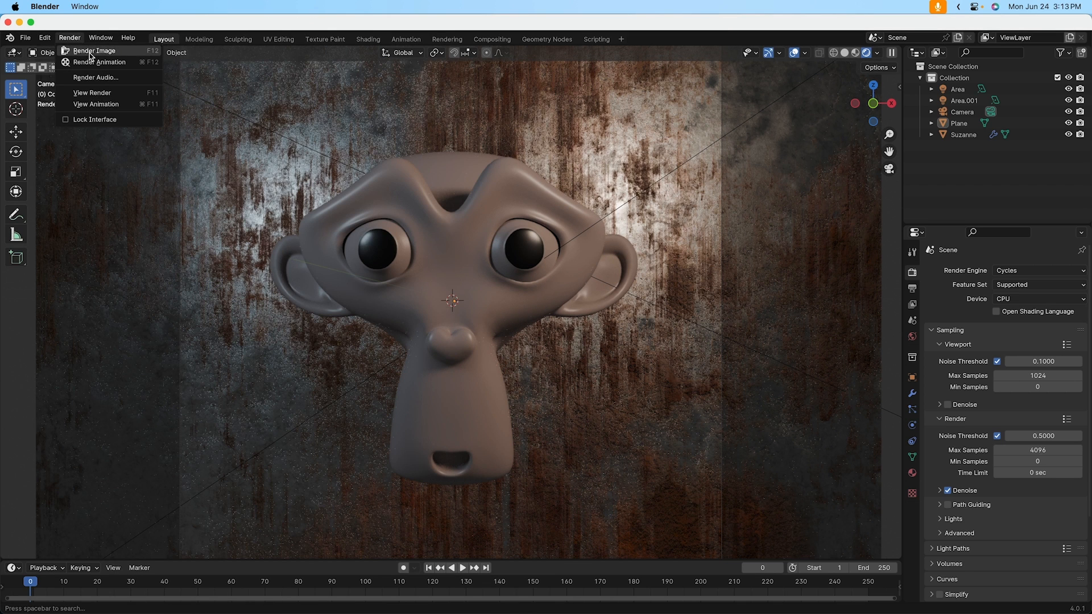
{"action": "mouse_move", "coordinate": [94, 50]}
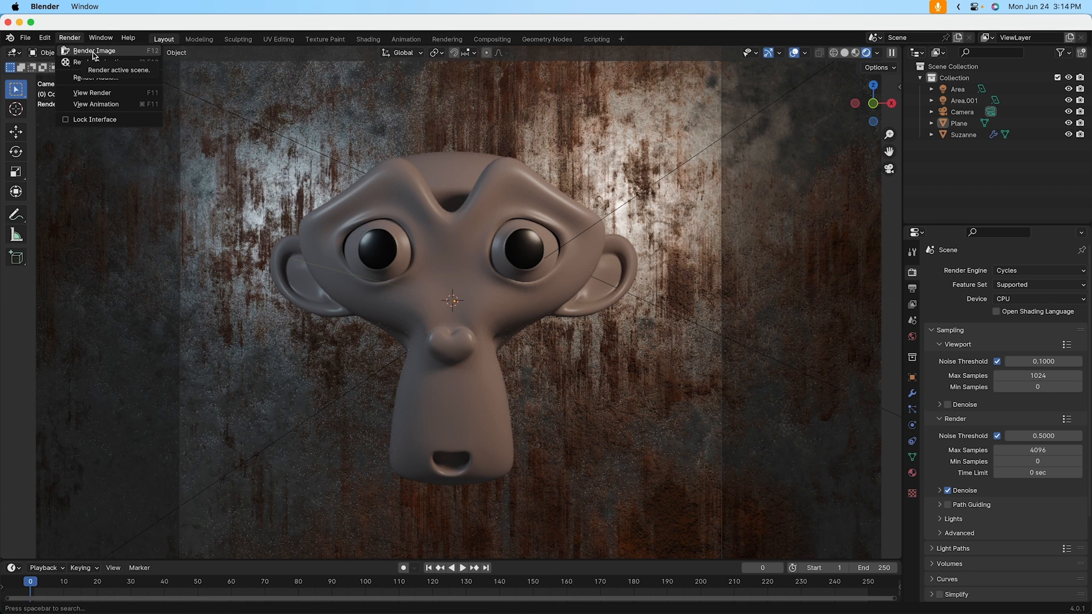
{"action": "left_click", "coordinate": [96, 50]}
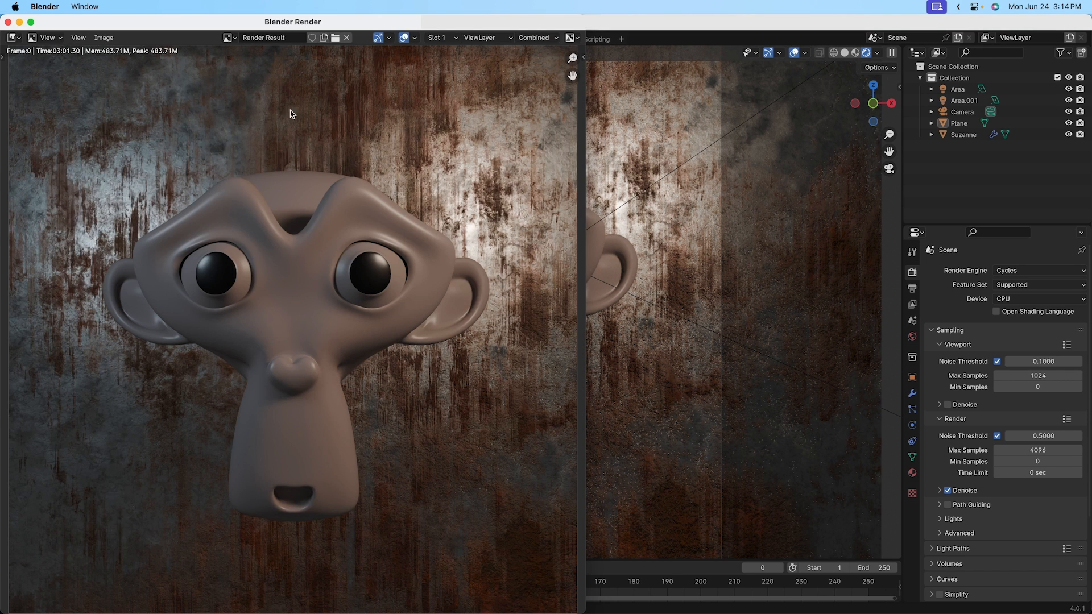
{"action": "mouse_move", "coordinate": [564, 500]}
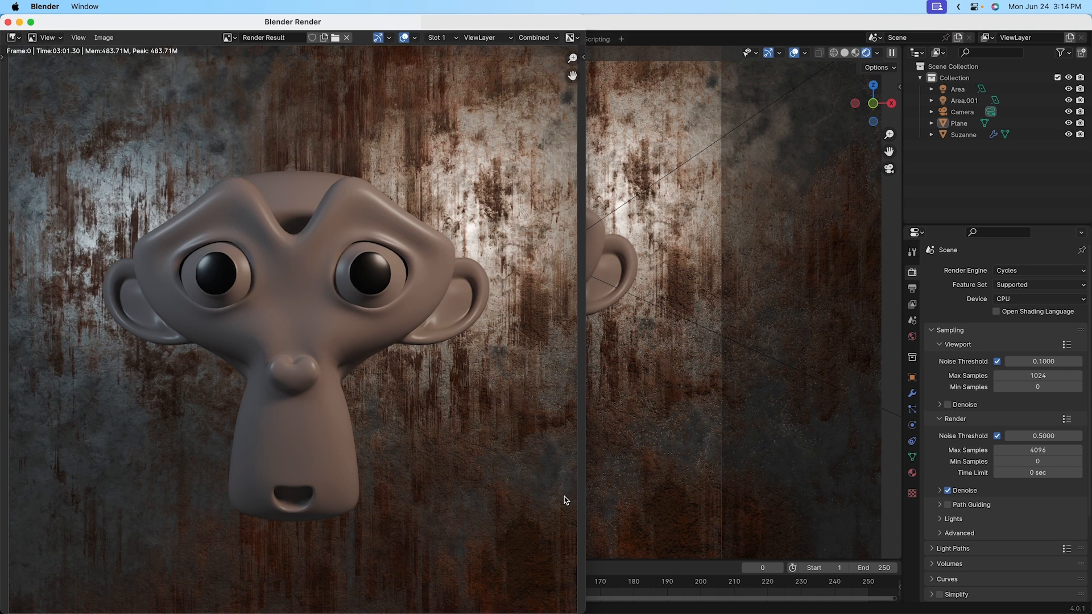
{"action": "mouse_move", "coordinate": [376, 145]}
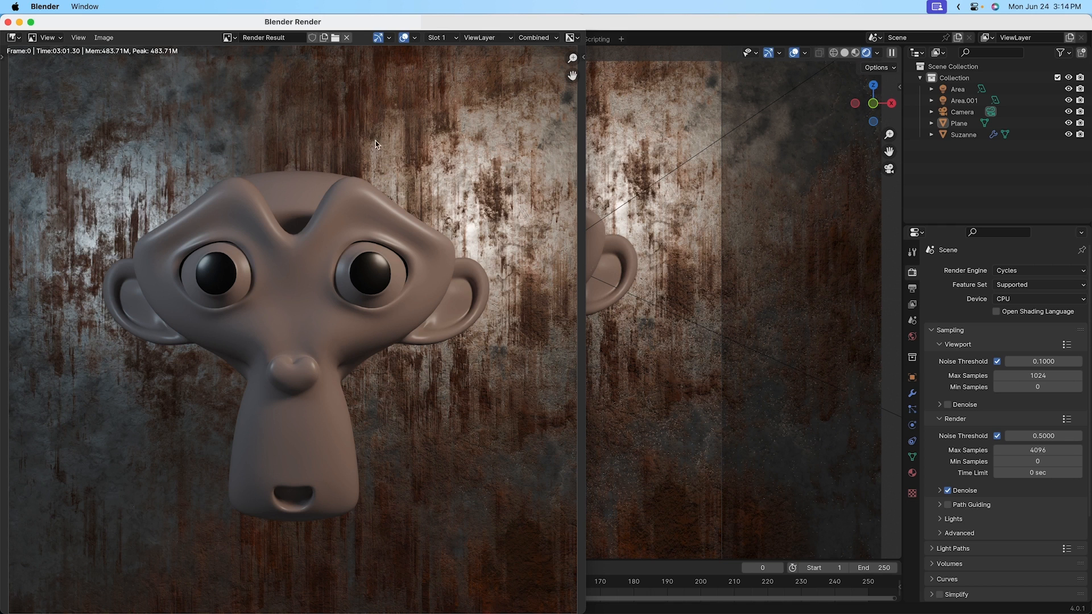
{"action": "mouse_move", "coordinate": [230, 269]}
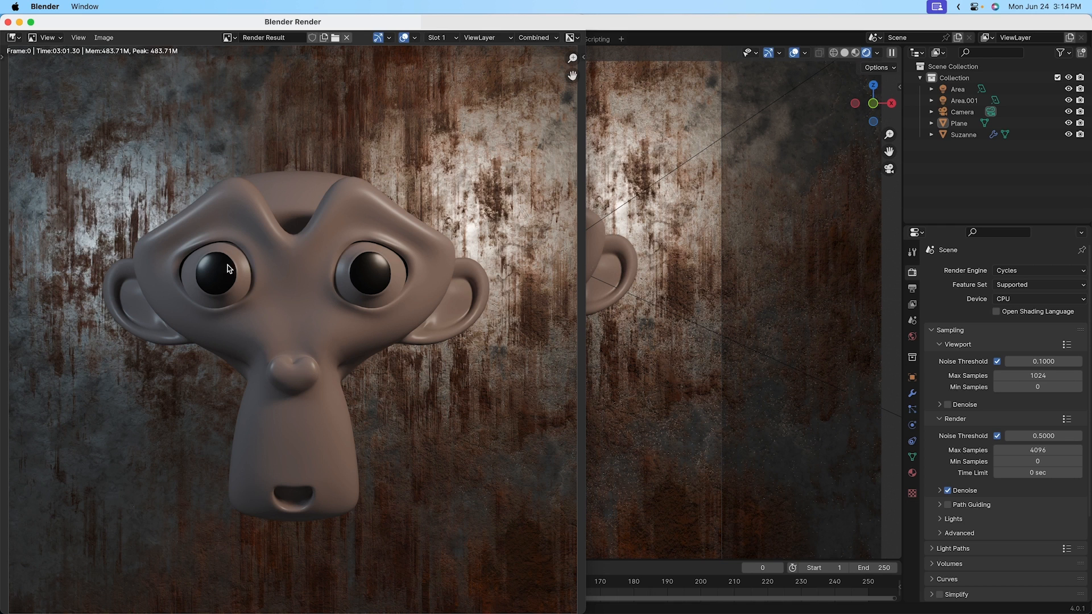
{"action": "mouse_move", "coordinate": [351, 448]}
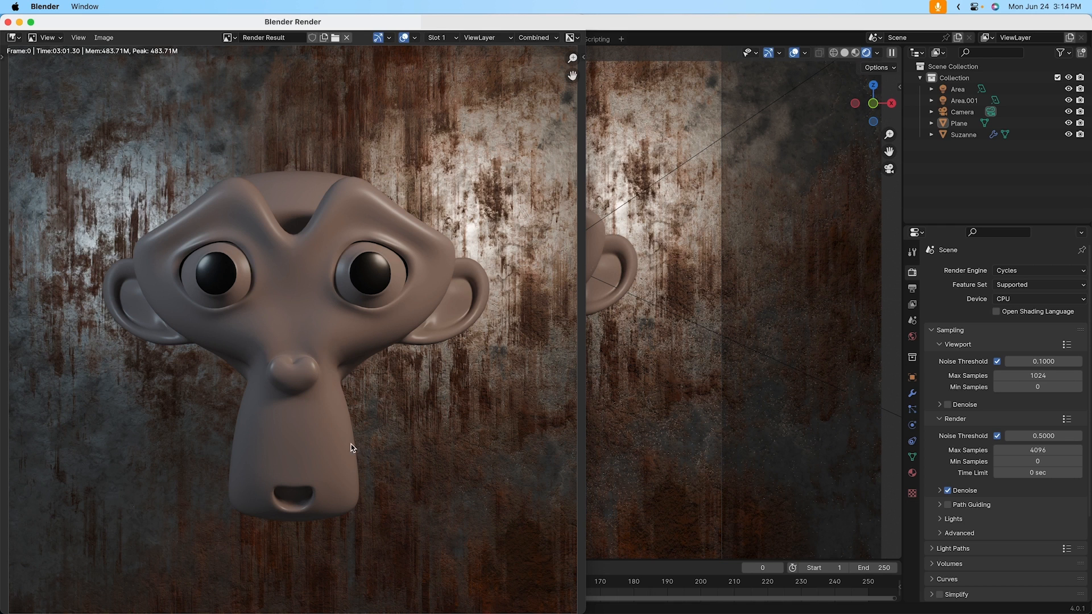
{"action": "mouse_move", "coordinate": [414, 376]}
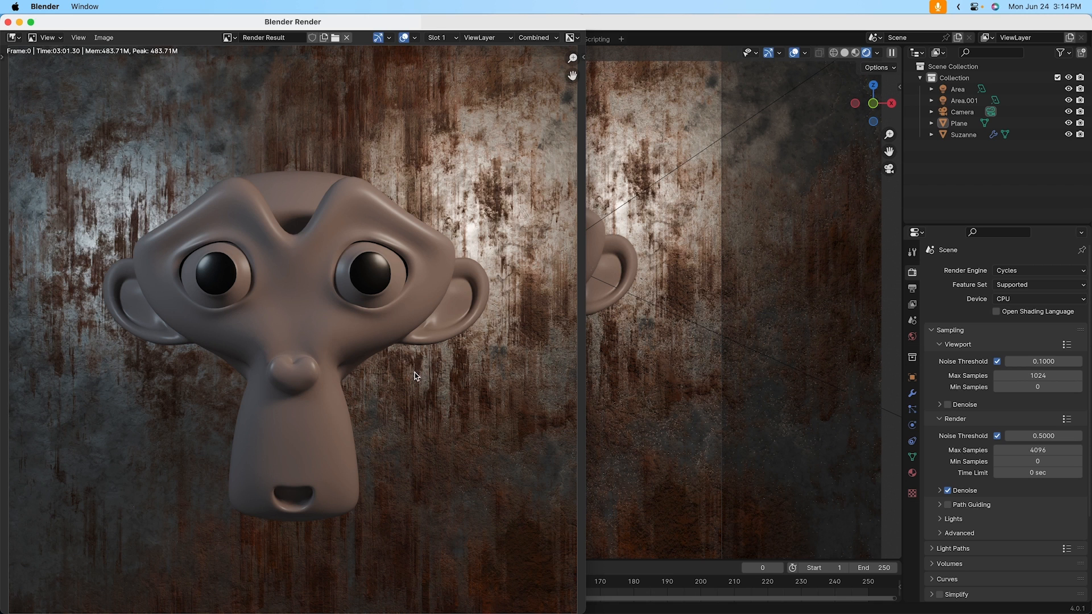
{"action": "mouse_move", "coordinate": [504, 313]}
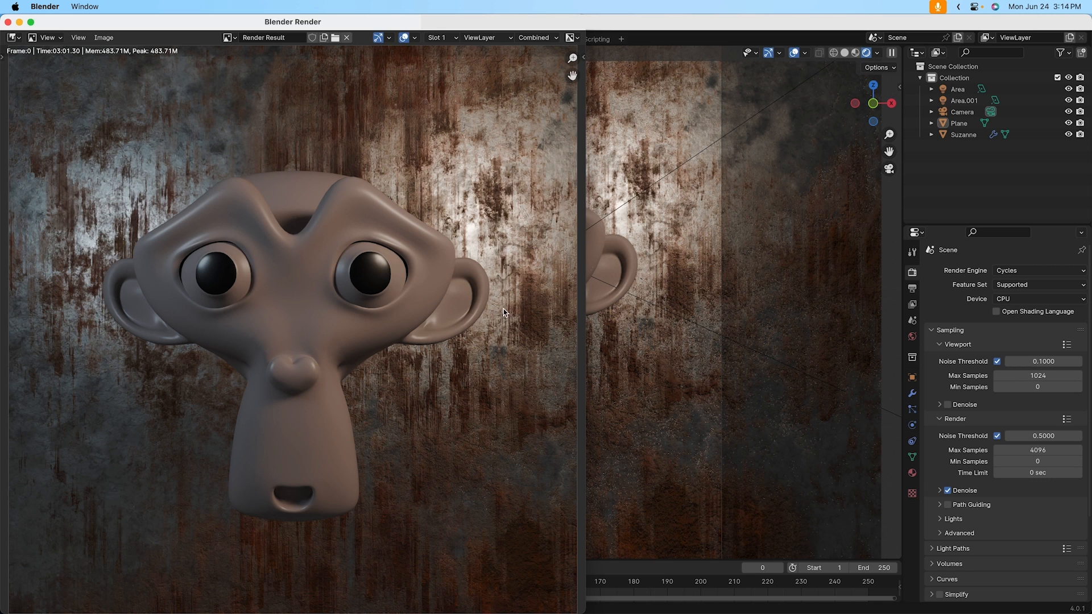
Step: Close the render window, go to the Compositing workspace and enable Use Nodes
{"action": "left_click", "coordinate": [346, 36]}
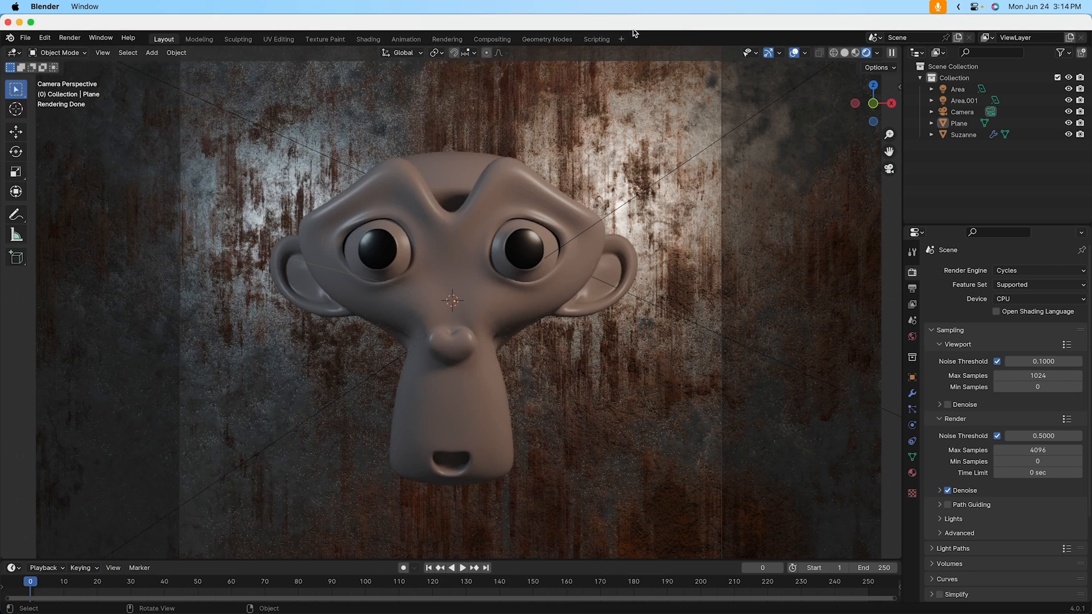
{"action": "mouse_move", "coordinate": [671, 162]}
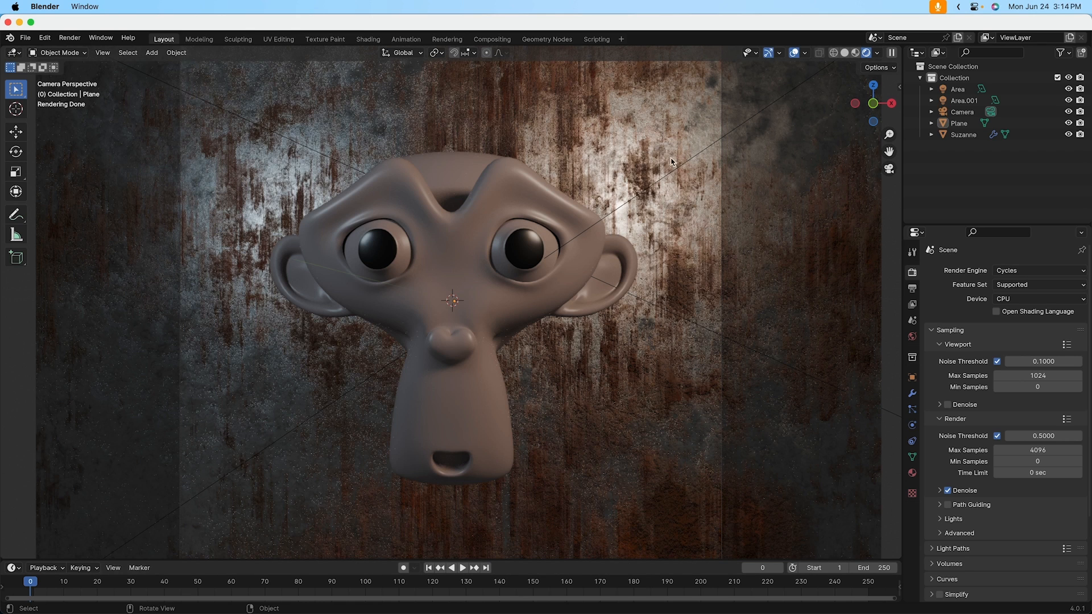
{"action": "mouse_move", "coordinate": [491, 39]}
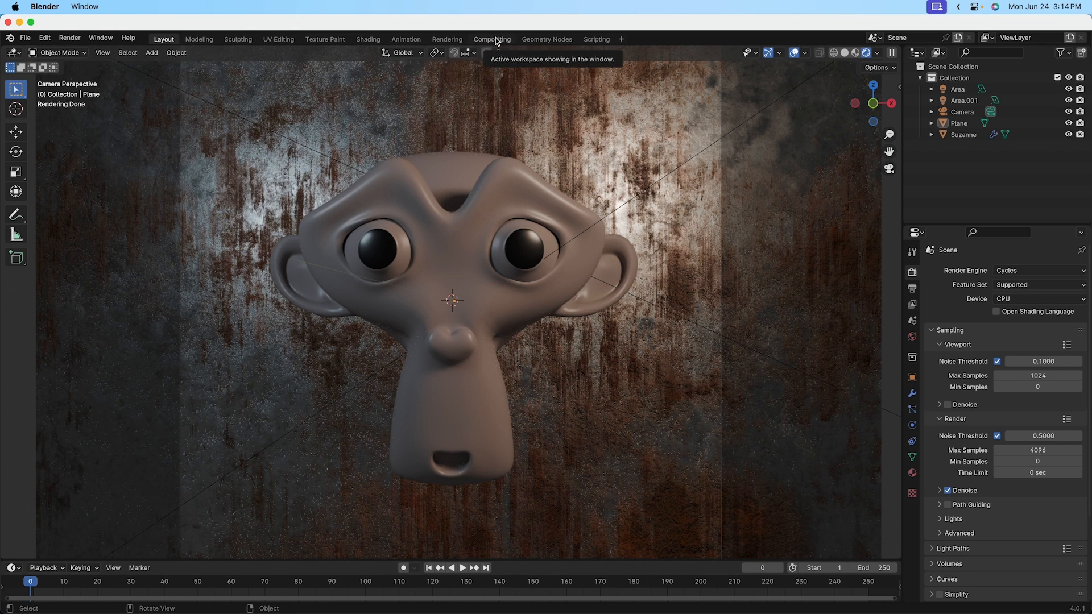
{"action": "left_click", "coordinate": [491, 39]}
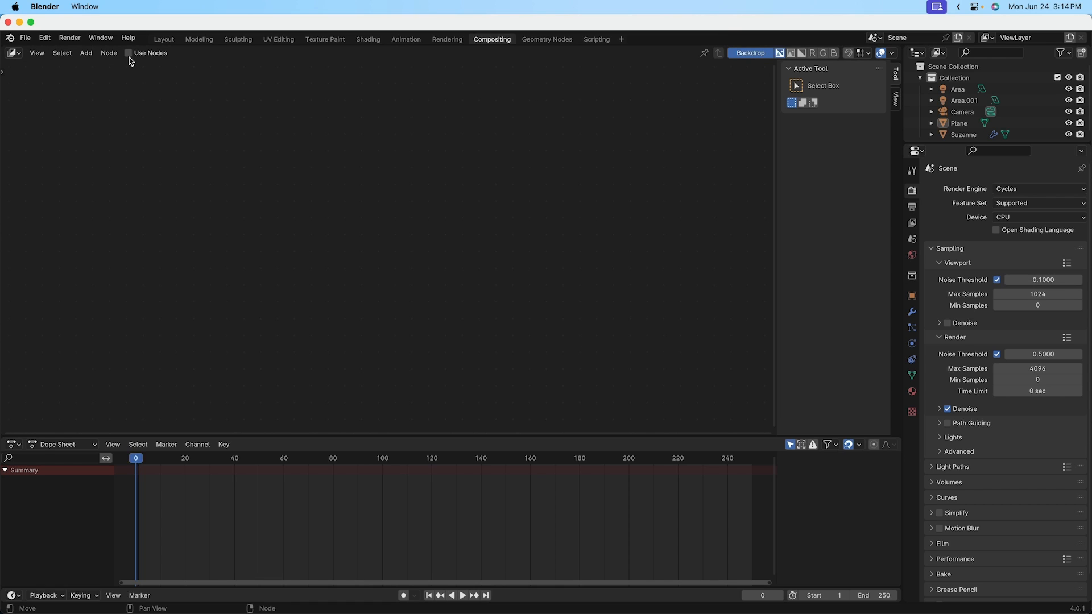
{"action": "left_click", "coordinate": [128, 54]}
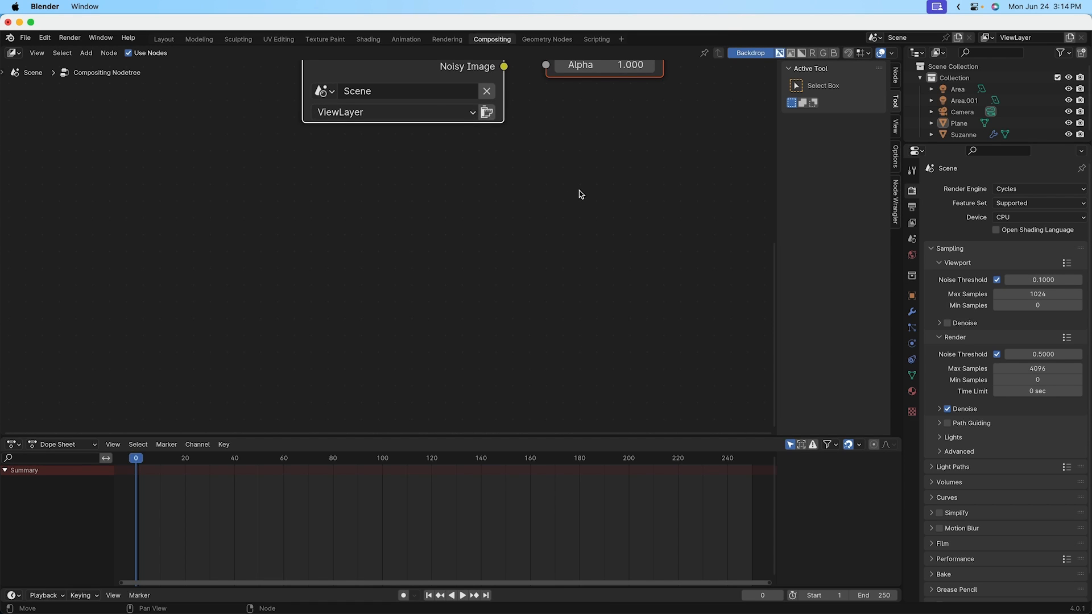
{"action": "mouse_move", "coordinate": [567, 183]}
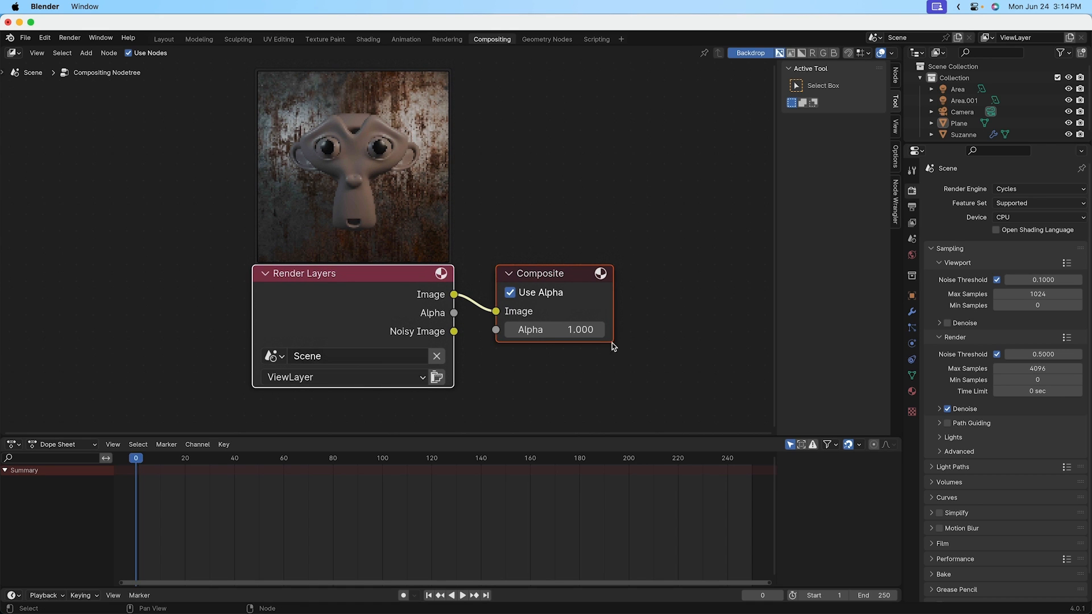
{"action": "mouse_move", "coordinate": [575, 301]}
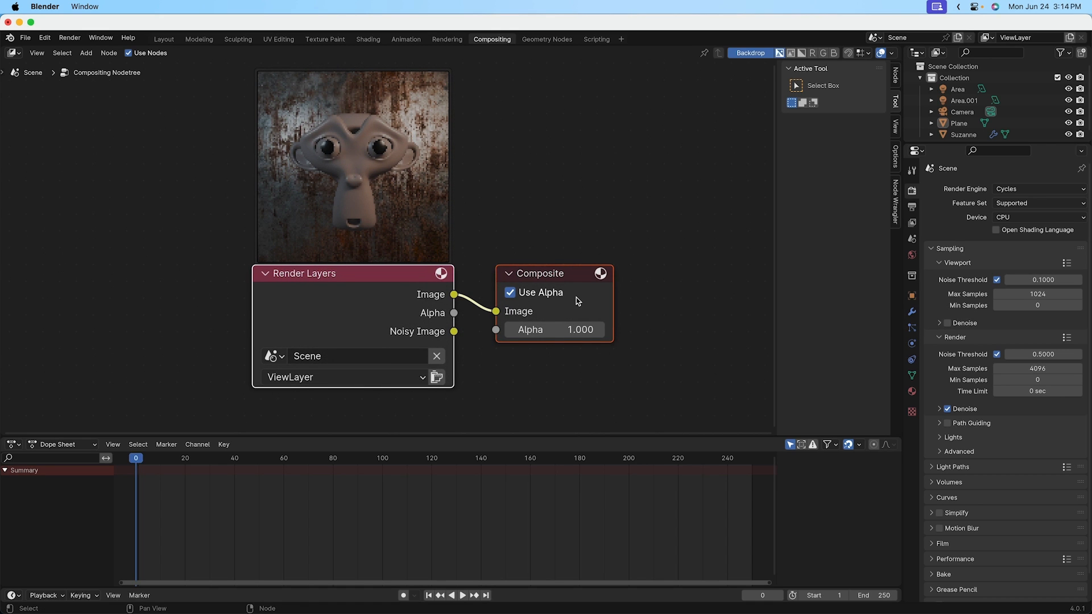
{"action": "mouse_move", "coordinate": [302, 424]}
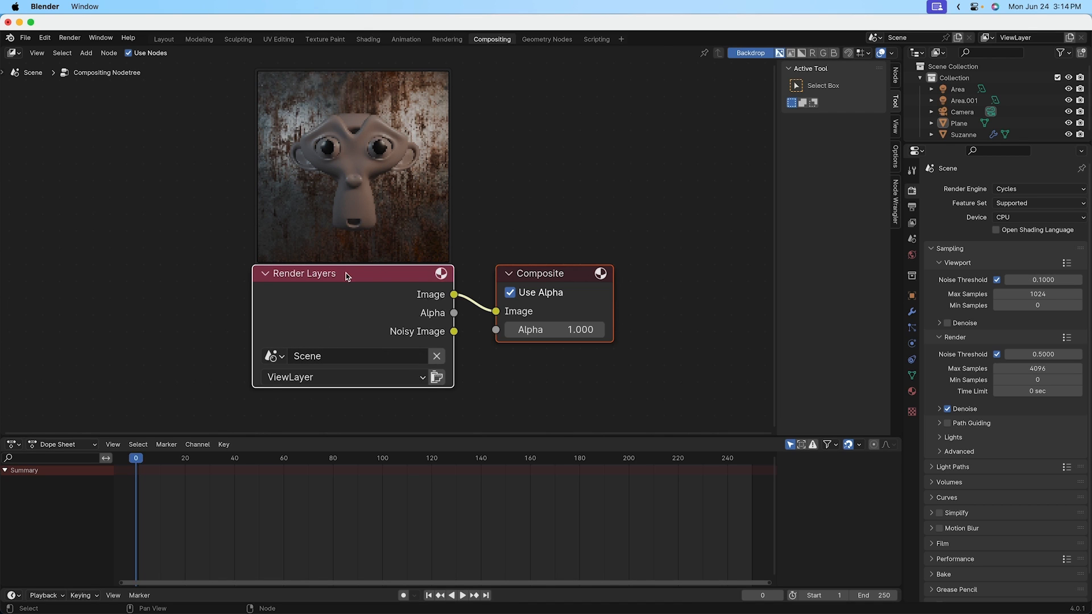
{"action": "mouse_move", "coordinate": [291, 368]}
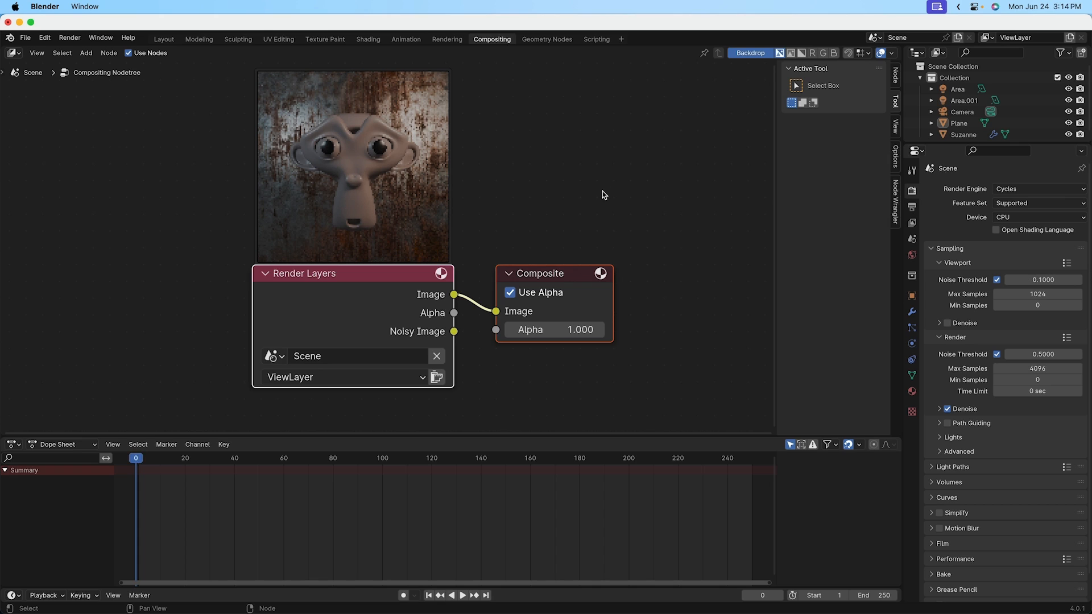
{"action": "mouse_move", "coordinate": [365, 290]}
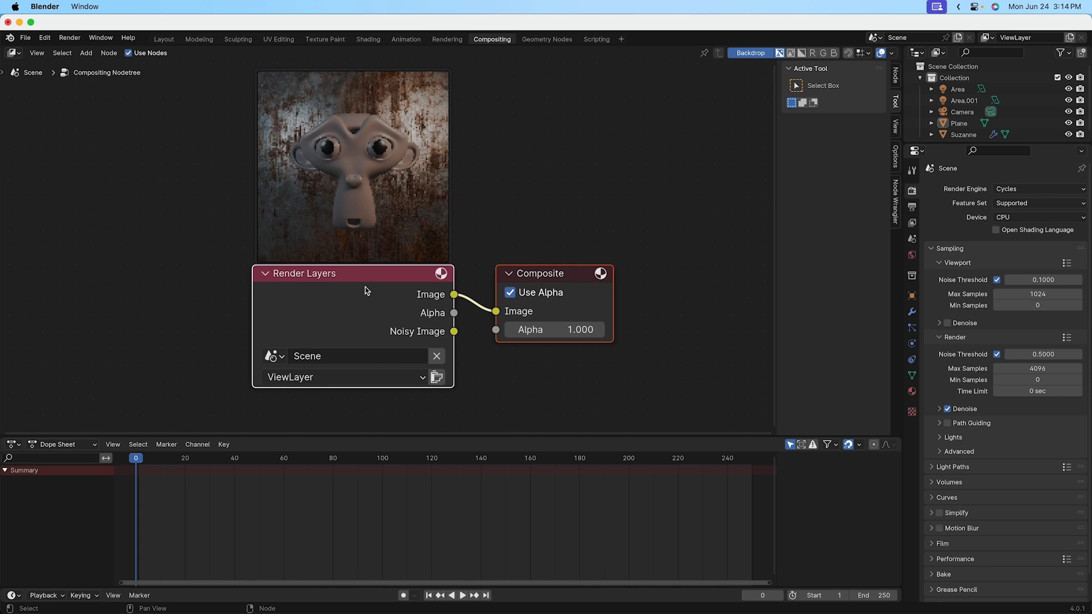
{"action": "mouse_move", "coordinate": [311, 283]}
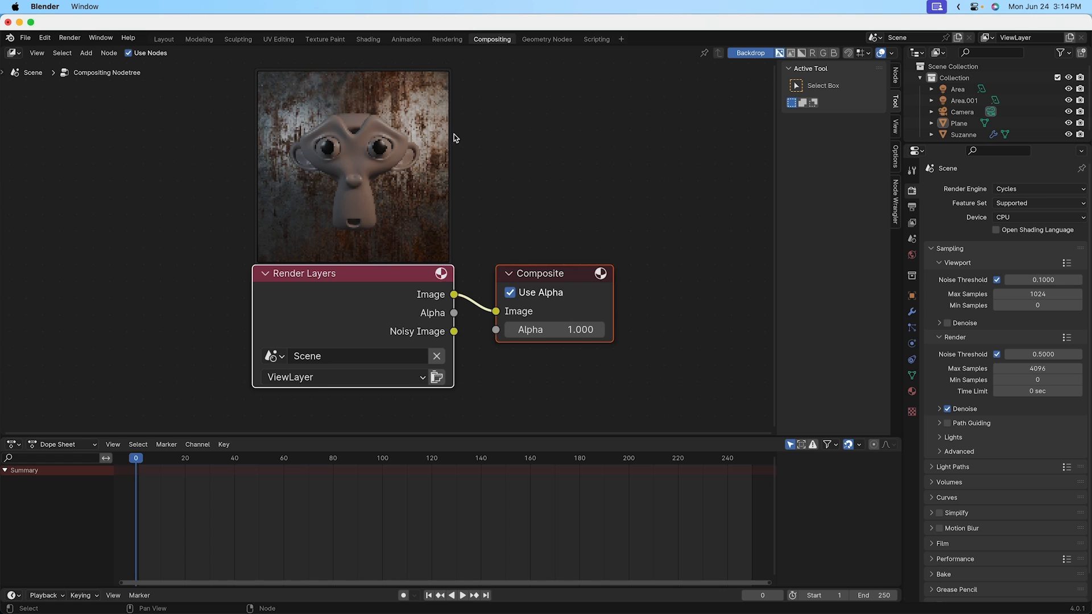
{"action": "mouse_move", "coordinate": [432, 271]}
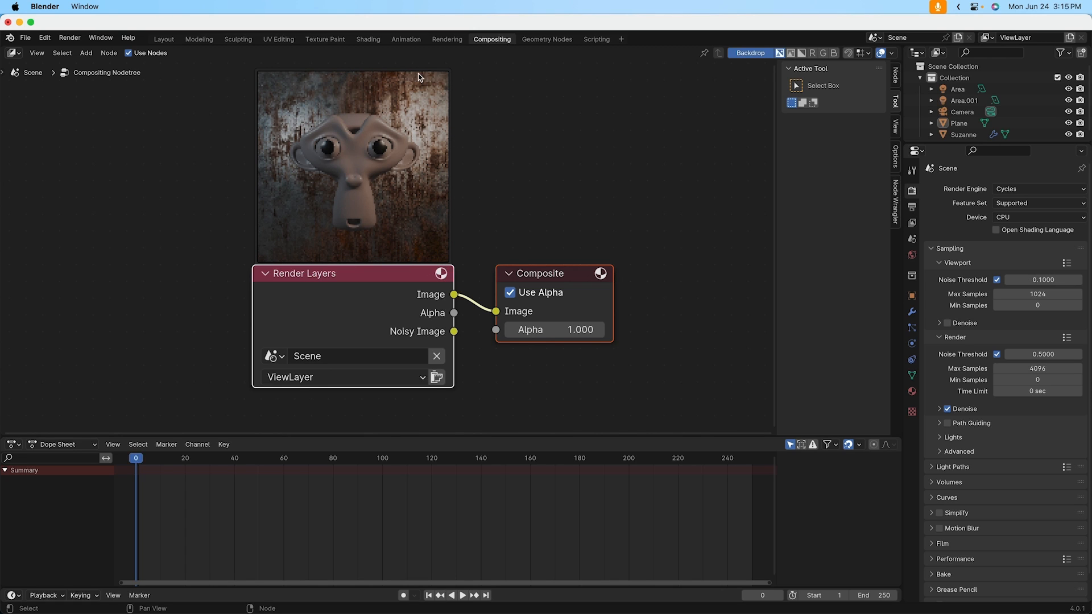
{"action": "mouse_move", "coordinate": [370, 247]}
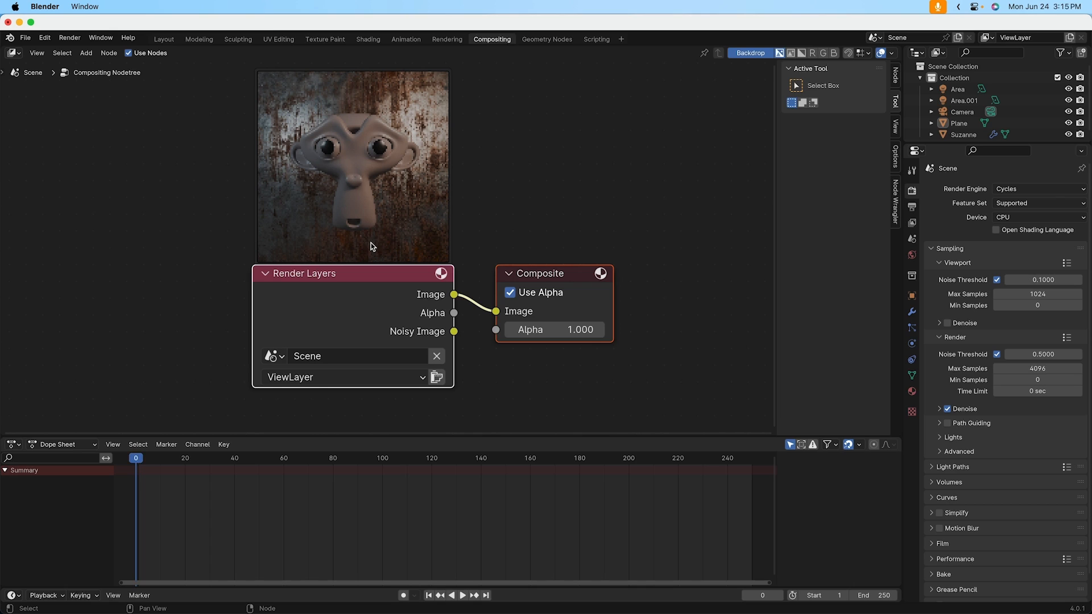
{"action": "mouse_move", "coordinate": [578, 368]}
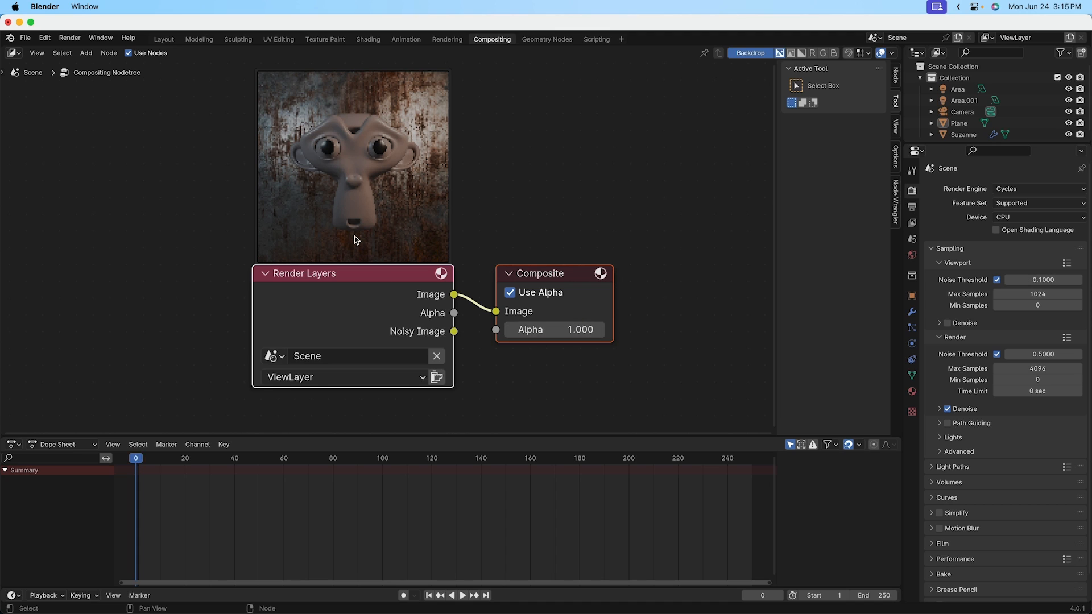
{"action": "mouse_move", "coordinate": [338, 320]}
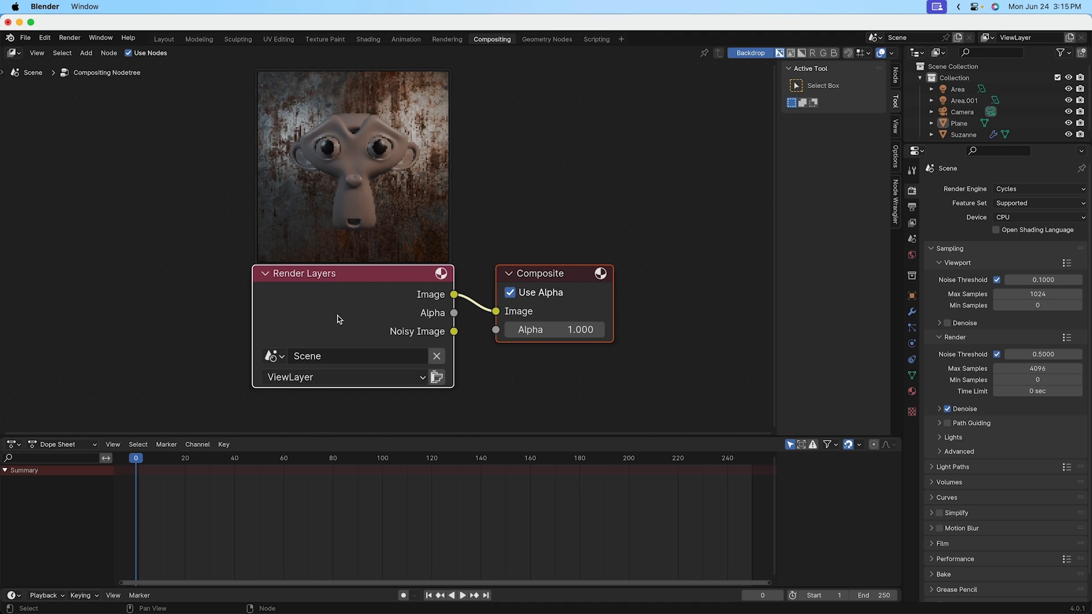
{"action": "mouse_move", "coordinate": [472, 327]}
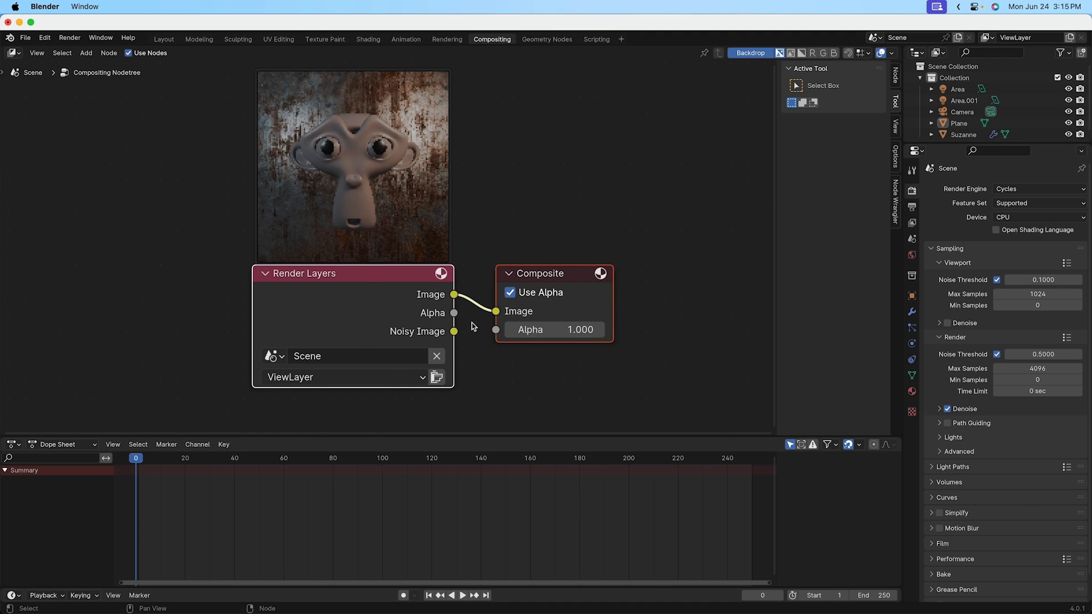
{"action": "mouse_move", "coordinate": [452, 238]}
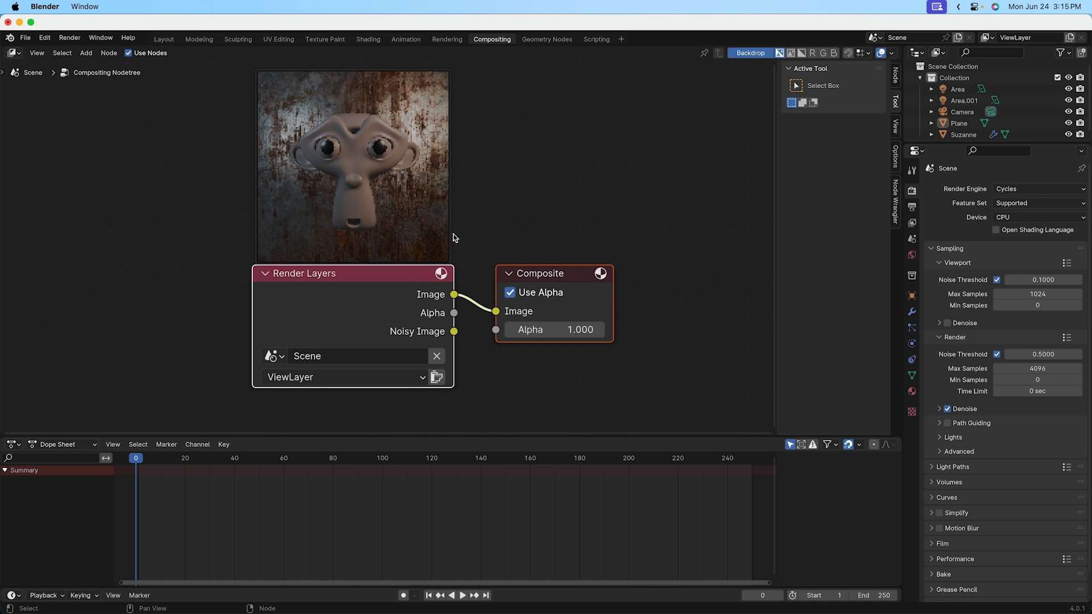
{"action": "mouse_move", "coordinate": [576, 271]}
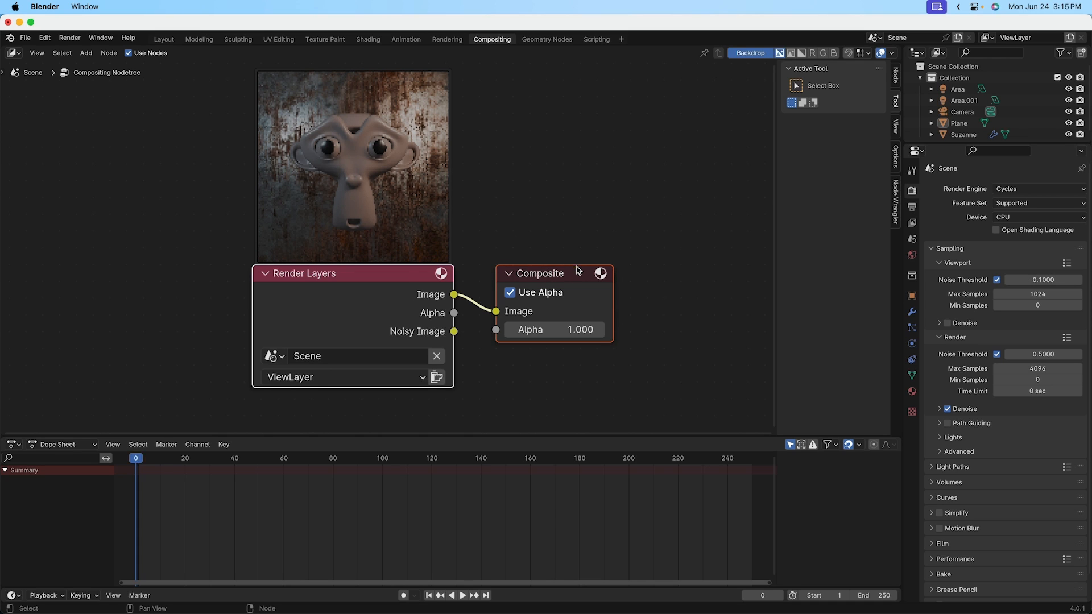
{"action": "mouse_move", "coordinate": [600, 292]}
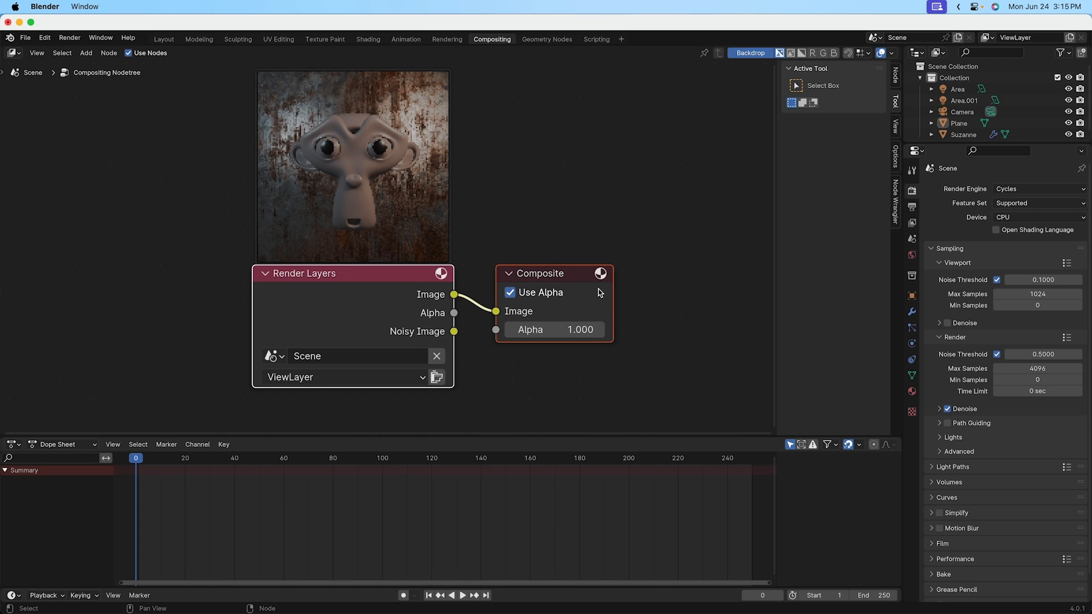
{"action": "mouse_move", "coordinate": [696, 285]}
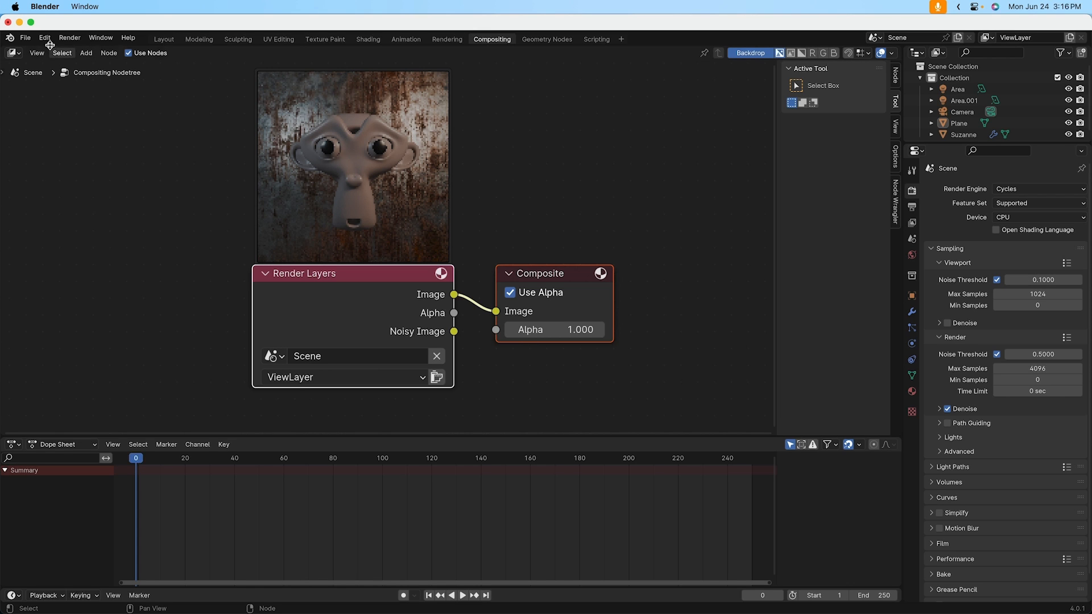
{"action": "left_click", "coordinate": [45, 38]}
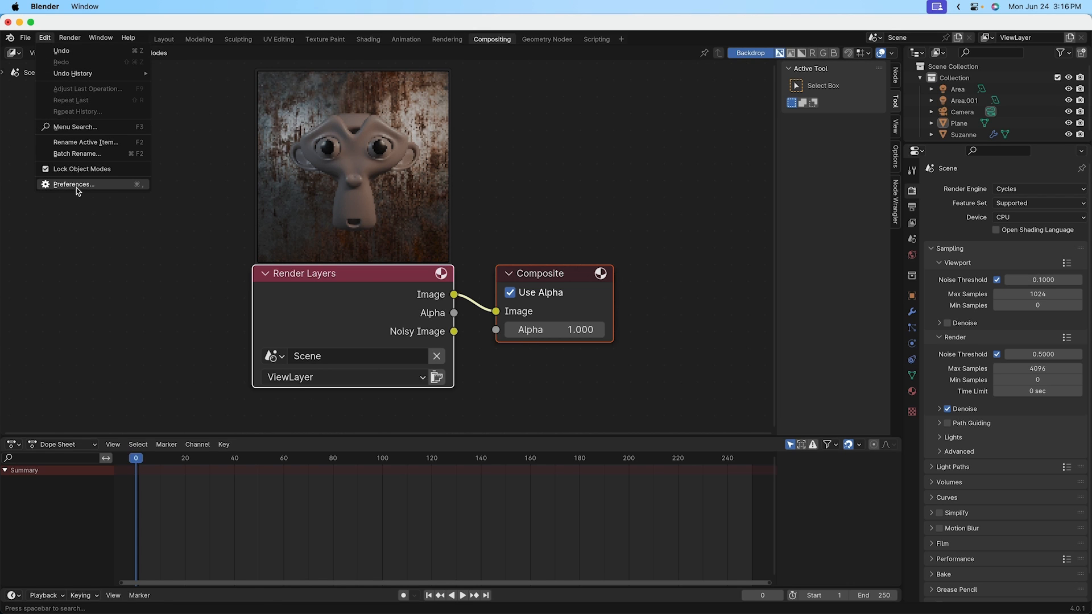
{"action": "left_click", "coordinate": [73, 184]}
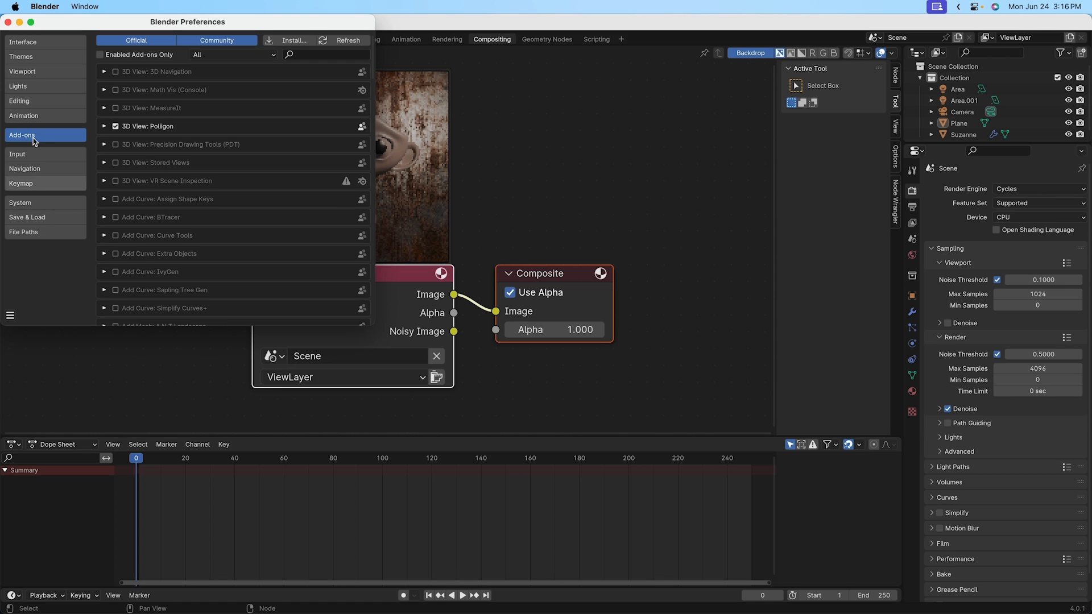
{"action": "mouse_move", "coordinate": [292, 40]}
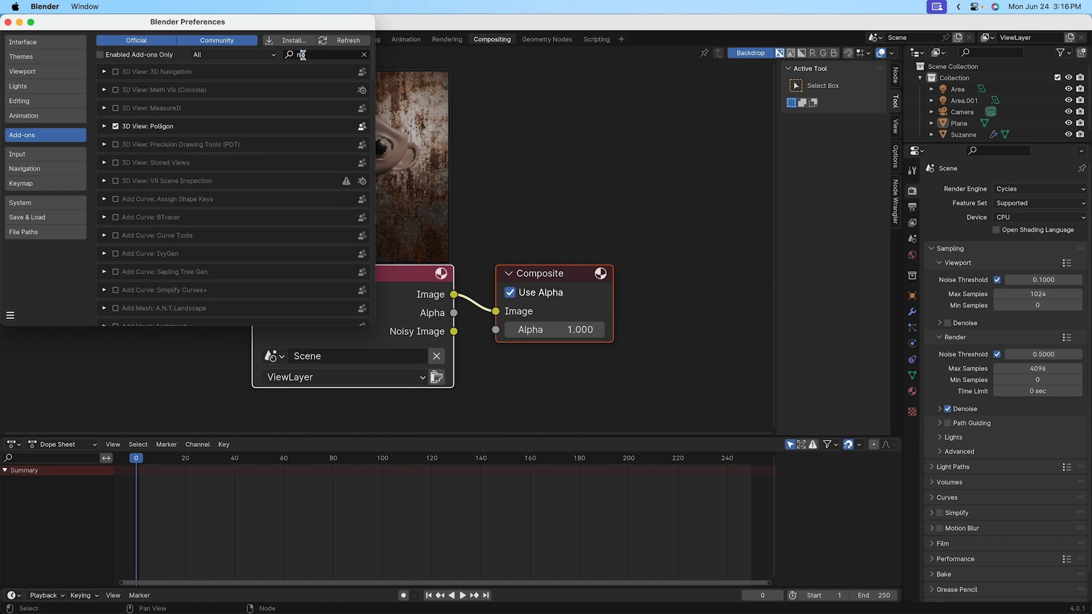
{"action": "type", "text": "node wran"}
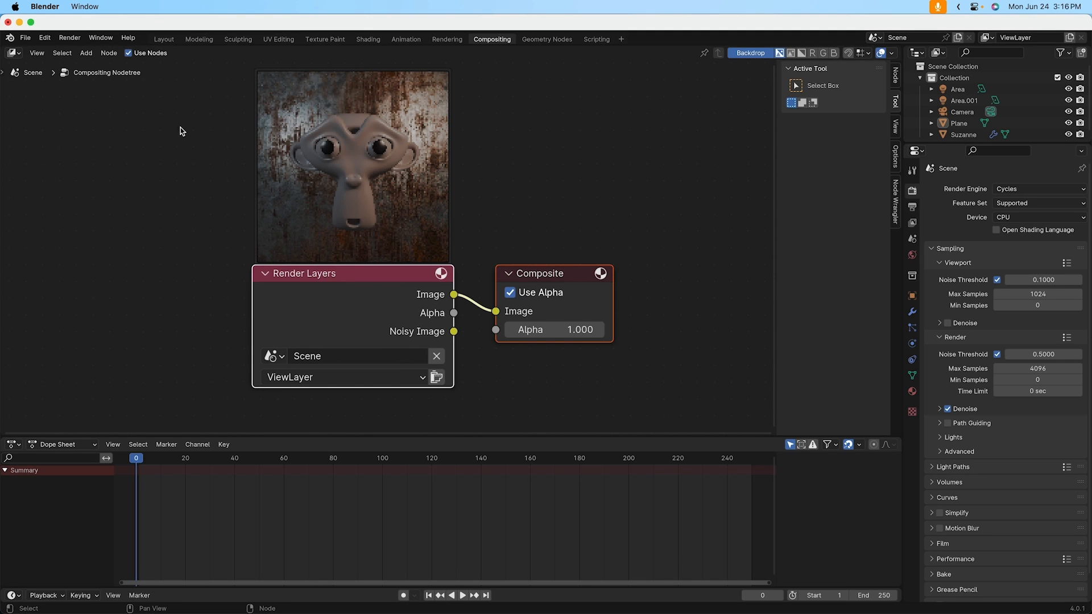
{"action": "mouse_move", "coordinate": [318, 256]}
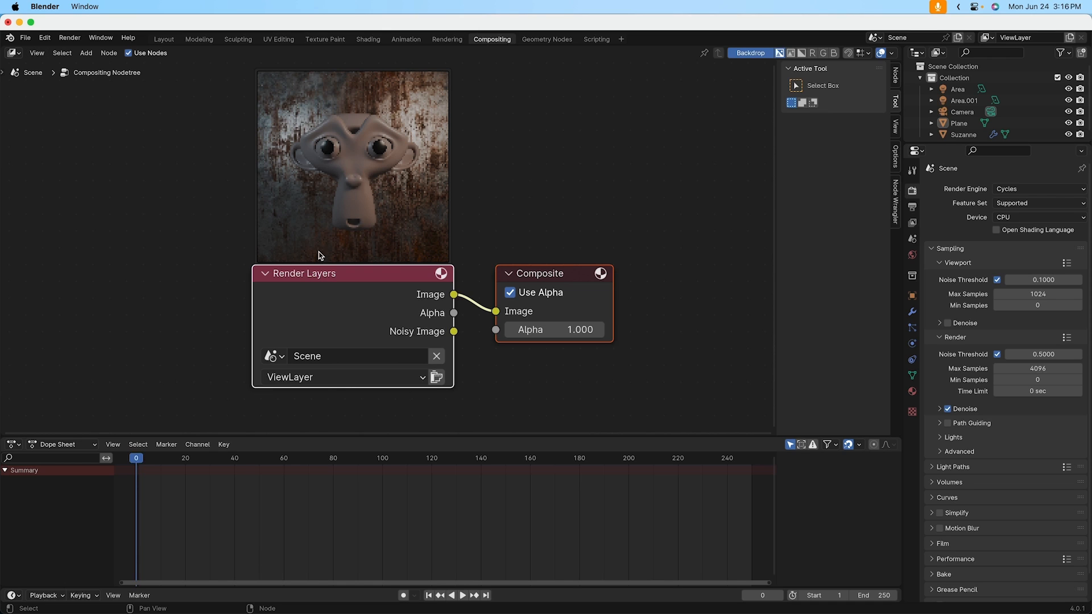
{"action": "mouse_move", "coordinate": [489, 188]}
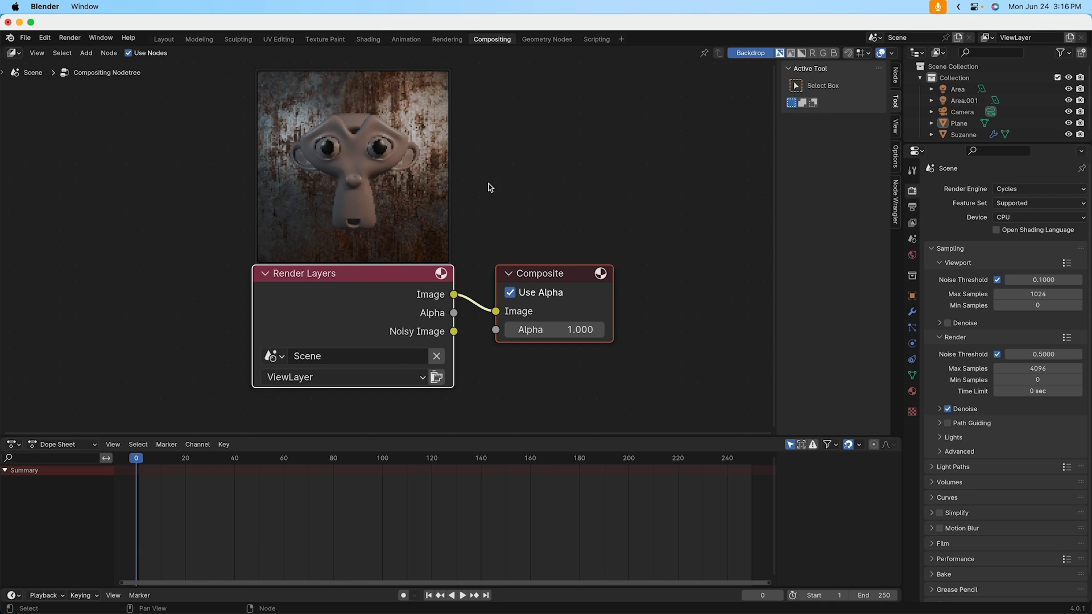
{"action": "mouse_move", "coordinate": [711, 261]}
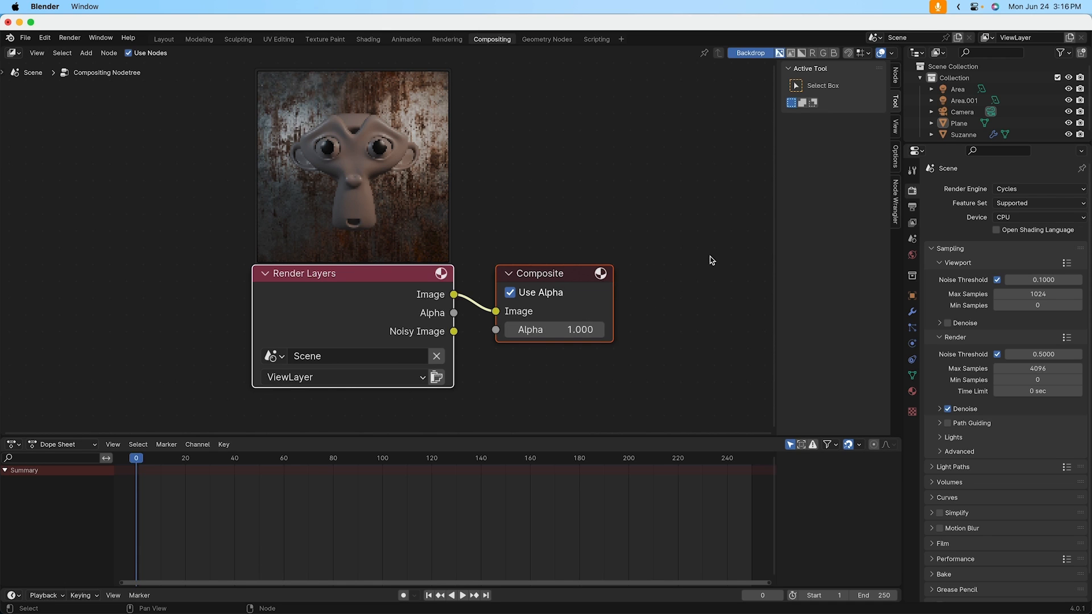
{"action": "mouse_move", "coordinate": [689, 198]}
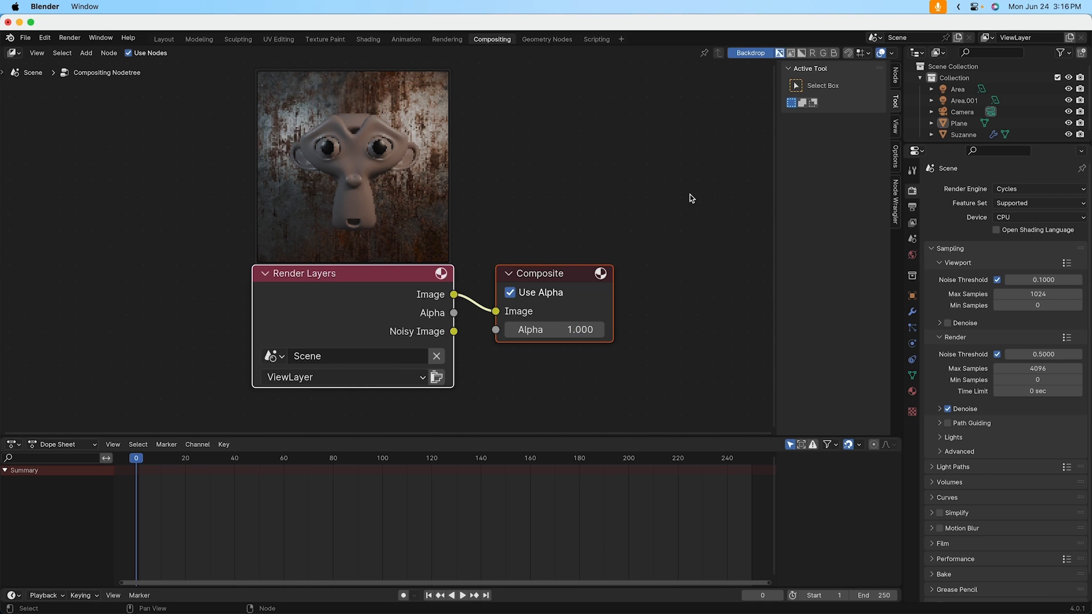
{"action": "mouse_move", "coordinate": [650, 187]}
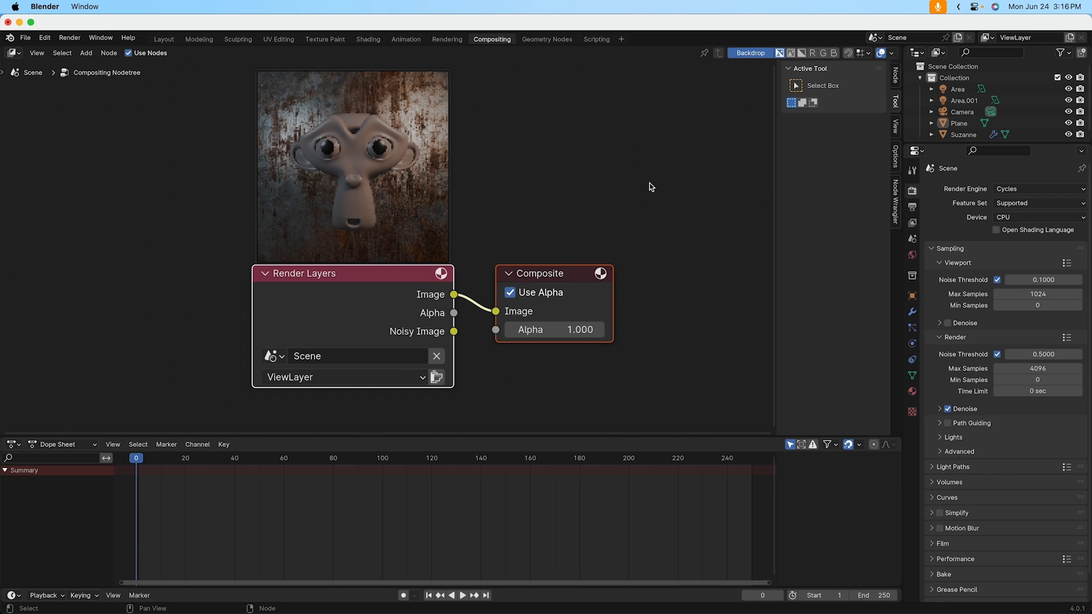
{"action": "mouse_move", "coordinate": [497, 135]}
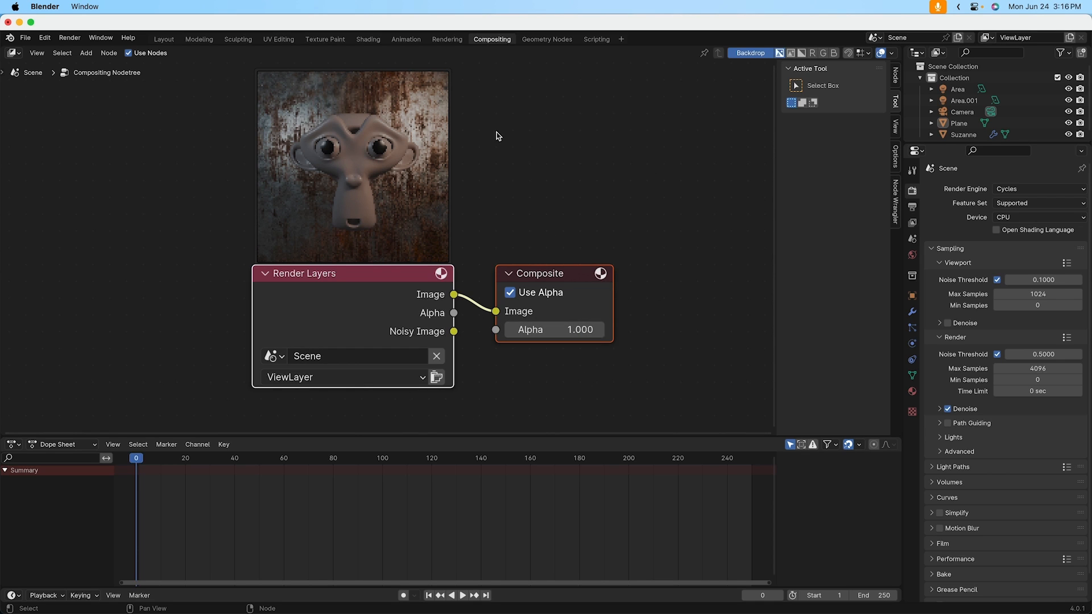
{"action": "mouse_move", "coordinate": [425, 293]}
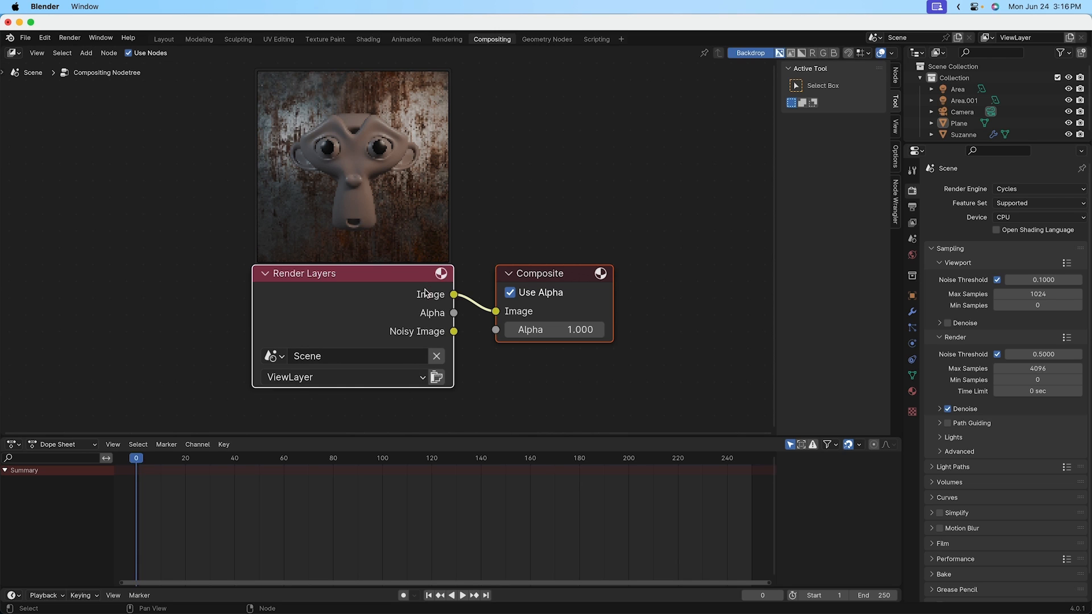
{"action": "mouse_move", "coordinate": [600, 223]}
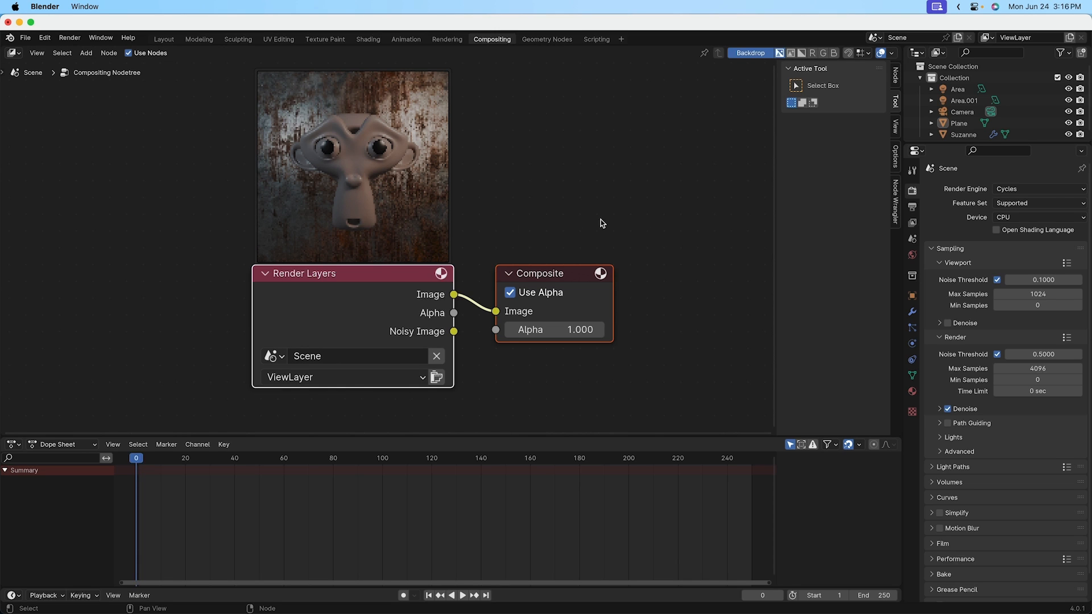
{"action": "mouse_move", "coordinate": [347, 143]}
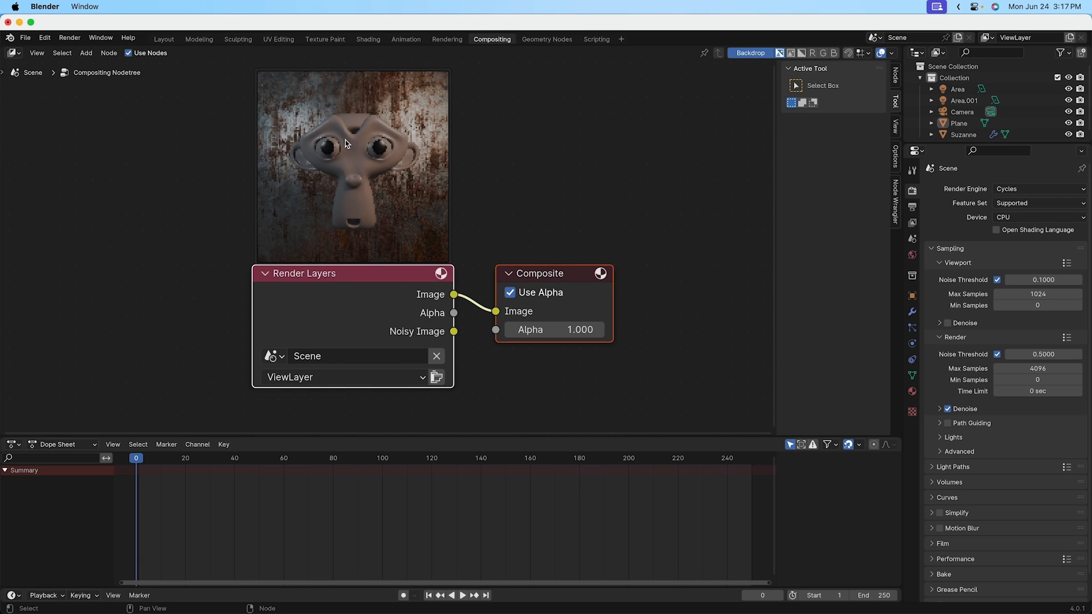
{"action": "mouse_move", "coordinate": [686, 75]}
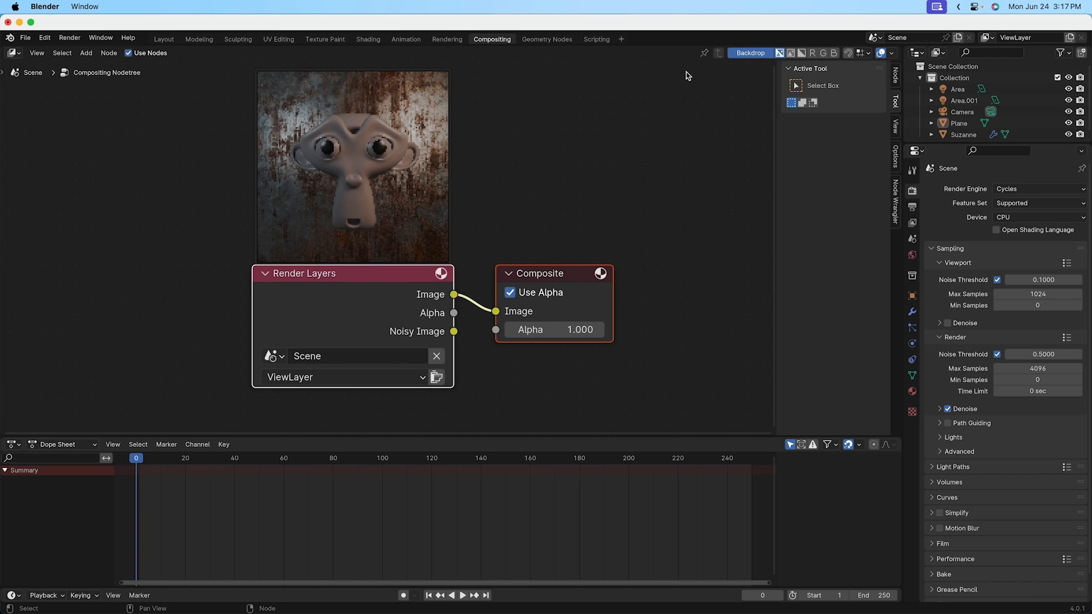
{"action": "mouse_move", "coordinate": [309, 116]}
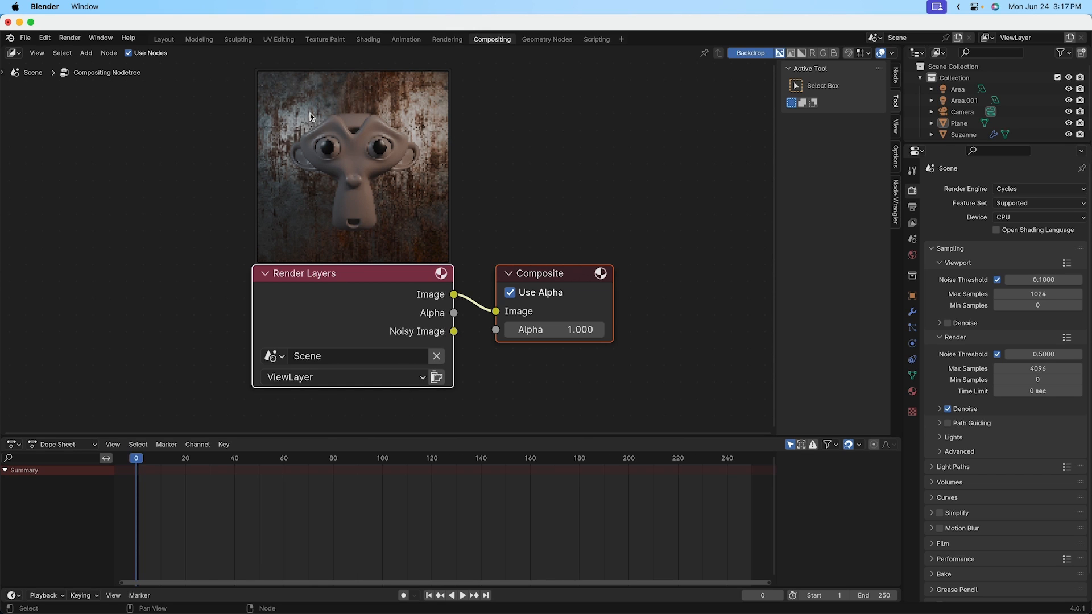
{"action": "mouse_move", "coordinate": [683, 416]}
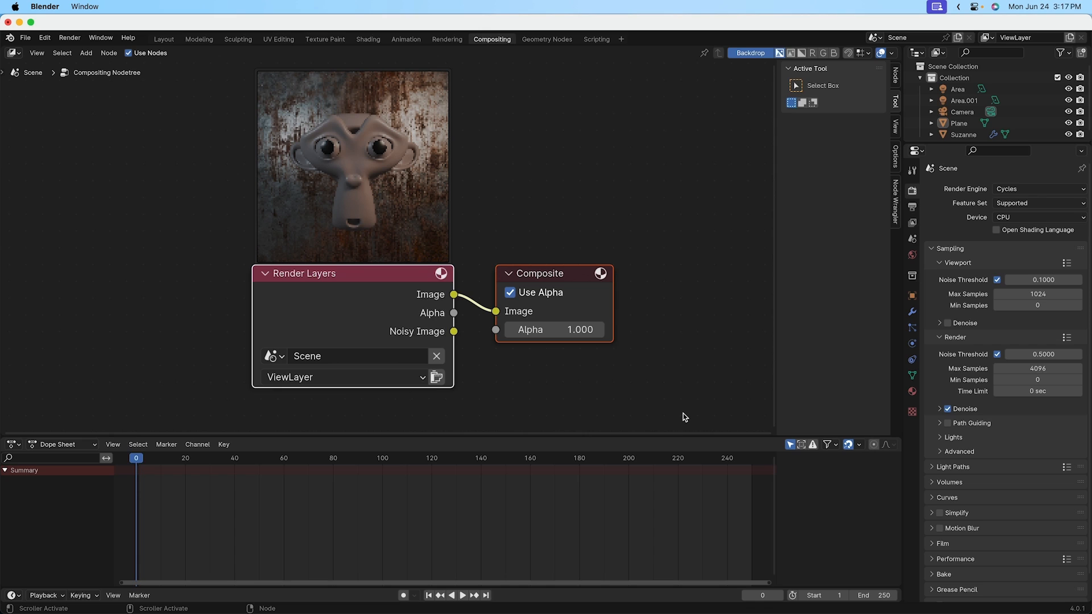
{"action": "mouse_move", "coordinate": [396, 286]}
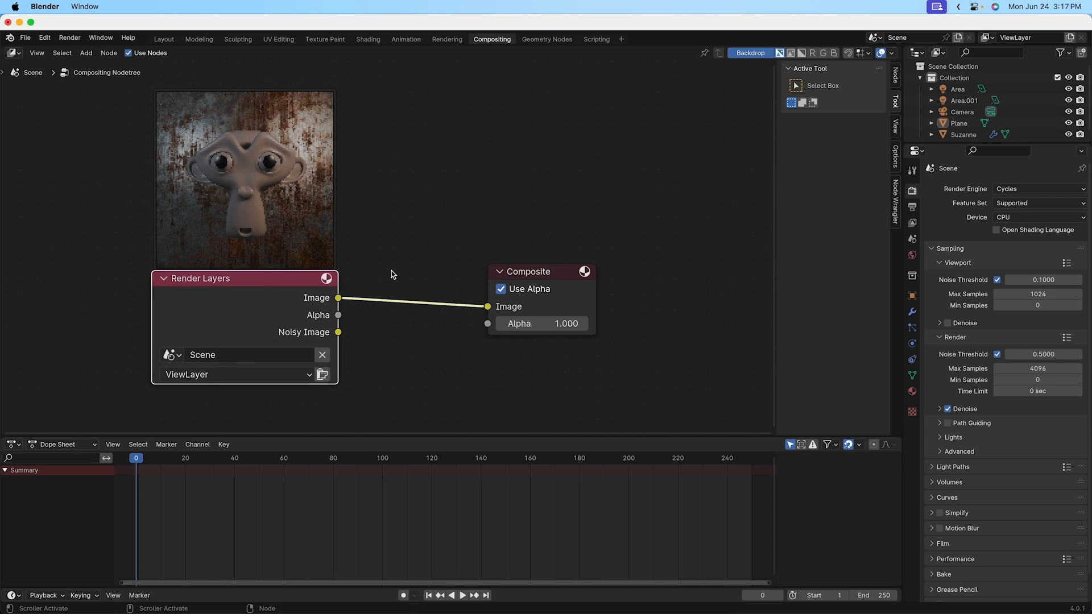
Step: Zoom the node editor to check the Render Layers to Composite link
{"action": "scroll", "scroll_direction": "down", "scroll_amount": 3}
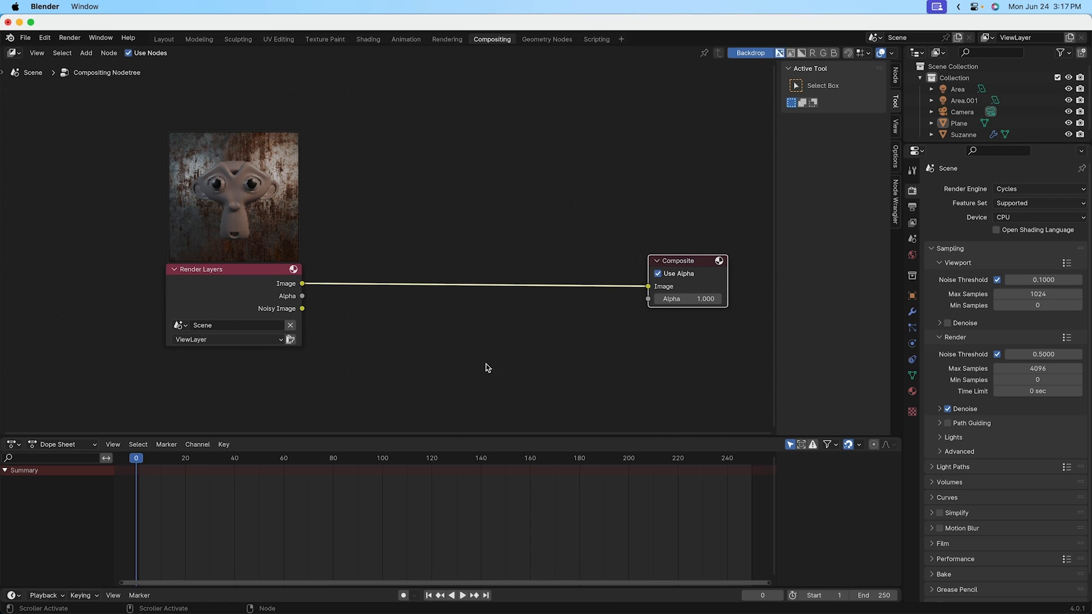
{"action": "mouse_move", "coordinate": [454, 86]}
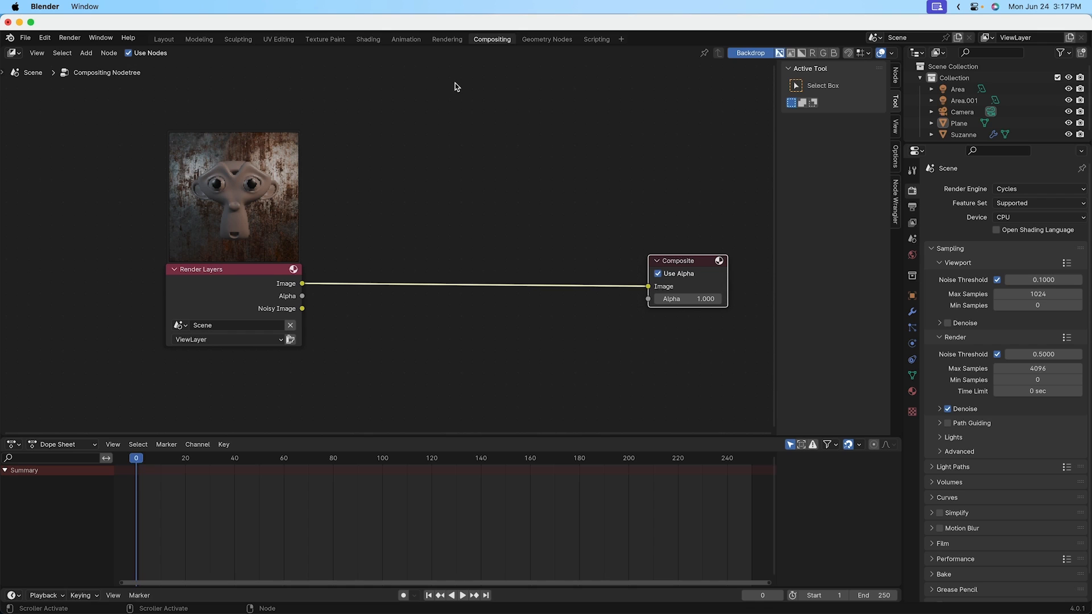
{"action": "mouse_move", "coordinate": [321, 365]}
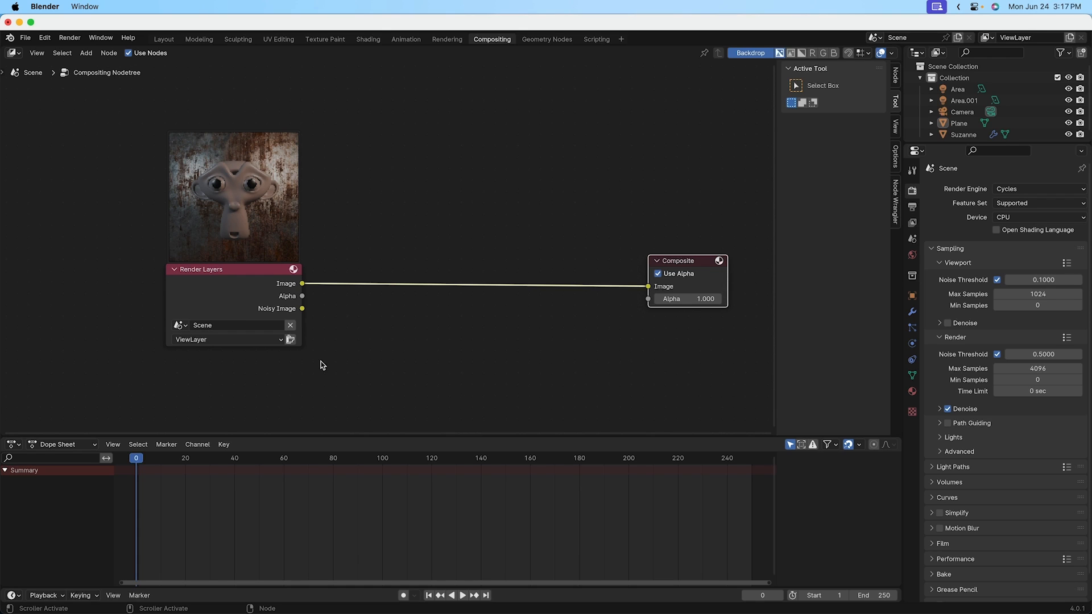
{"action": "mouse_move", "coordinate": [497, 347]}
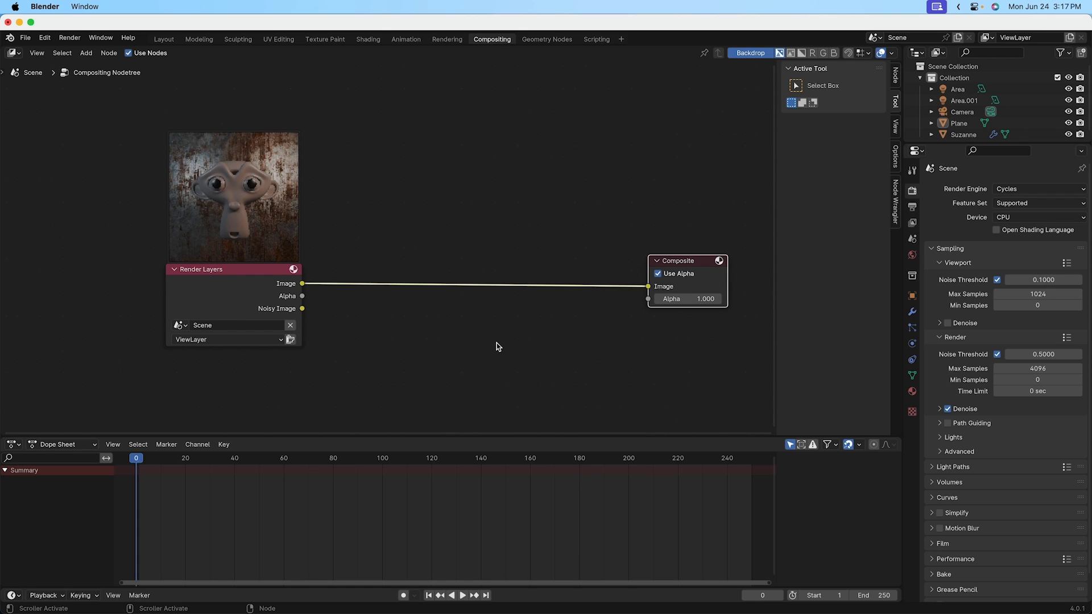
{"action": "mouse_move", "coordinate": [455, 91]}
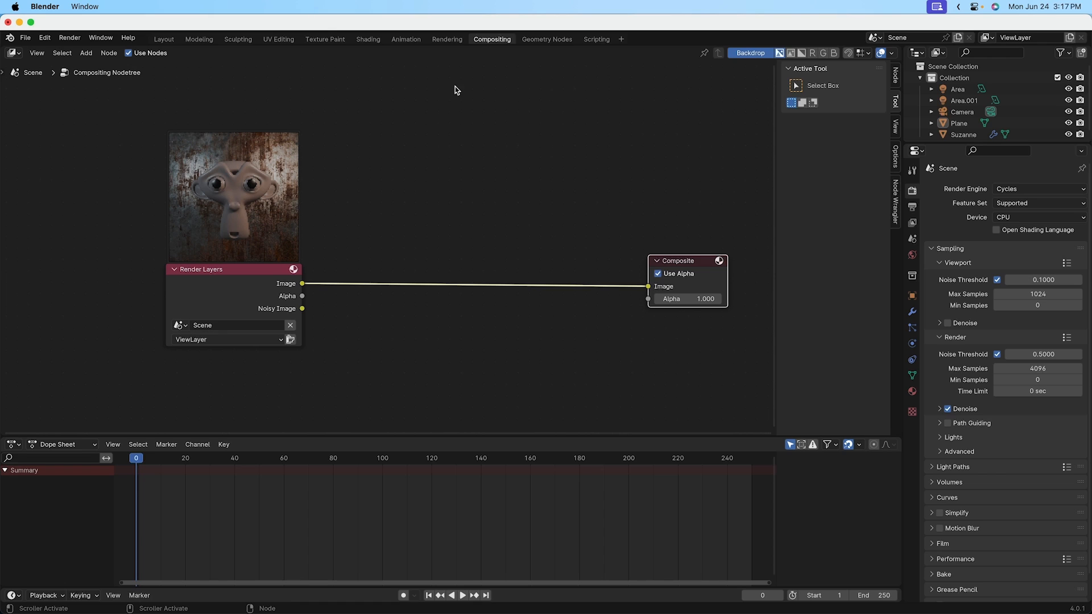
{"action": "mouse_move", "coordinate": [524, 171]}
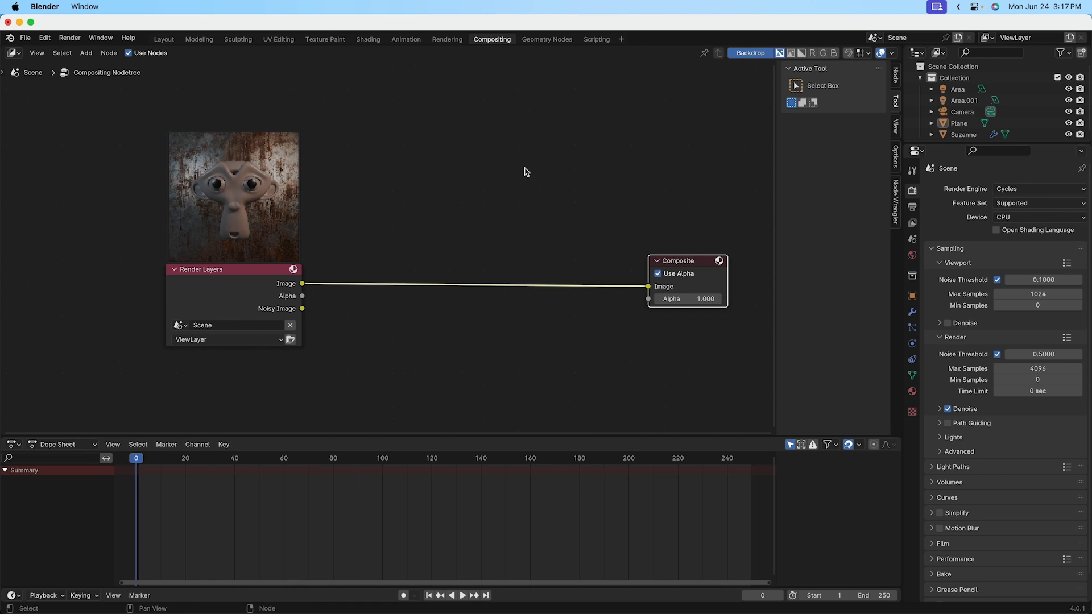
{"action": "mouse_move", "coordinate": [624, 208]}
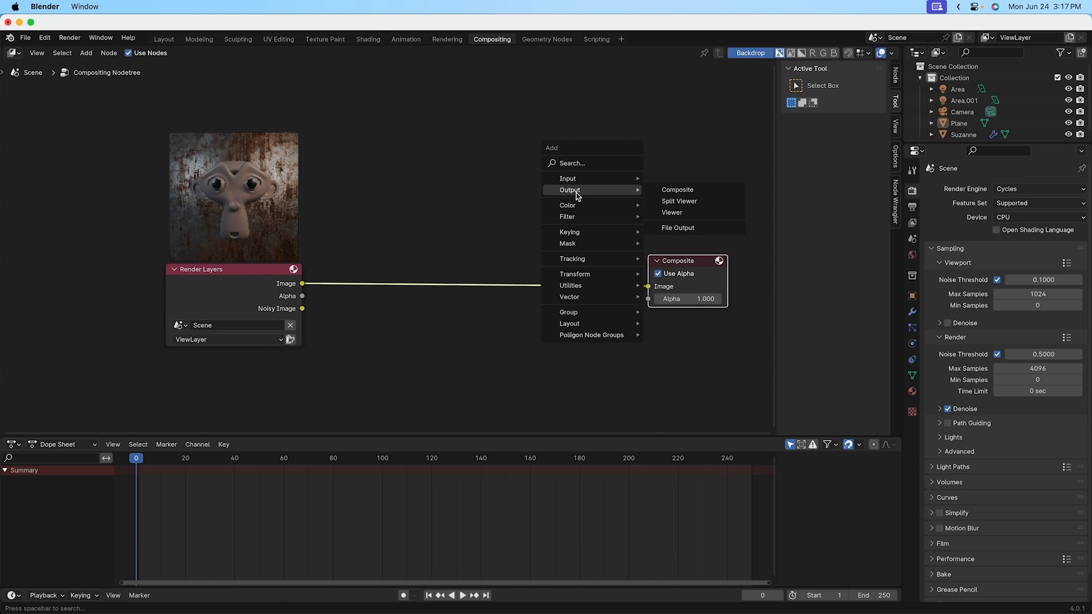
{"action": "mouse_move", "coordinate": [645, 195]}
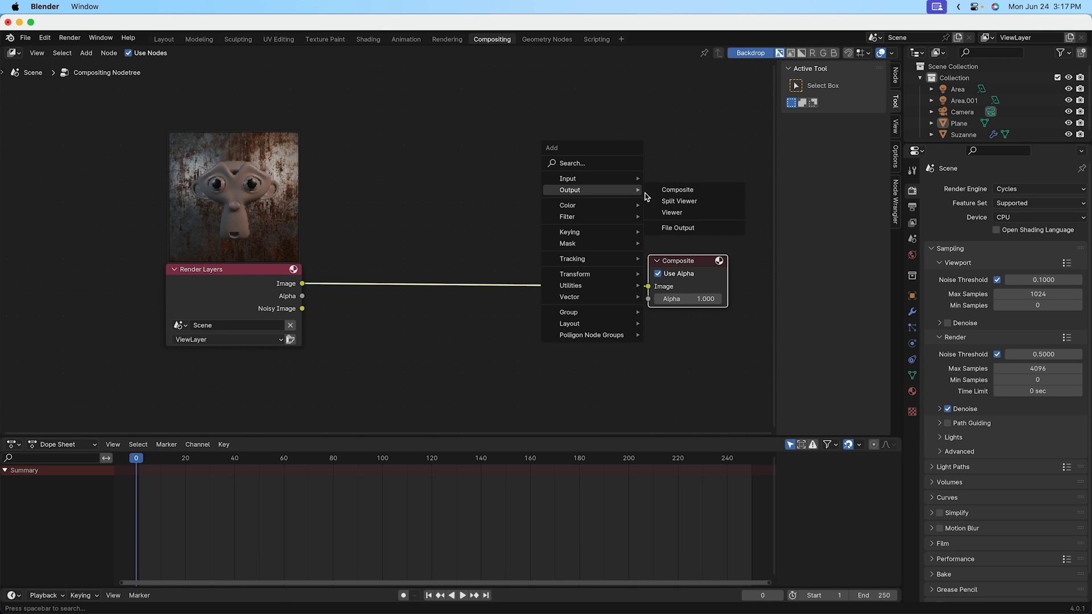
{"action": "mouse_move", "coordinate": [690, 215]}
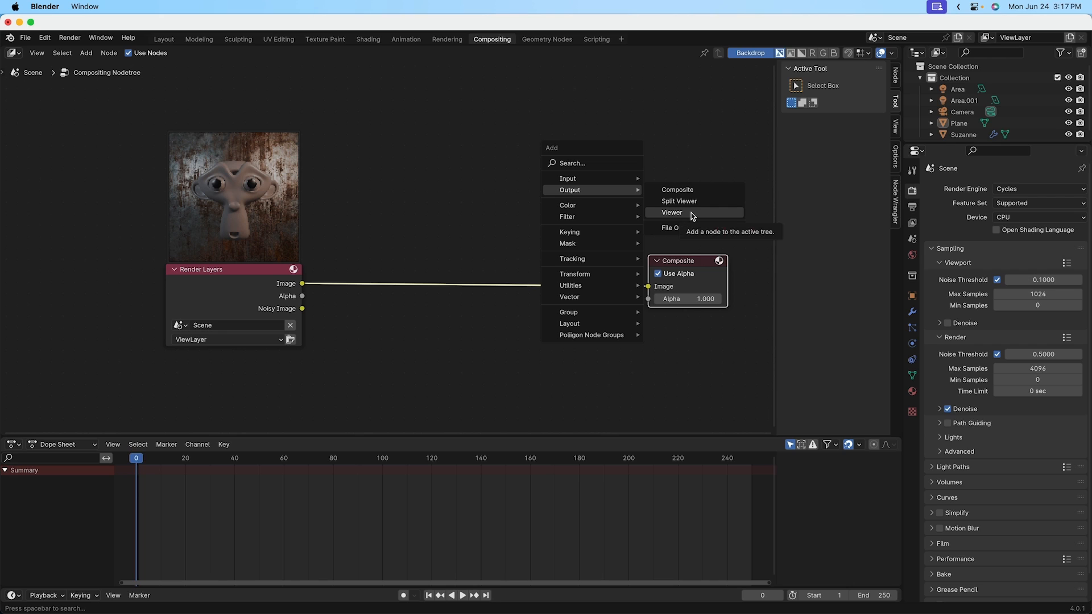
Step: Add a Viewer node and place it just above the Composite node
{"action": "left_click", "coordinate": [671, 213]}
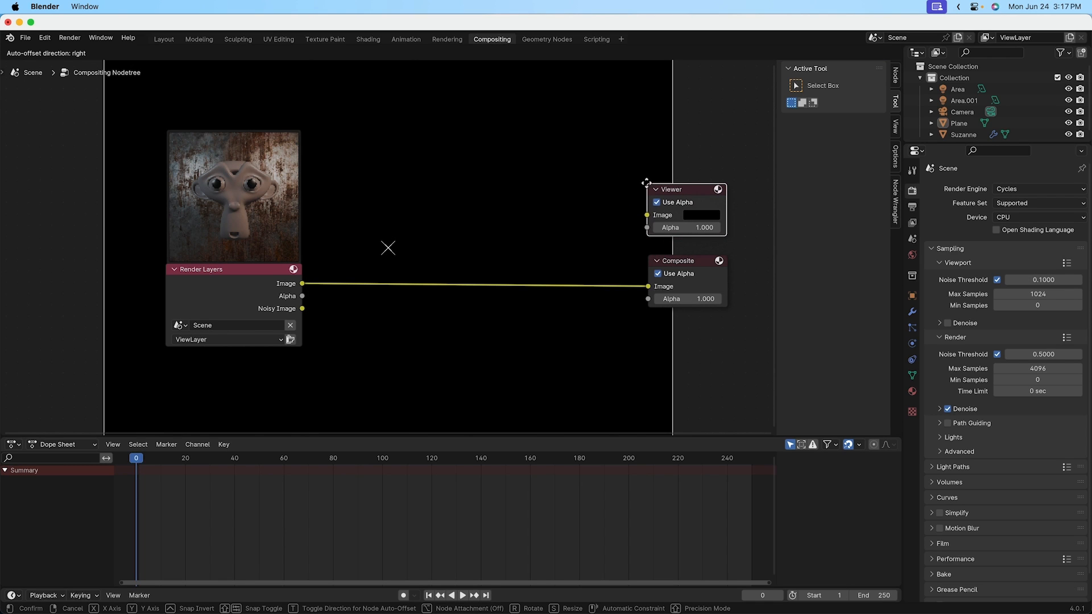
{"action": "left_click", "coordinate": [421, 399]}
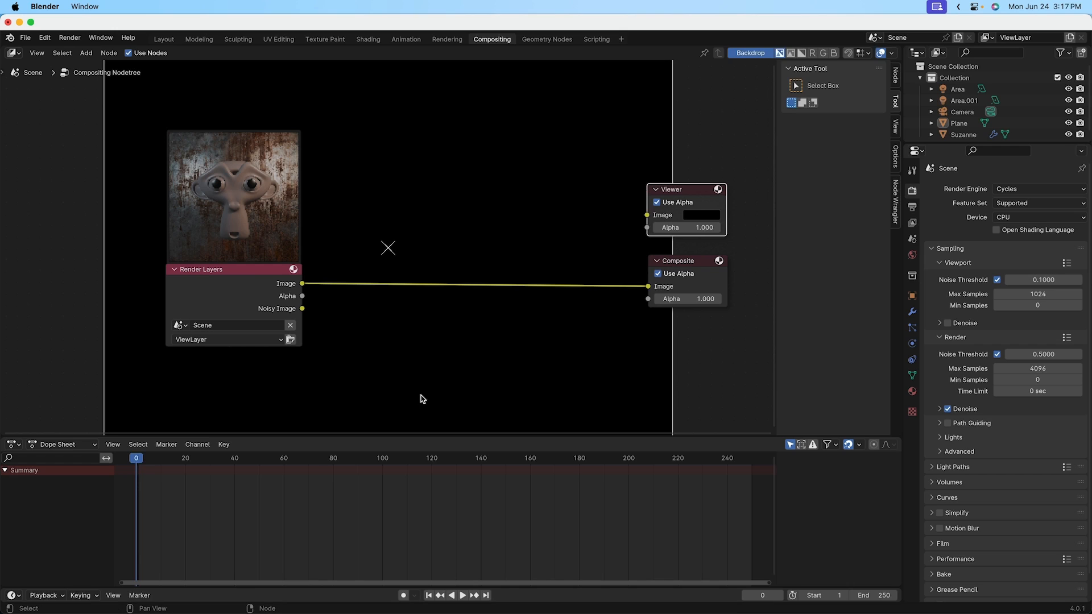
{"action": "mouse_move", "coordinate": [300, 304]}
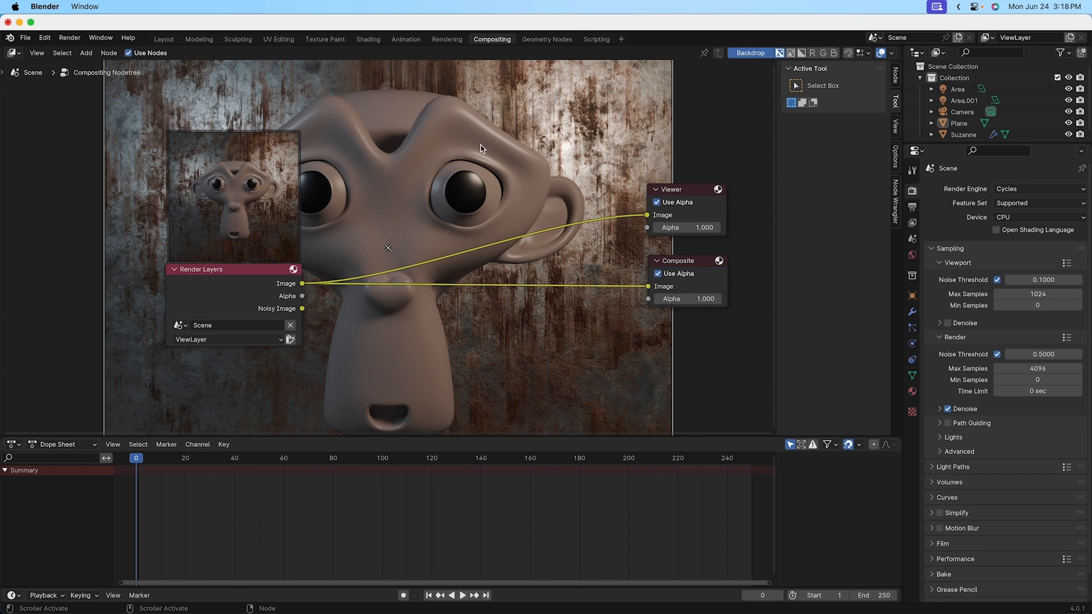
{"action": "mouse_move", "coordinate": [249, 183]}
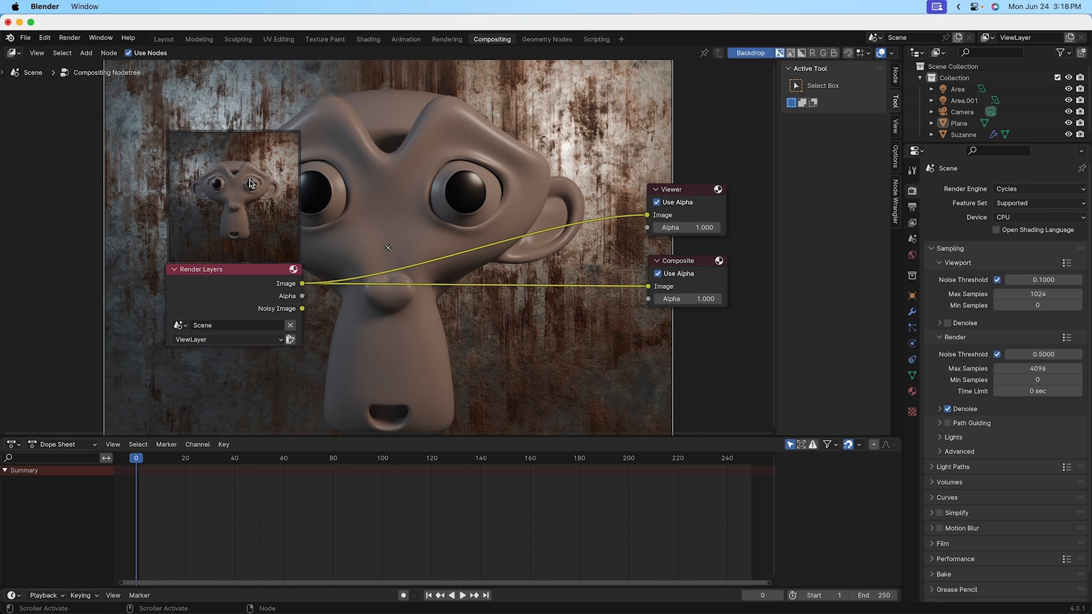
{"action": "mouse_move", "coordinate": [649, 220]}
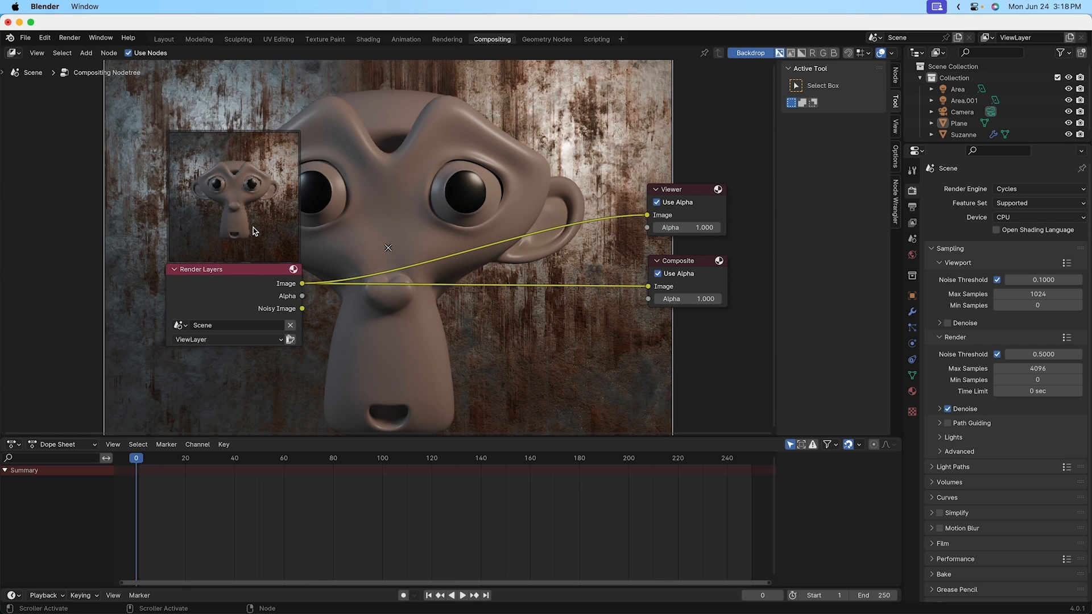
{"action": "mouse_move", "coordinate": [450, 190]}
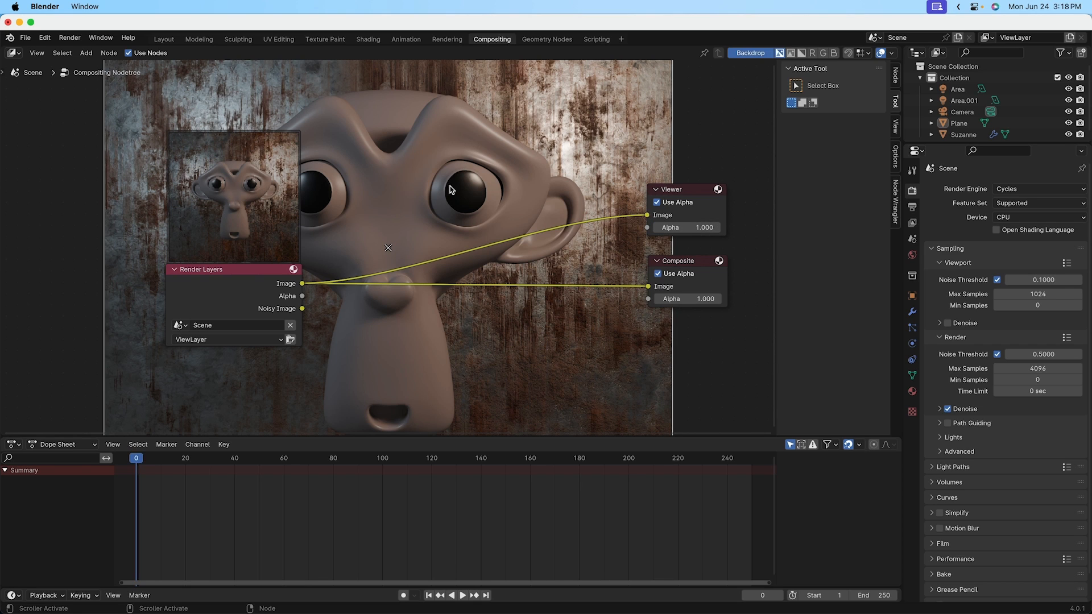
{"action": "mouse_move", "coordinate": [197, 258]}
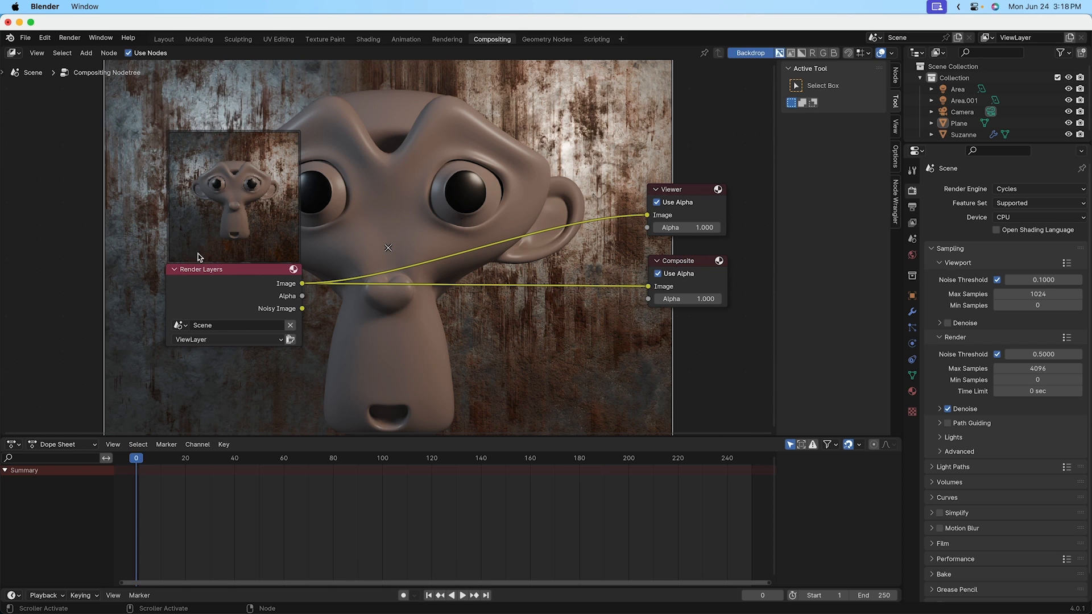
{"action": "mouse_move", "coordinate": [451, 249]}
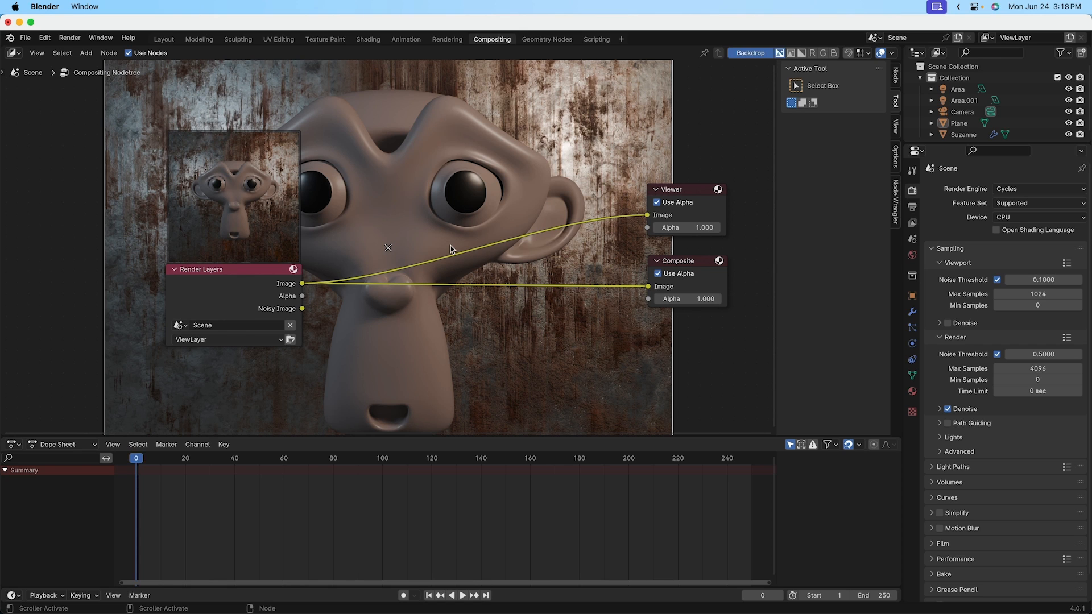
{"action": "mouse_move", "coordinate": [250, 201]}
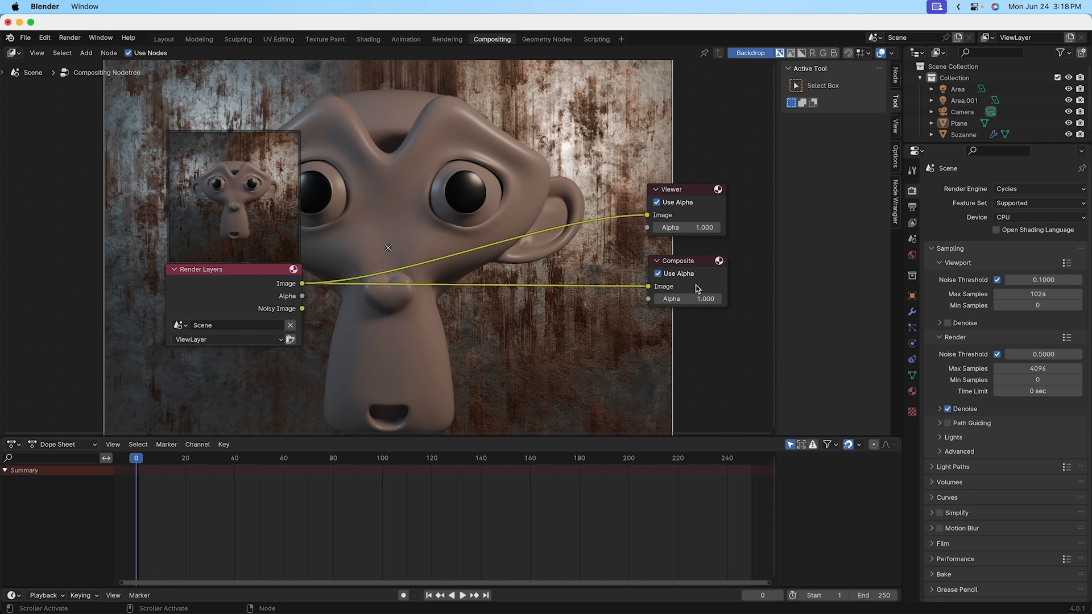
{"action": "mouse_move", "coordinate": [672, 203]}
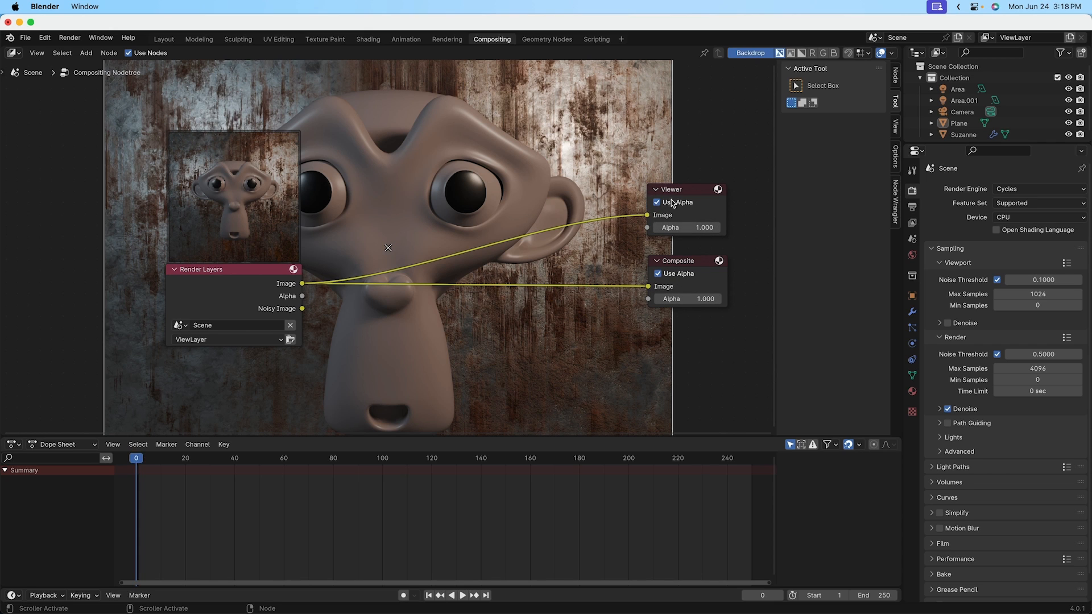
{"action": "mouse_move", "coordinate": [320, 281]}
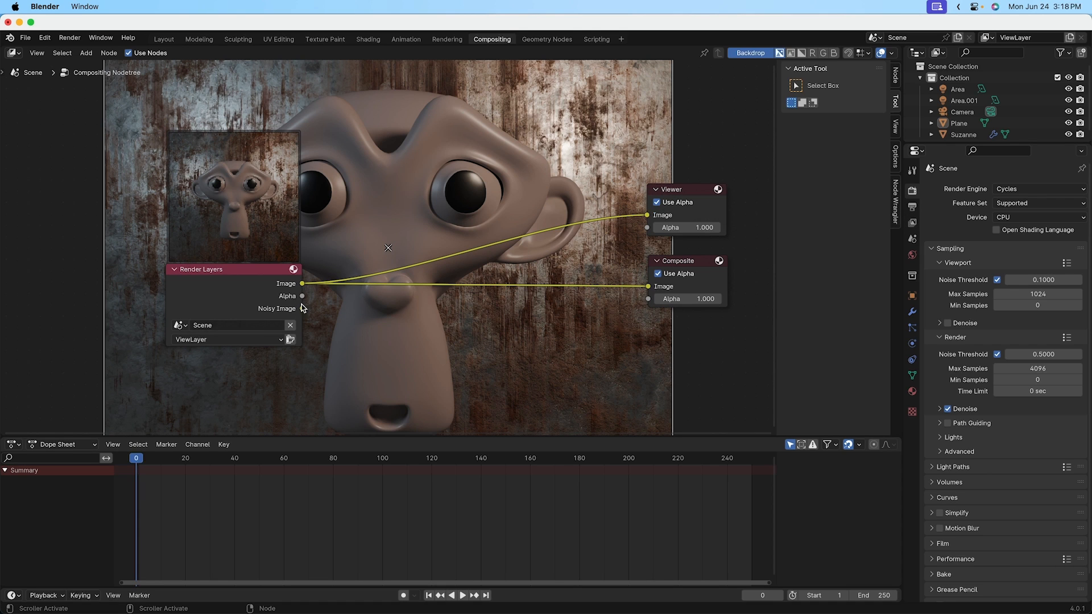
{"action": "mouse_move", "coordinate": [319, 330]}
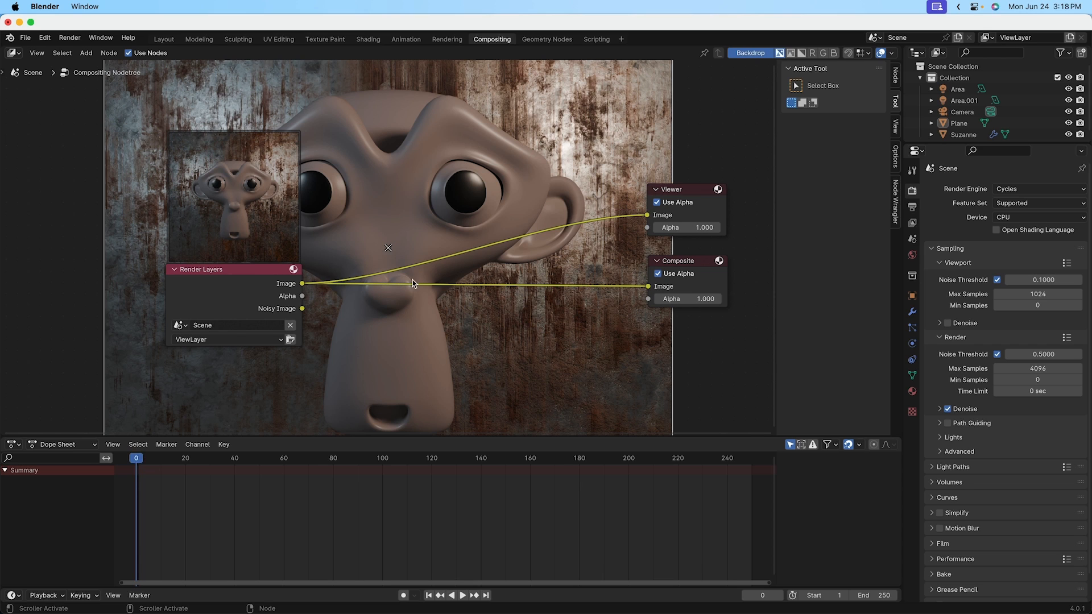
{"action": "mouse_move", "coordinate": [476, 279]}
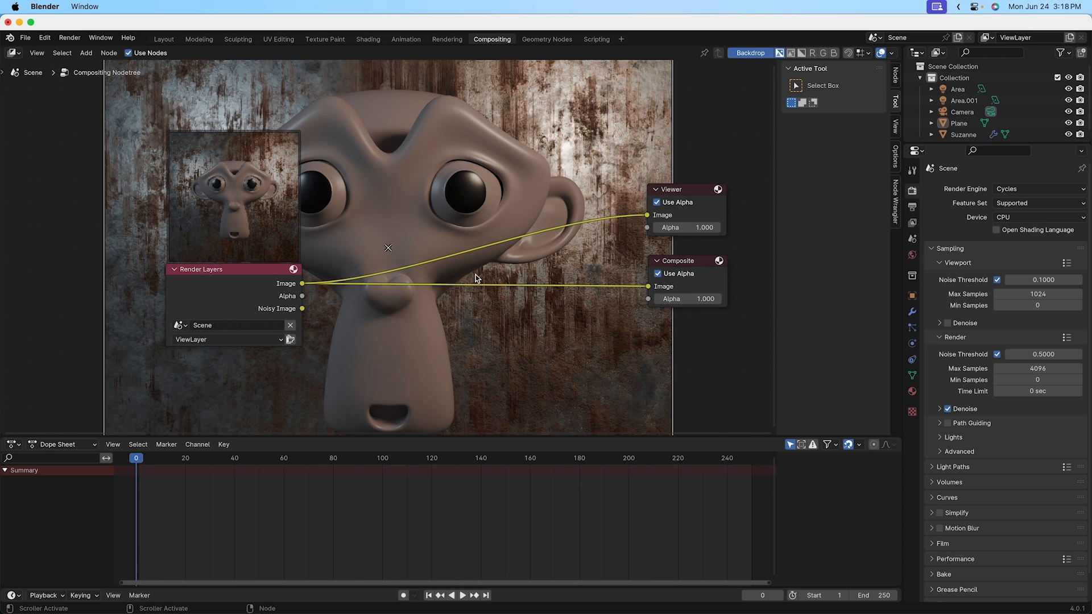
{"action": "mouse_move", "coordinate": [622, 244]}
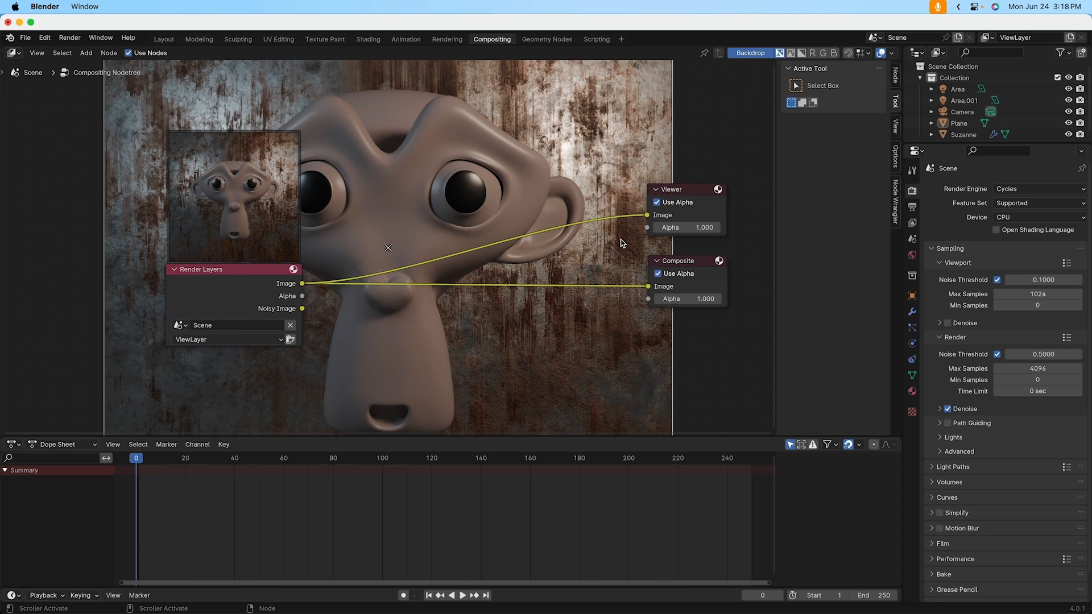
{"action": "mouse_move", "coordinate": [655, 293]}
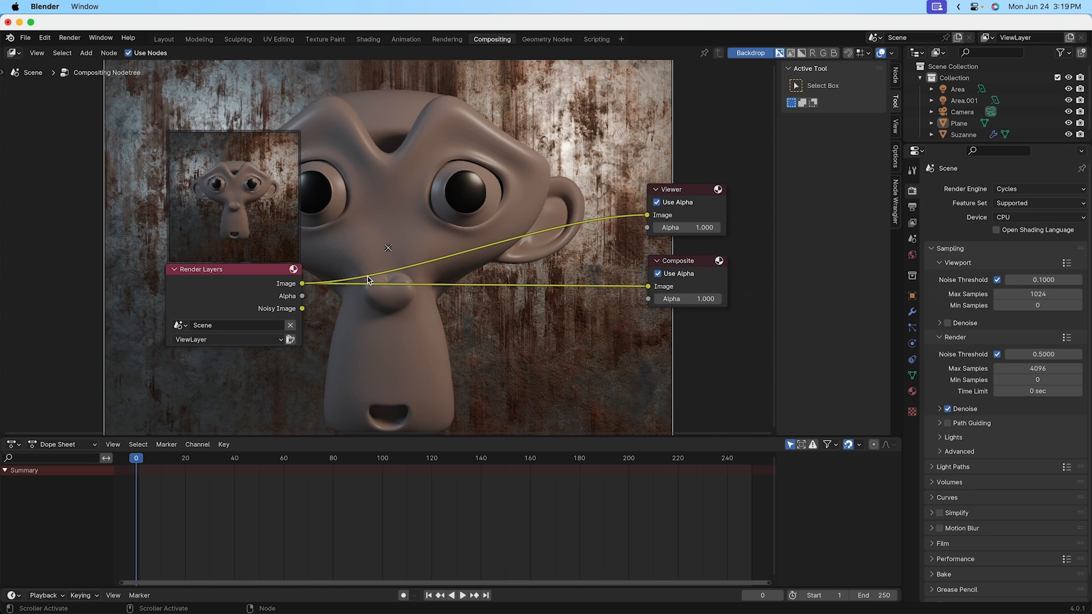
{"action": "mouse_move", "coordinate": [587, 308]}
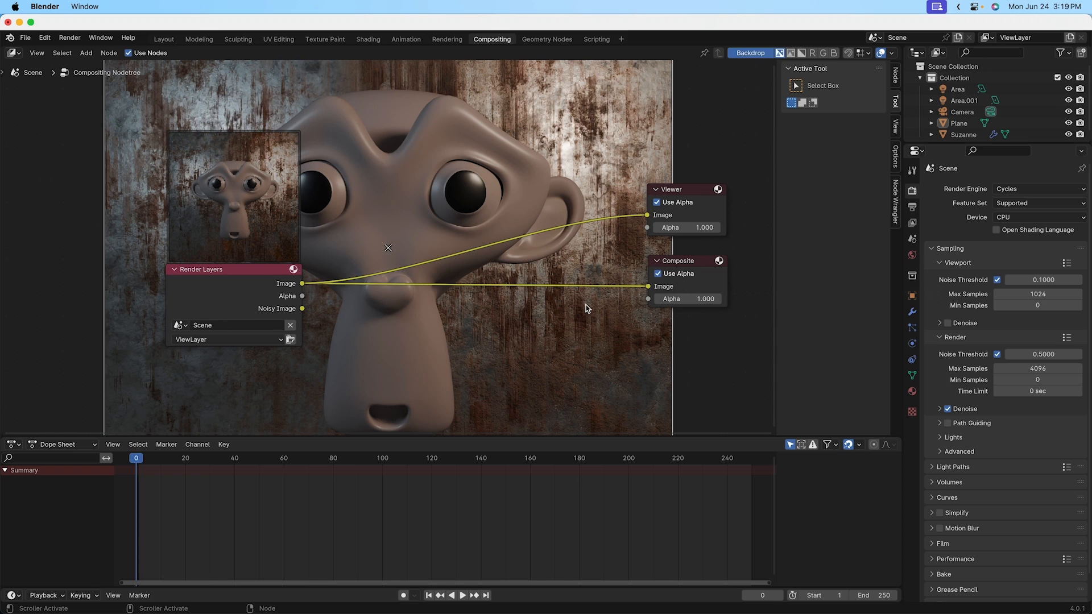
{"action": "mouse_move", "coordinate": [582, 182]}
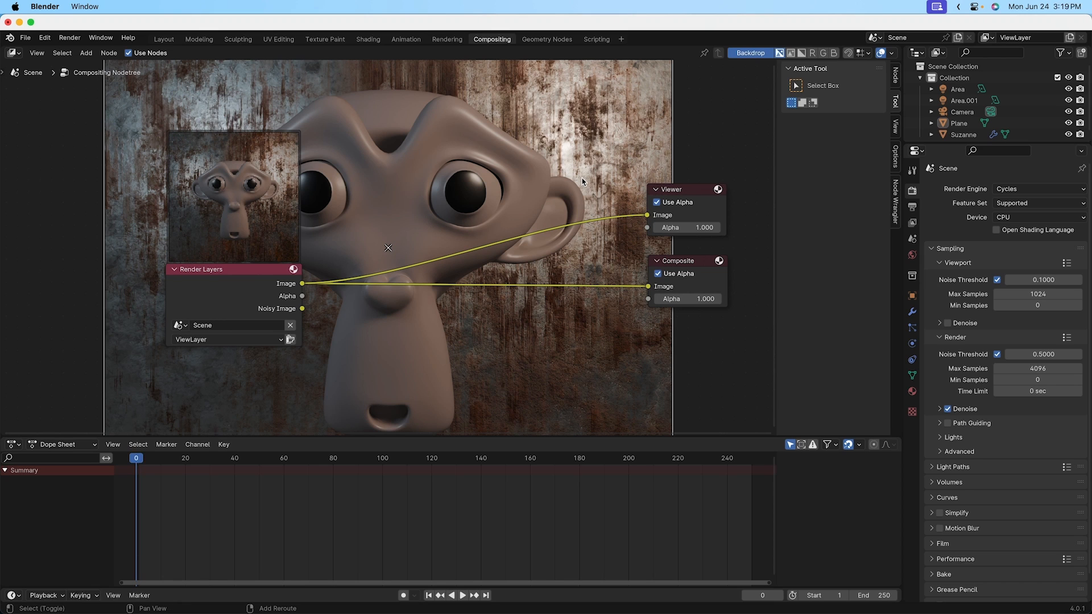
{"action": "mouse_move", "coordinate": [604, 179]}
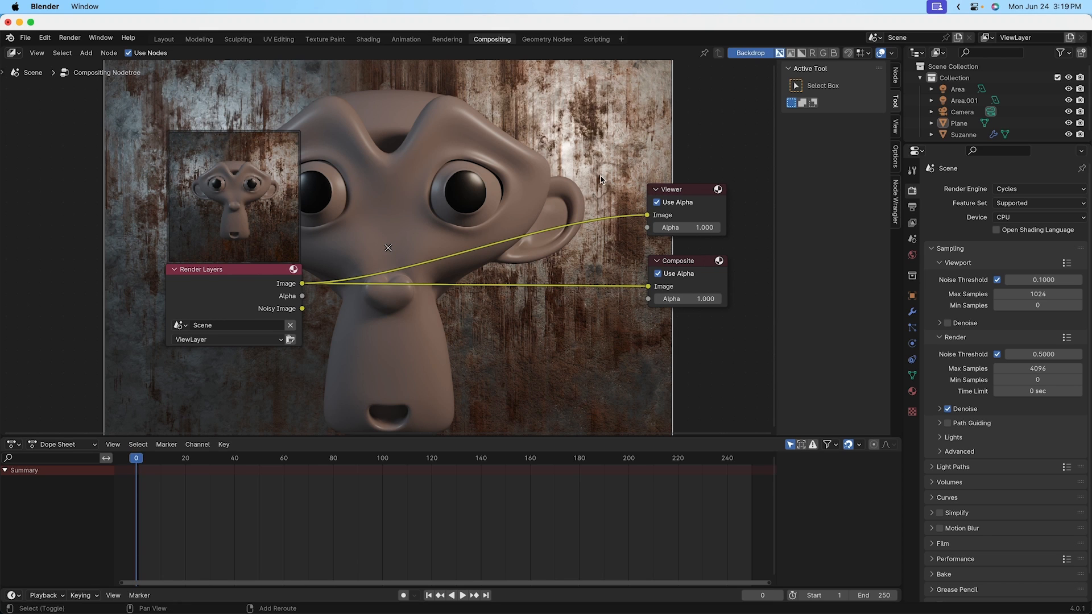
{"action": "mouse_move", "coordinate": [595, 182]}
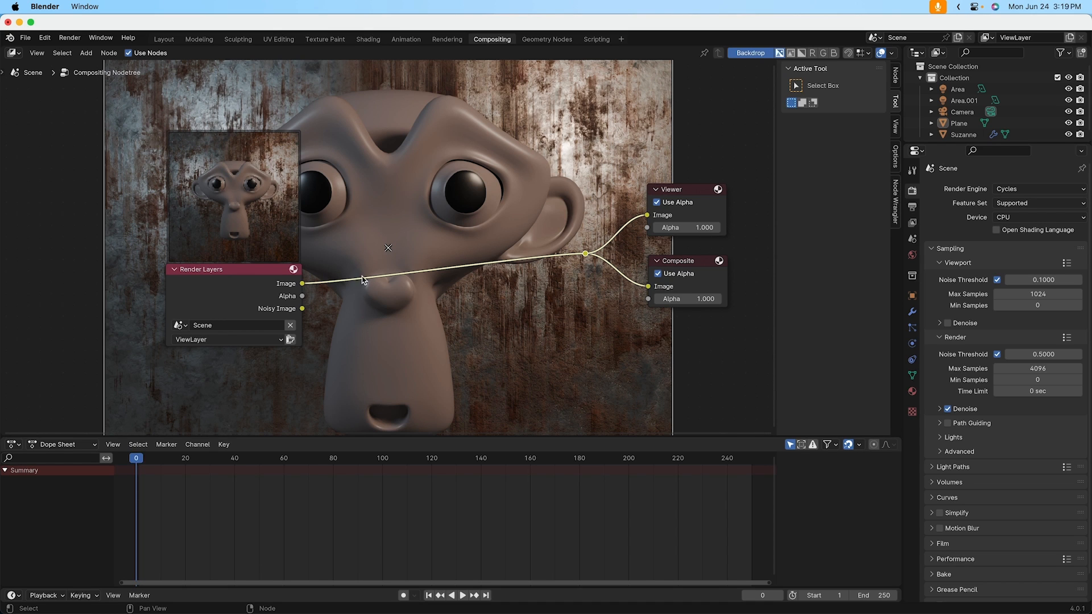
{"action": "mouse_move", "coordinate": [591, 256]}
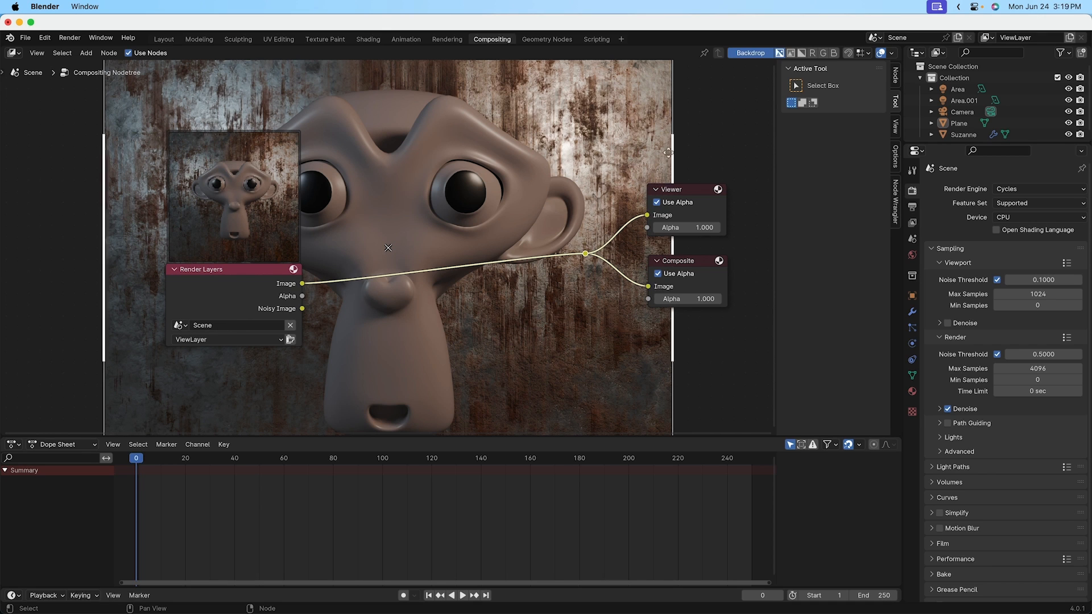
{"action": "mouse_move", "coordinate": [370, 137]}
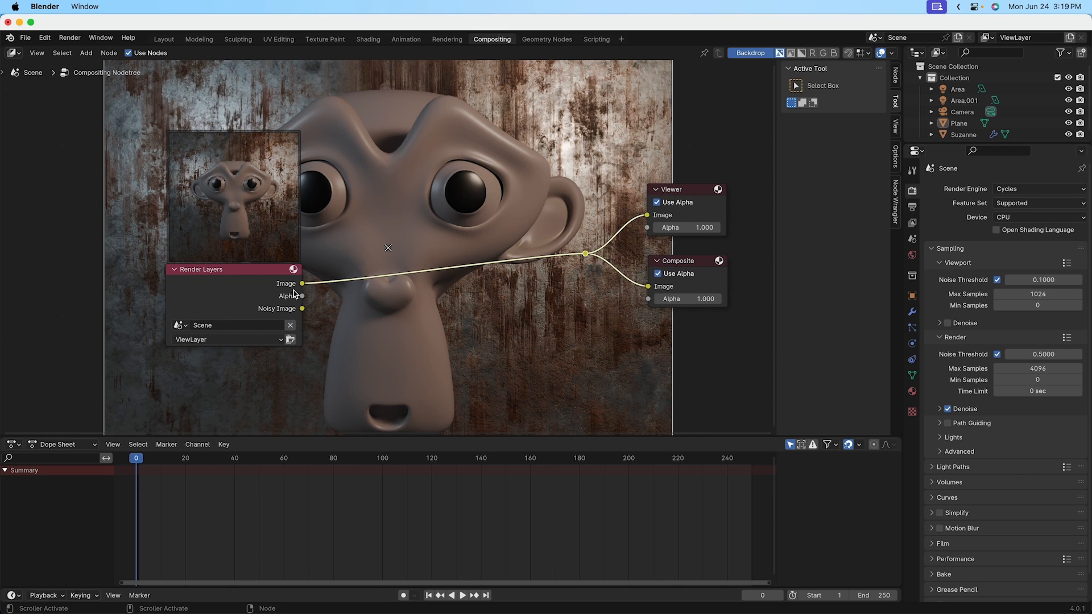
{"action": "mouse_move", "coordinate": [421, 273]}
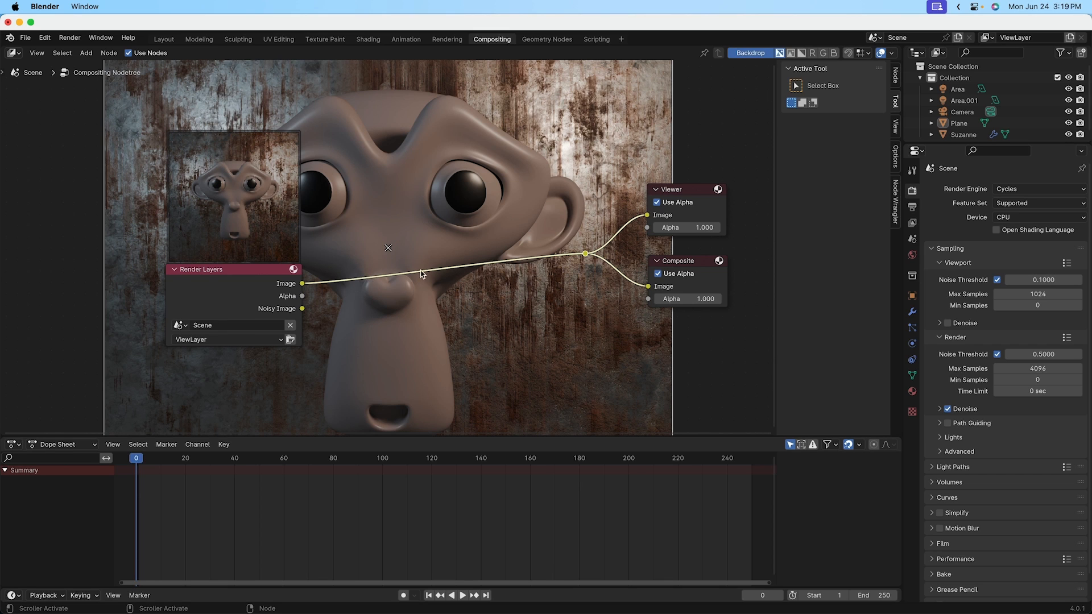
{"action": "mouse_move", "coordinate": [629, 230]}
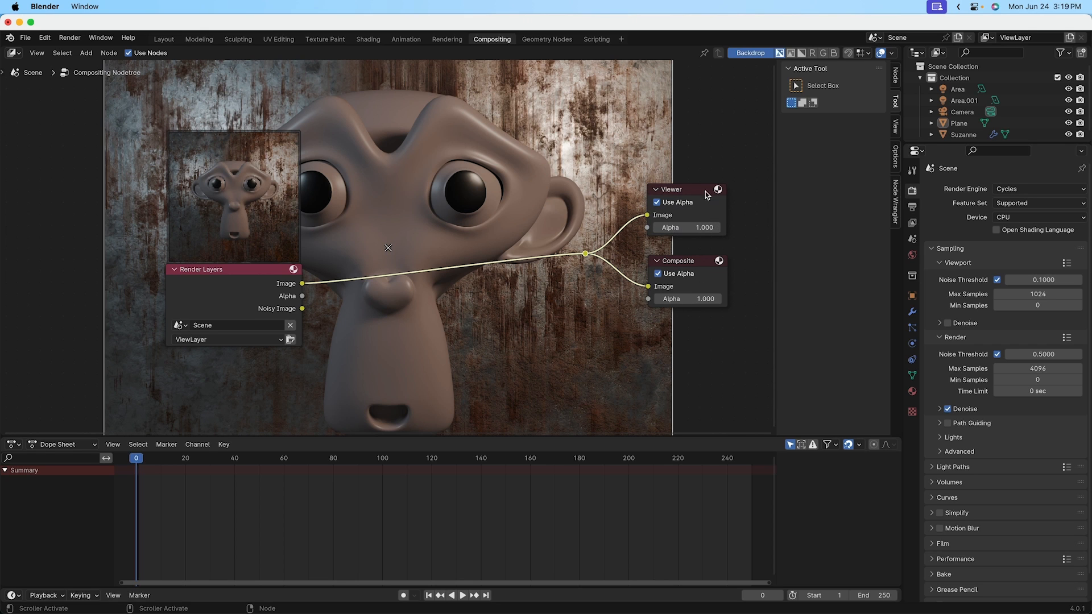
{"action": "mouse_move", "coordinate": [432, 203]}
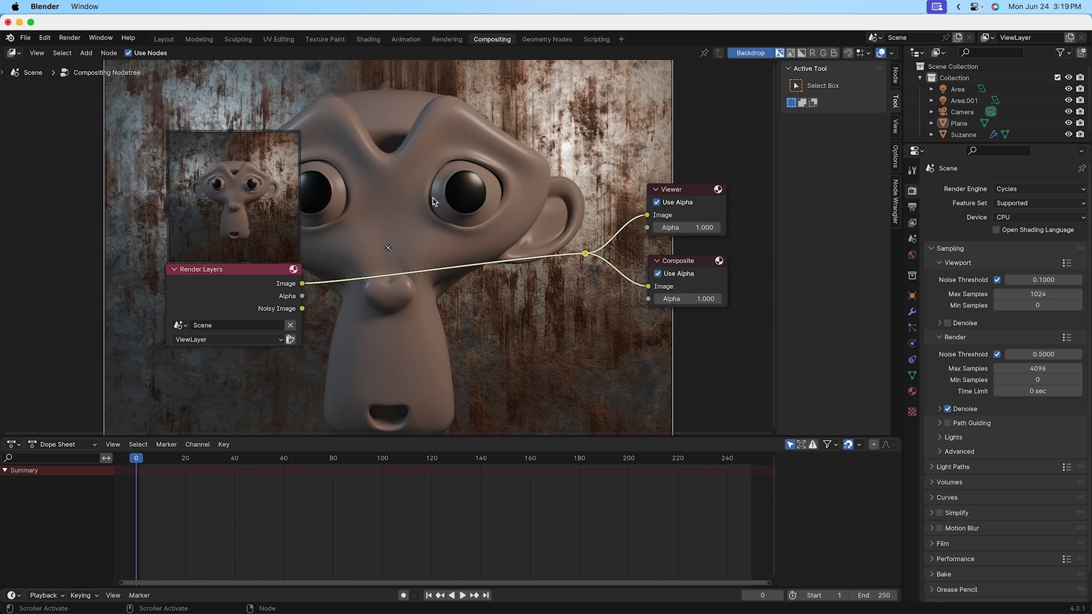
{"action": "mouse_move", "coordinate": [640, 251]}
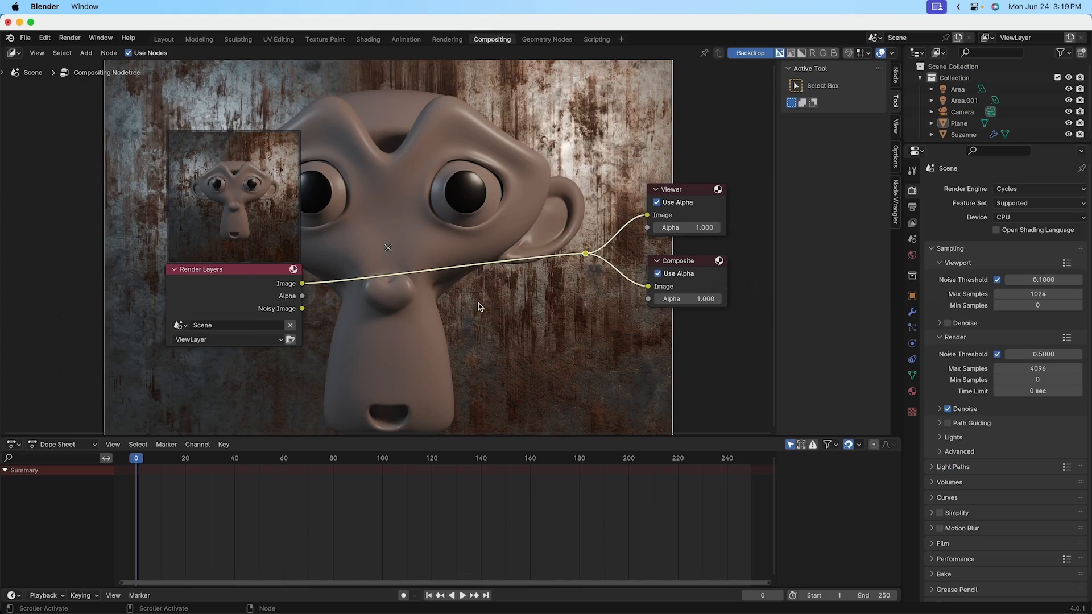
{"action": "mouse_move", "coordinate": [420, 182]}
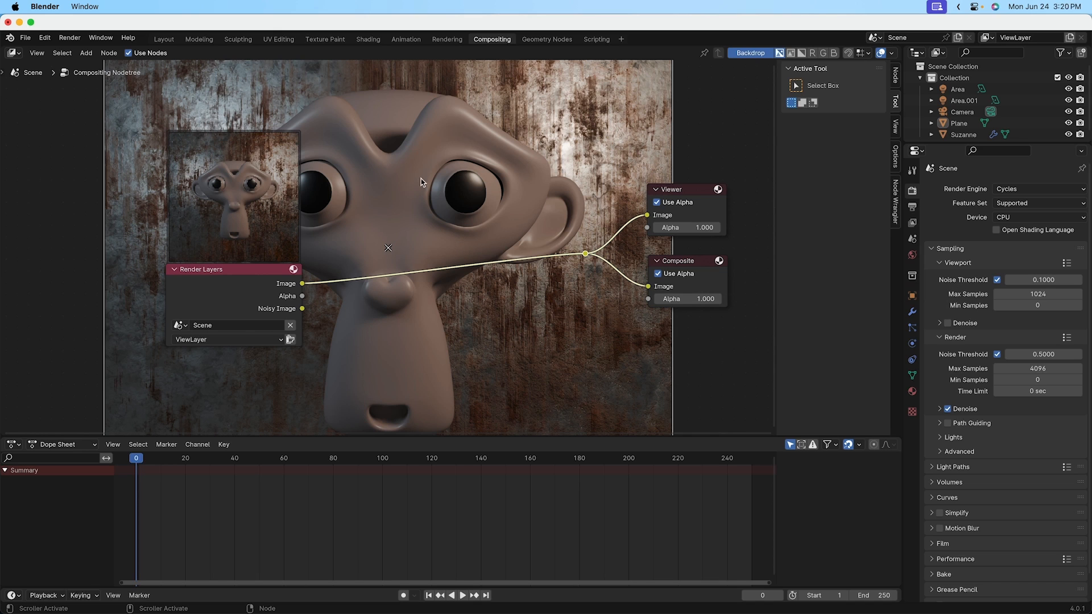
{"action": "mouse_move", "coordinate": [452, 212]}
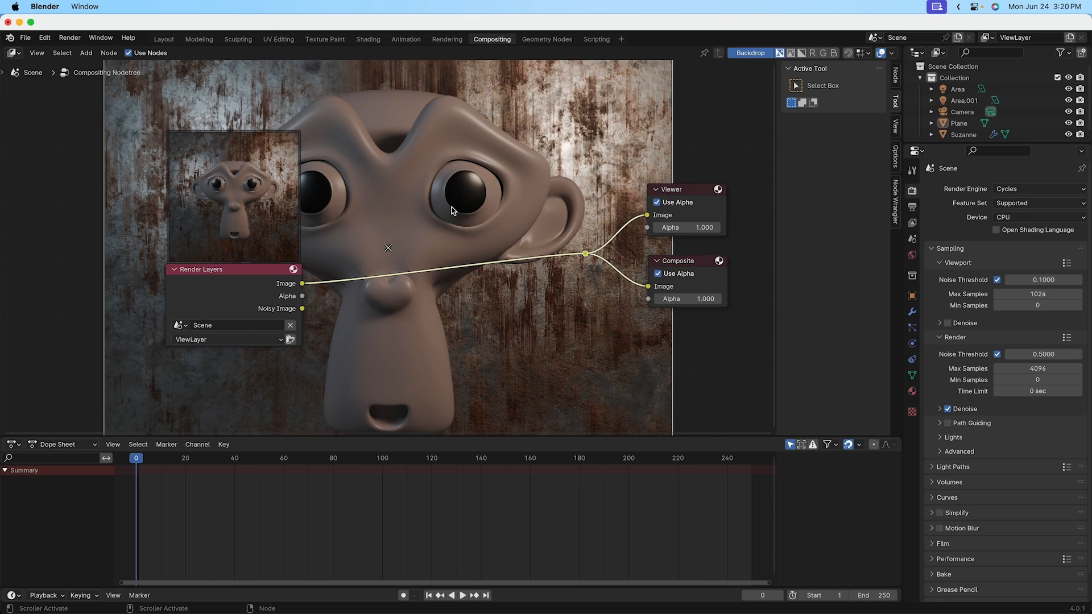
{"action": "mouse_move", "coordinate": [406, 222]}
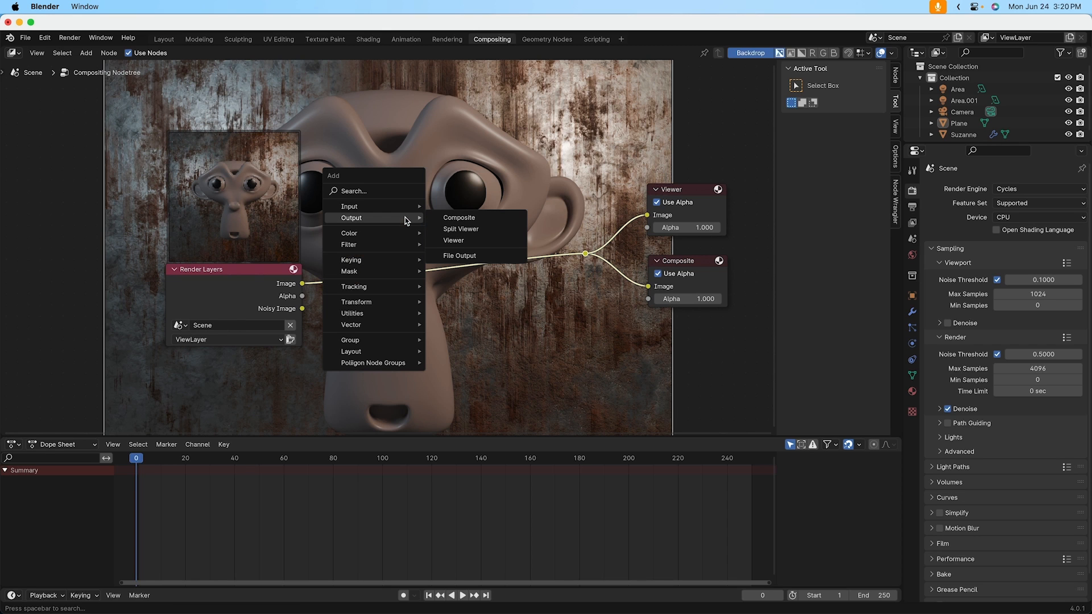
{"action": "mouse_move", "coordinate": [349, 232]}
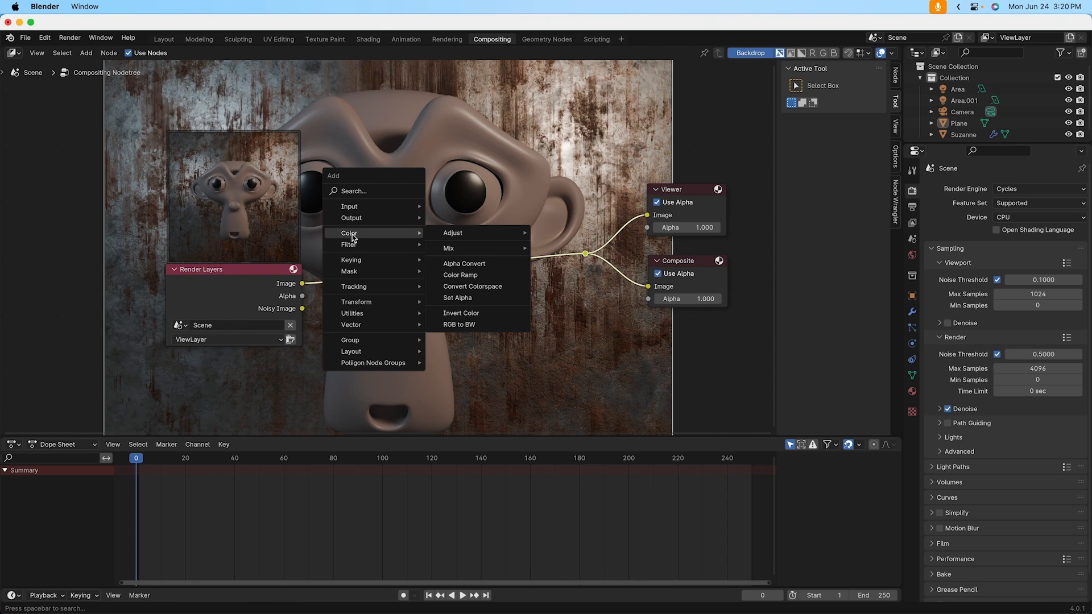
{"action": "mouse_move", "coordinate": [452, 232]}
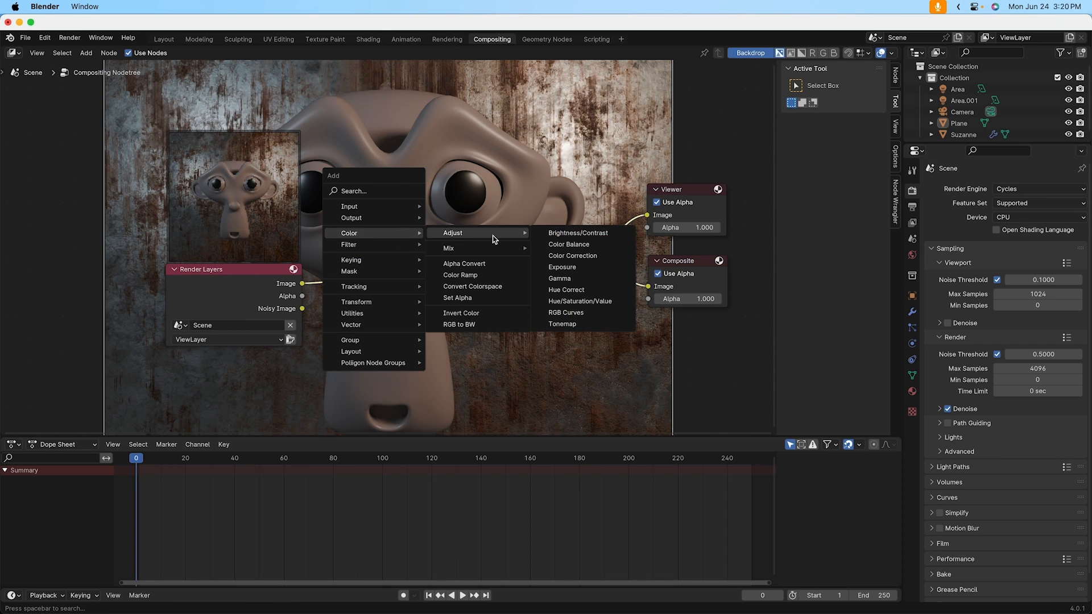
{"action": "mouse_move", "coordinate": [567, 311]}
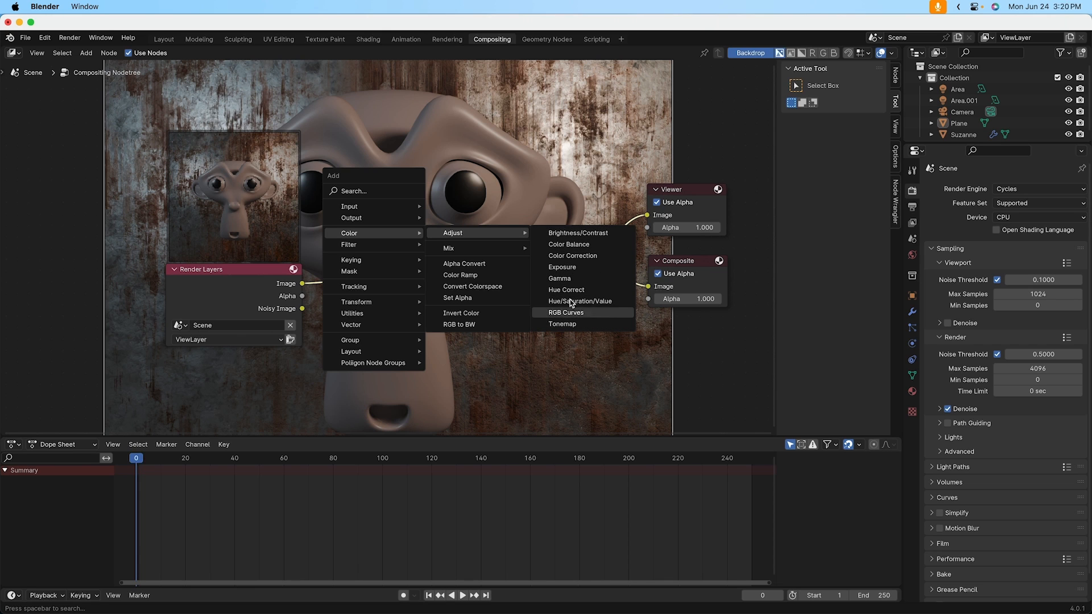
{"action": "mouse_move", "coordinate": [564, 321]}
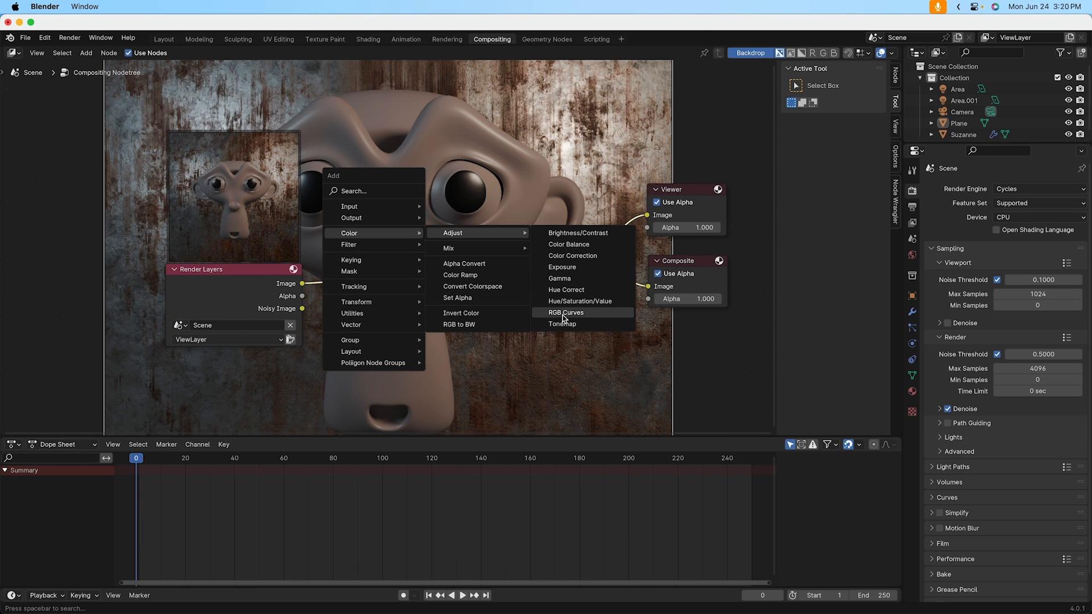
{"action": "mouse_move", "coordinate": [560, 279]}
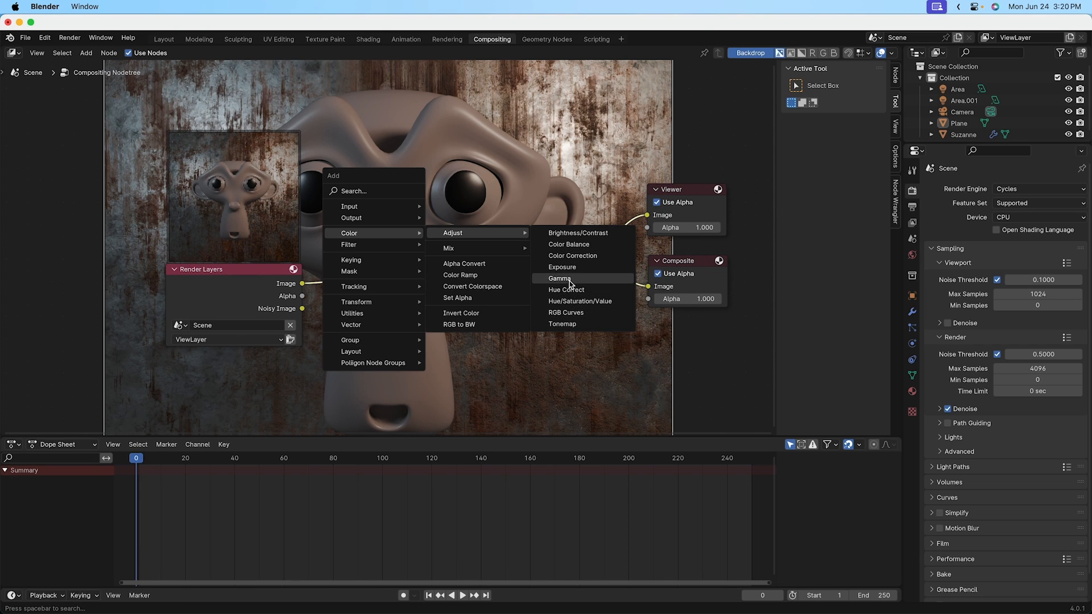
{"action": "mouse_move", "coordinate": [579, 300]}
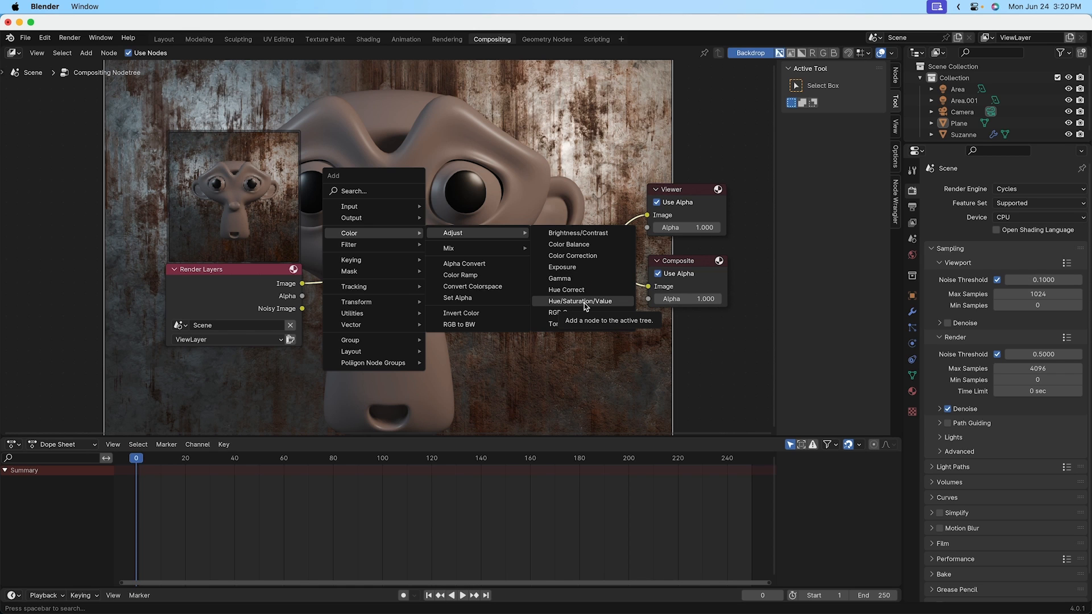
Step: Add a Hue/Saturation/Value node onto the link after Render Layers
{"action": "left_click", "coordinate": [579, 300]}
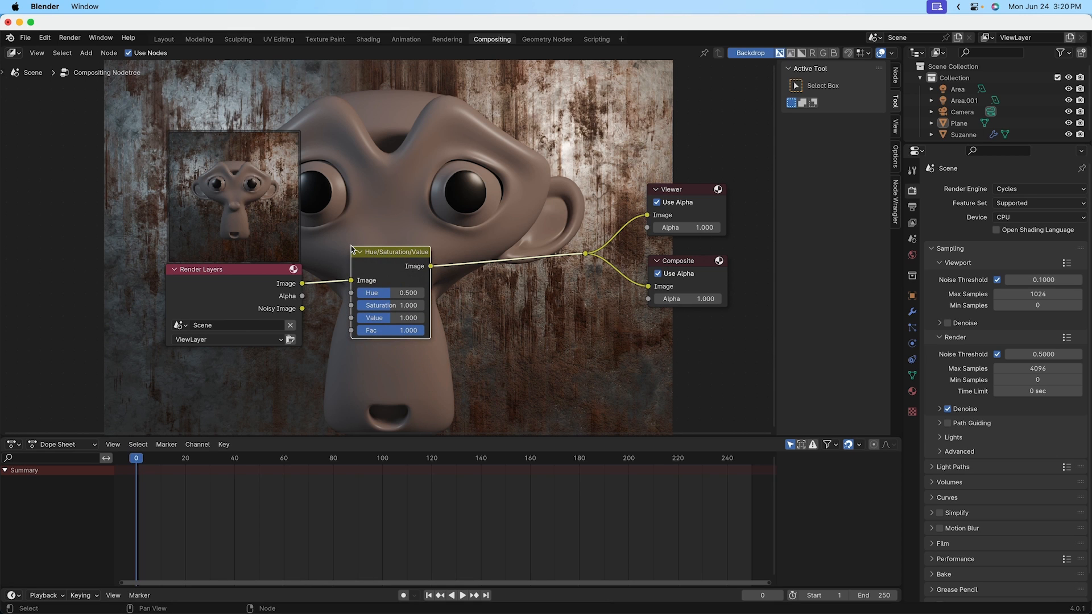
{"action": "mouse_move", "coordinate": [361, 283]}
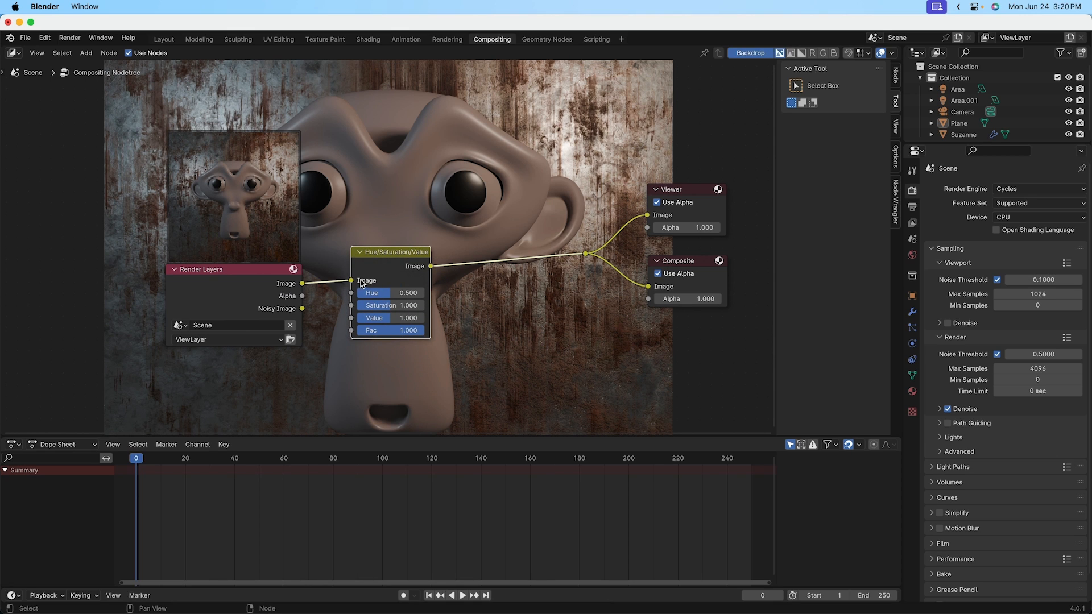
{"action": "mouse_move", "coordinate": [560, 262]}
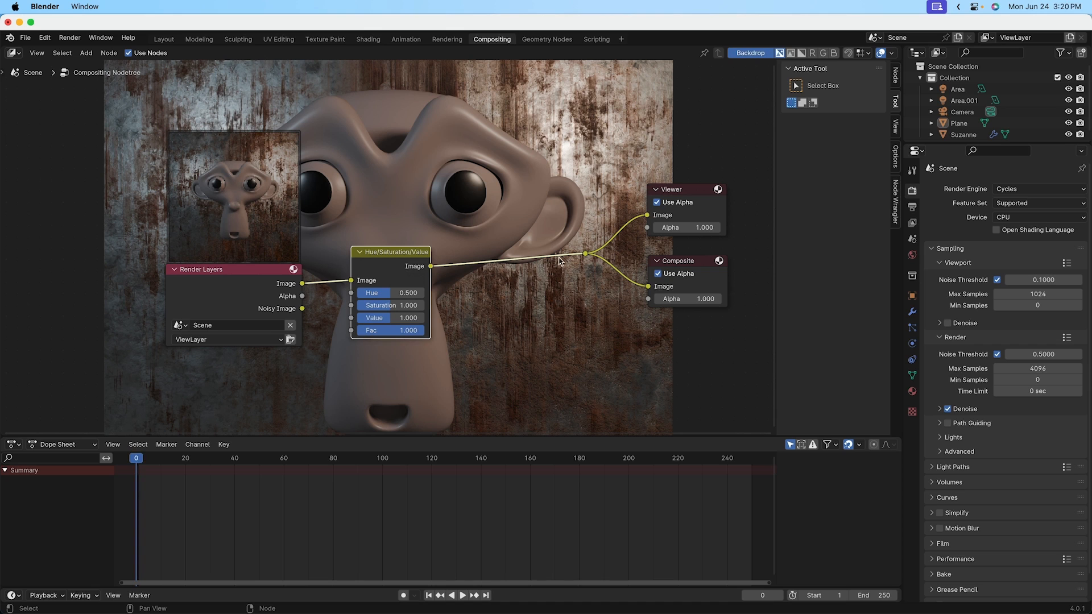
{"action": "mouse_move", "coordinate": [359, 314]}
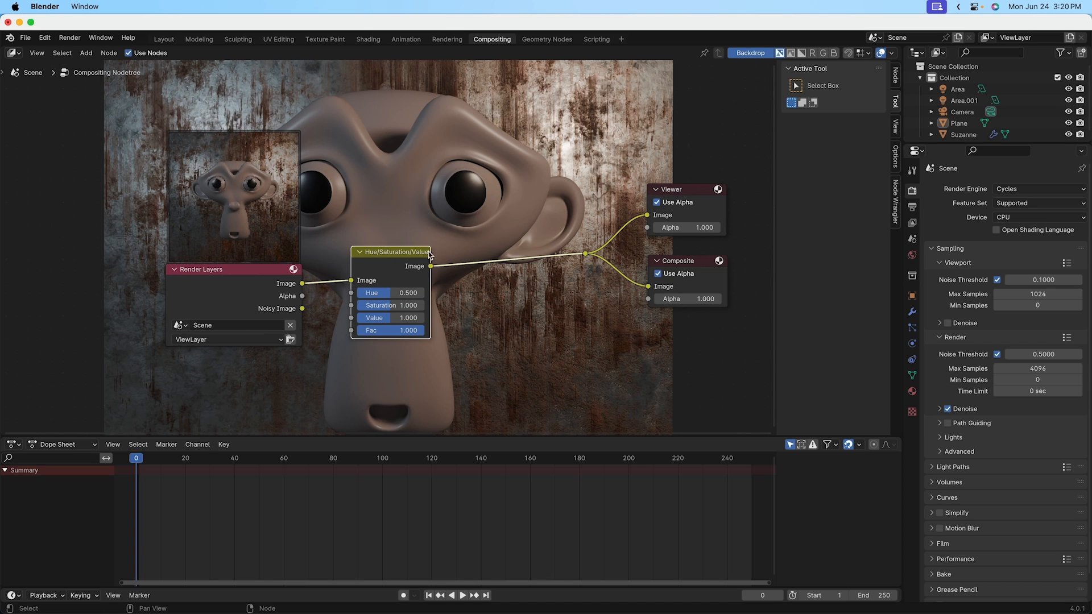
{"action": "mouse_move", "coordinate": [587, 256]}
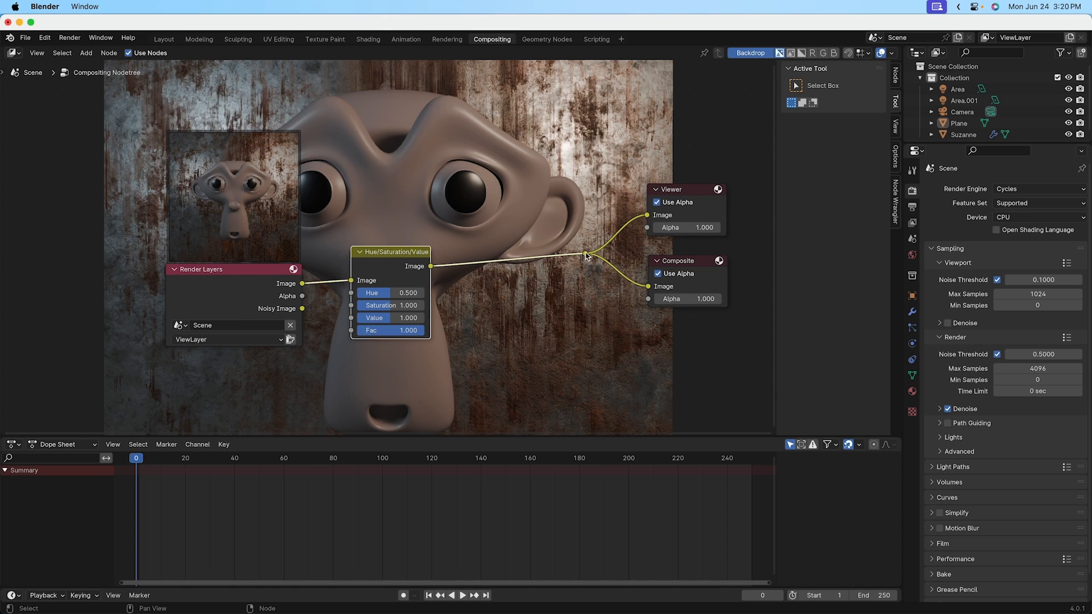
{"action": "mouse_move", "coordinate": [652, 300]}
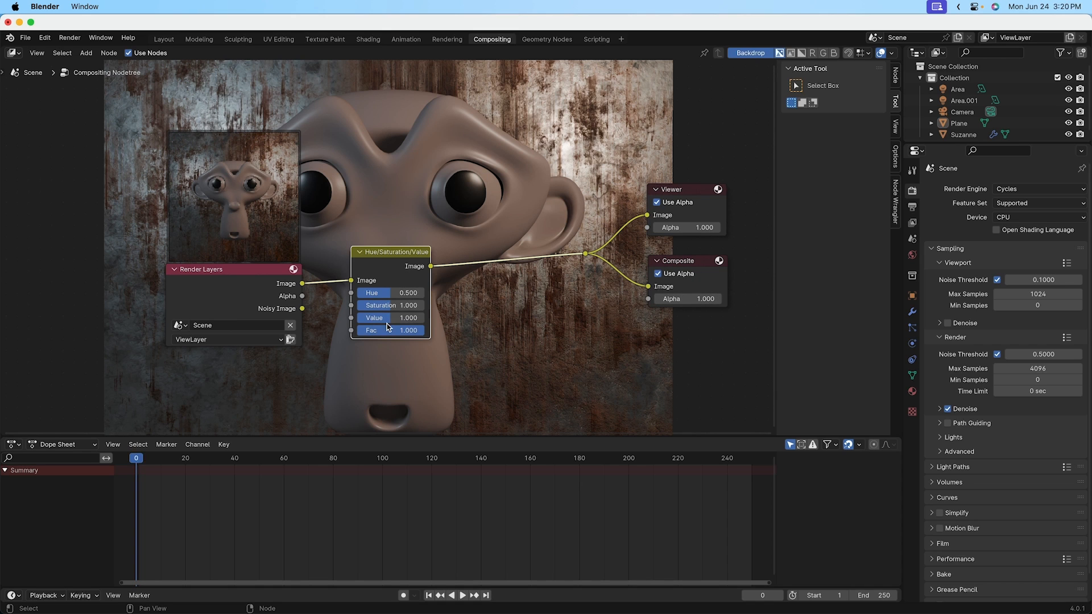
{"action": "mouse_move", "coordinate": [388, 305]}
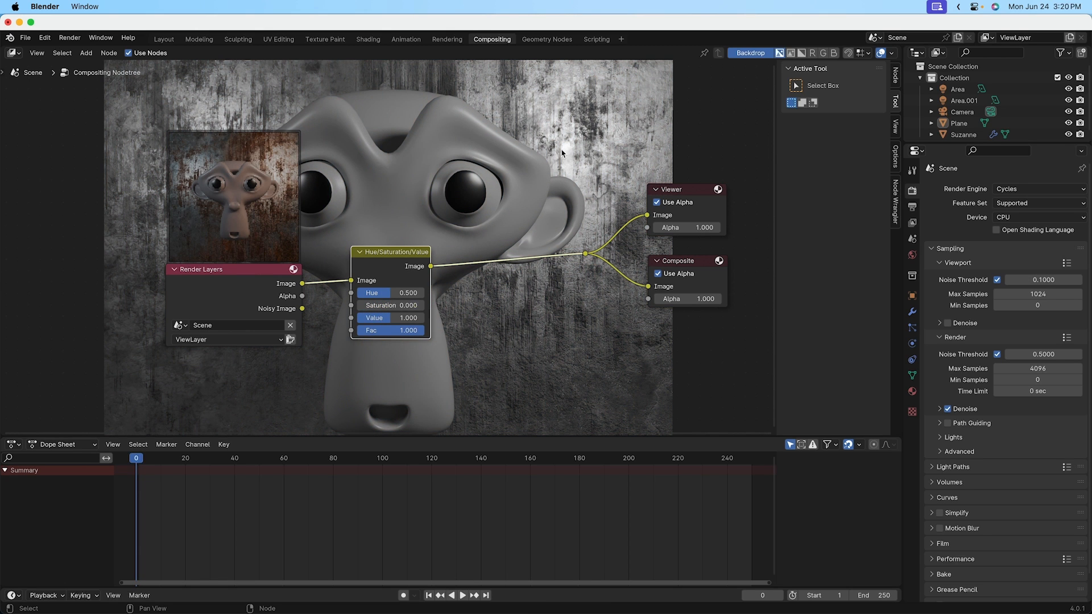
{"action": "mouse_move", "coordinate": [439, 194]}
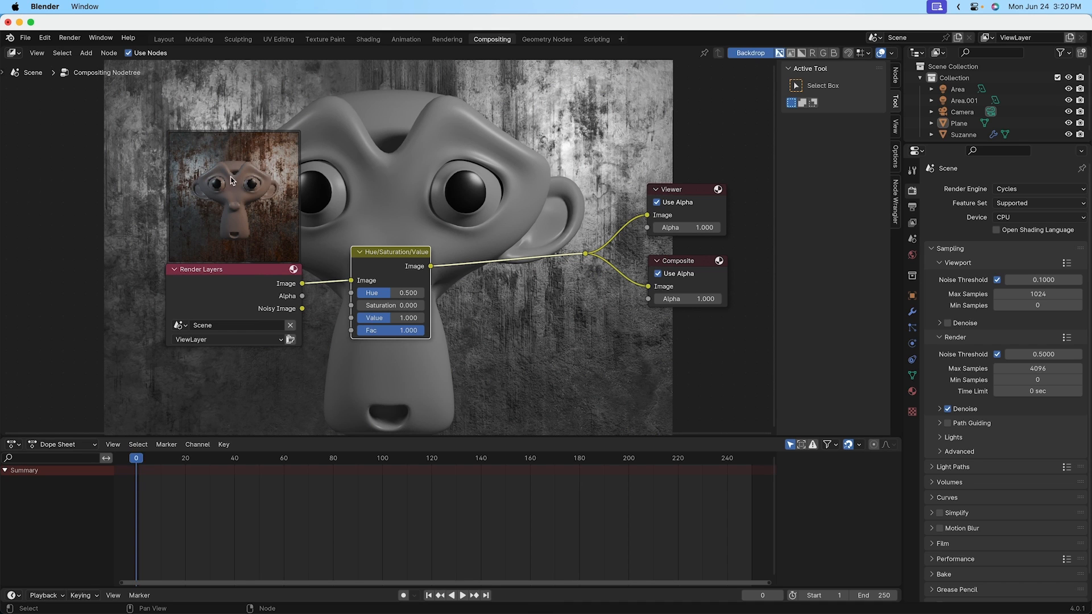
{"action": "mouse_move", "coordinate": [455, 175]}
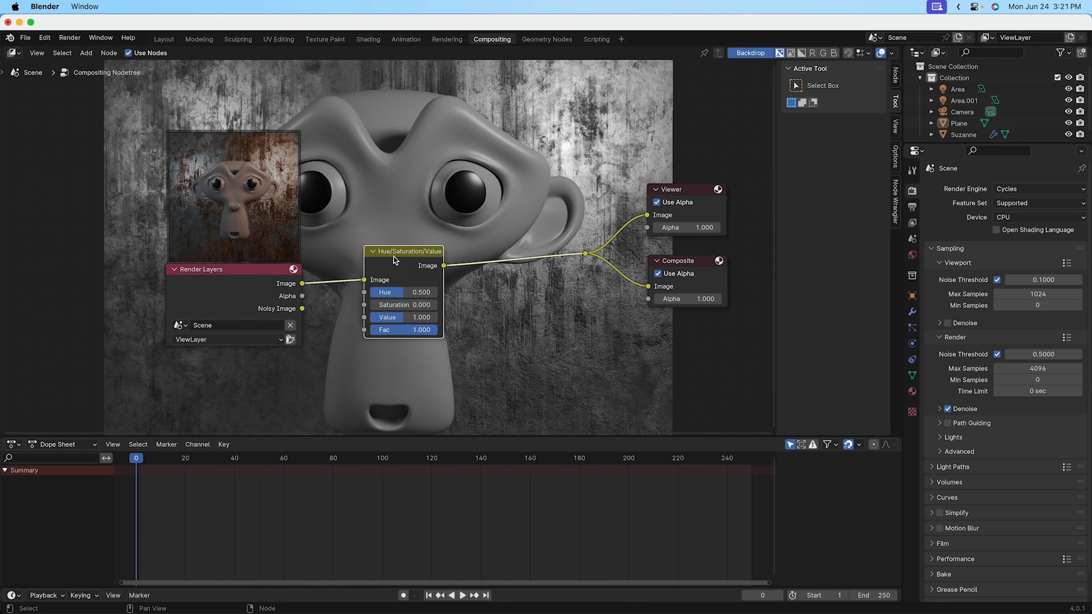
{"action": "mouse_move", "coordinate": [528, 165]}
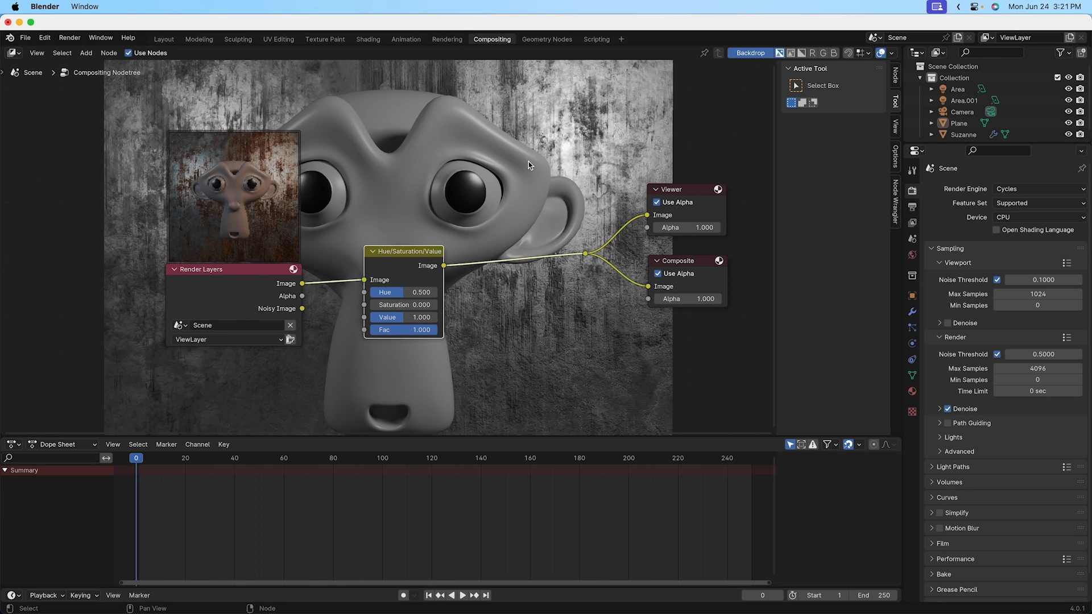
{"action": "mouse_move", "coordinate": [542, 191]}
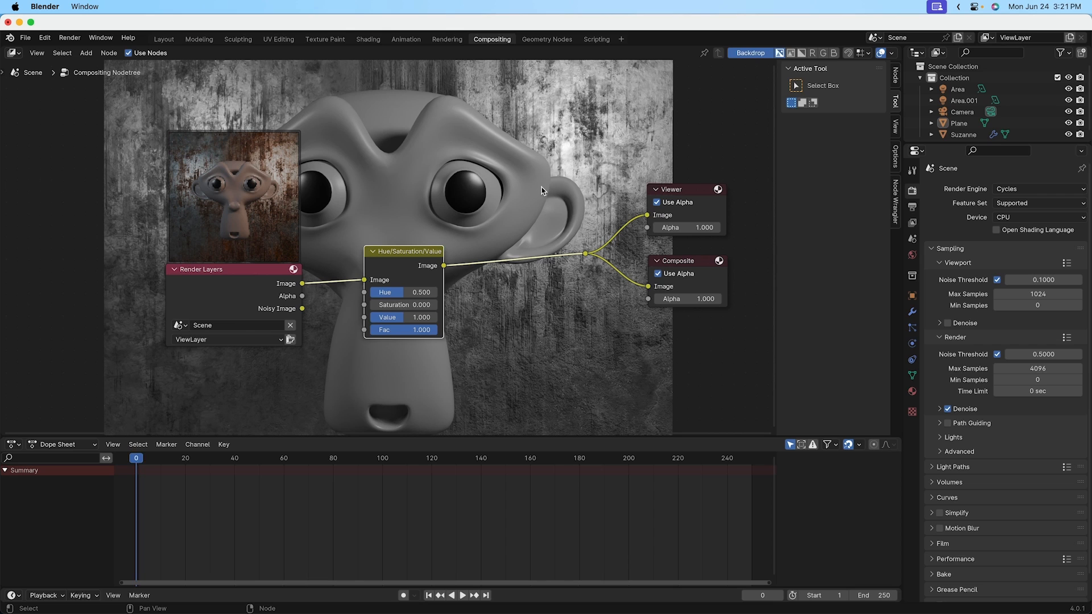
{"action": "mouse_move", "coordinate": [508, 207]}
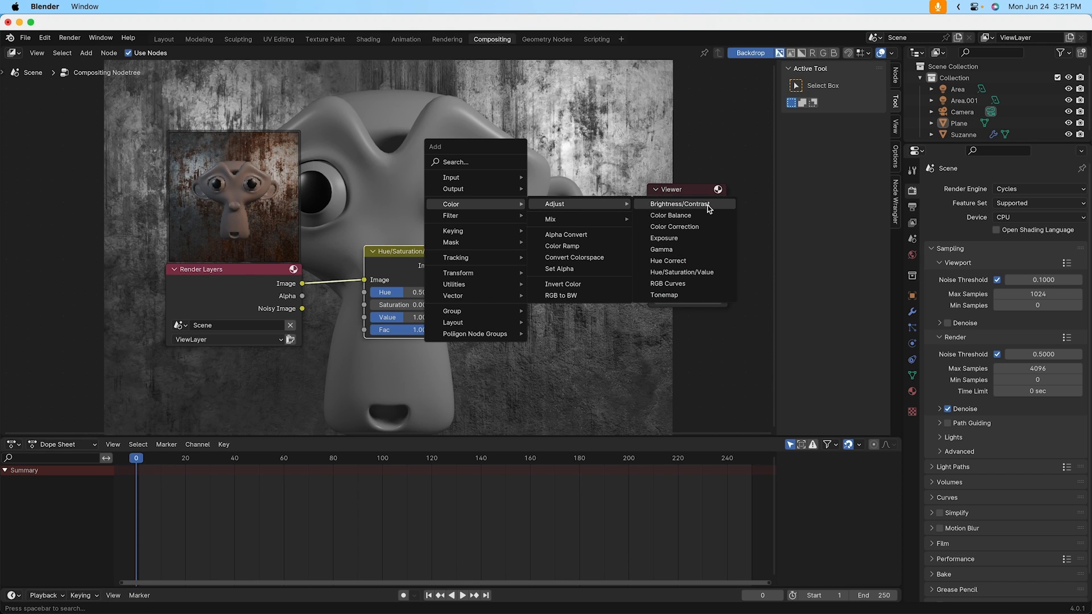
Step: Add a Brightness/Contrast node after the Hue/Saturation/Value node
{"action": "left_click", "coordinate": [680, 204]}
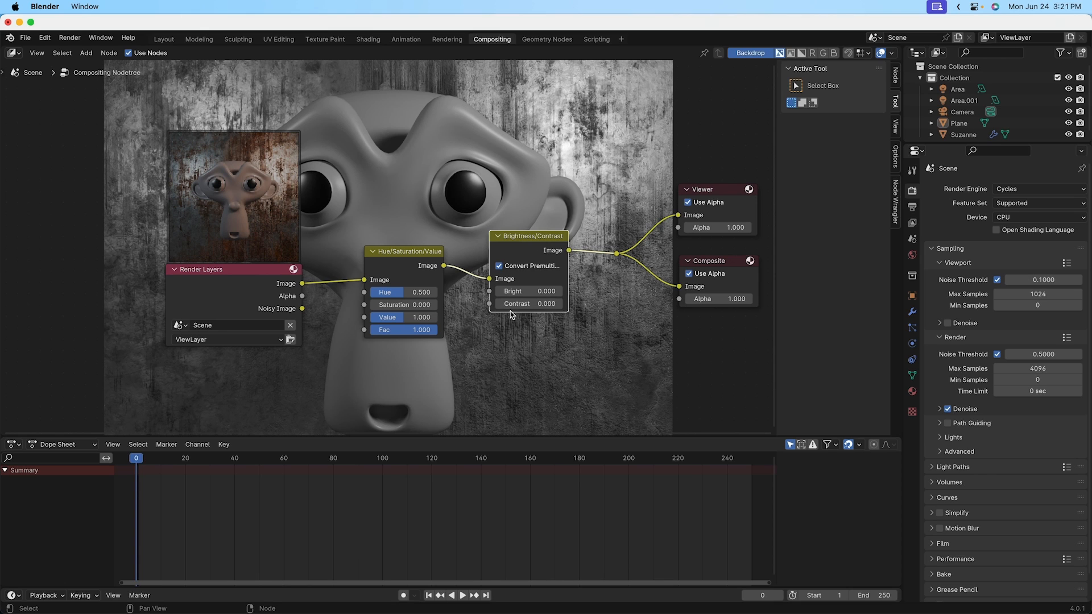
{"action": "mouse_move", "coordinate": [527, 304]}
{"action": "type", "text": "5.200"}
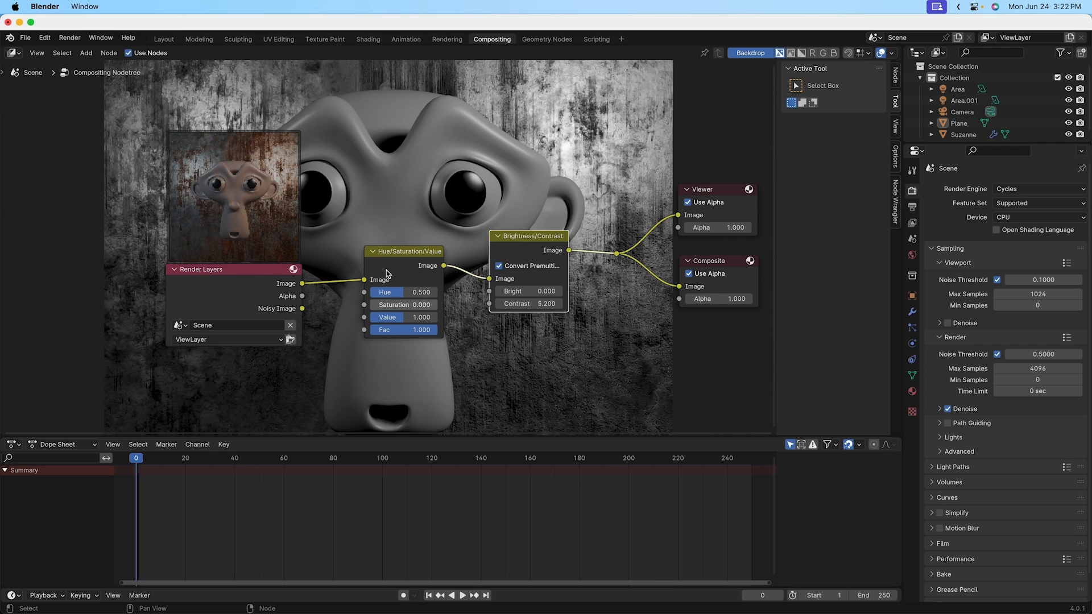
{"action": "mouse_move", "coordinate": [547, 254]}
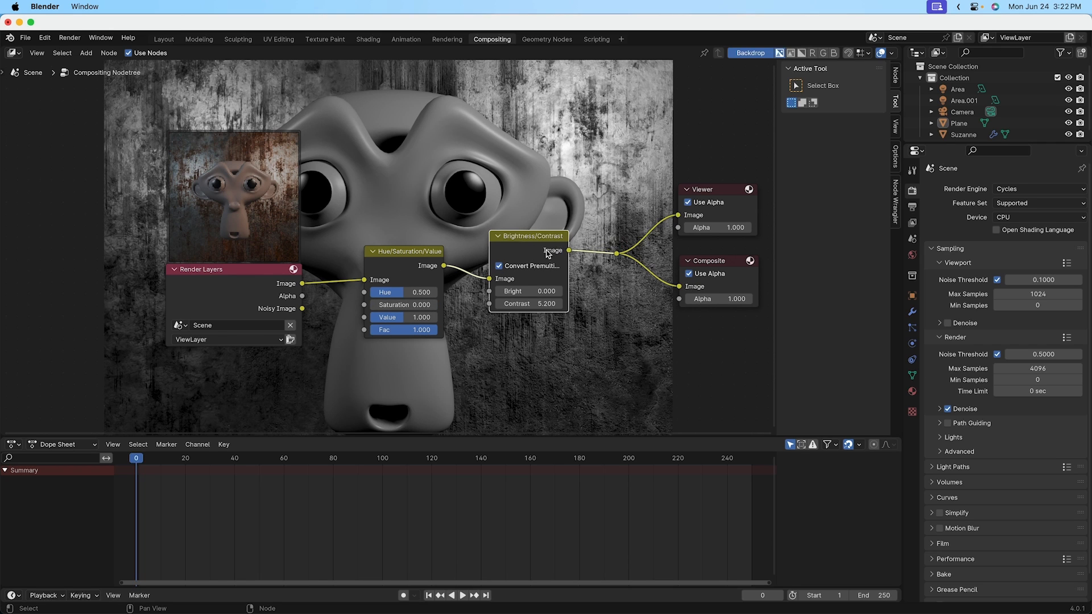
{"action": "mouse_move", "coordinate": [454, 293]}
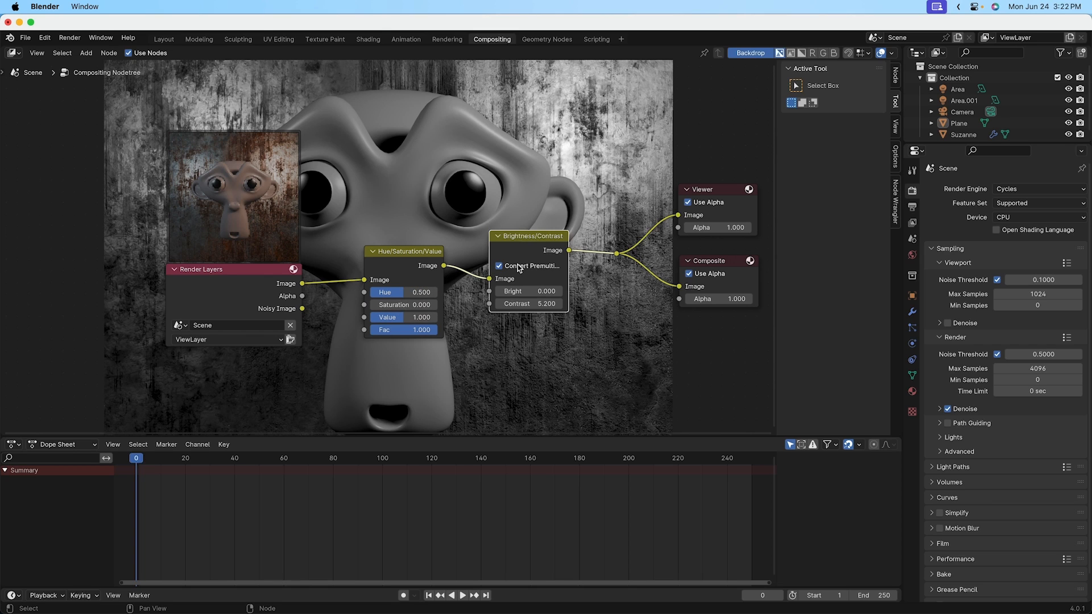
{"action": "mouse_move", "coordinate": [404, 272]}
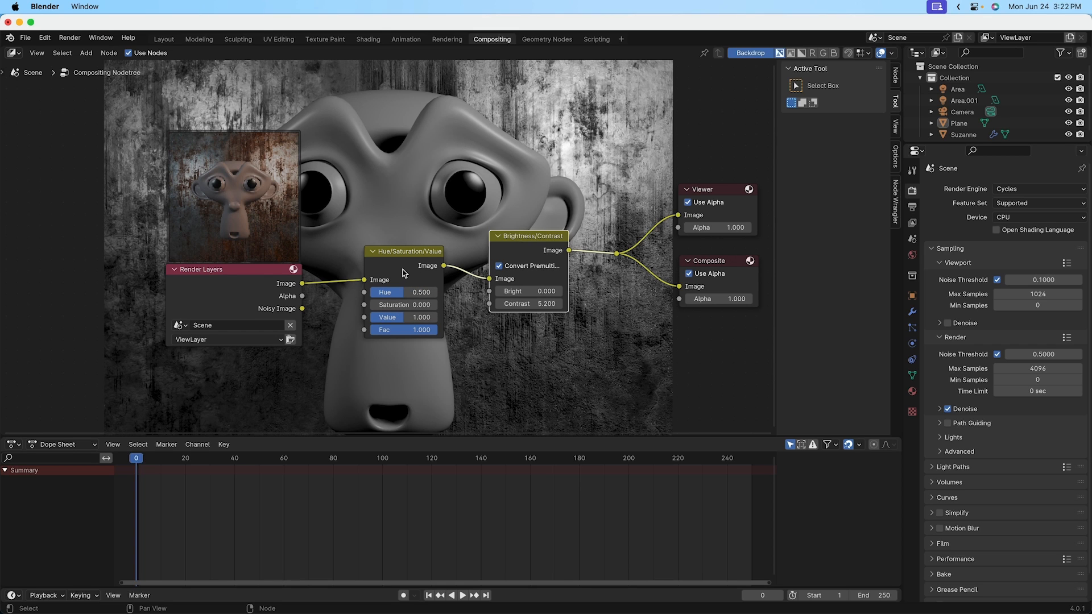
{"action": "mouse_move", "coordinate": [403, 271]}
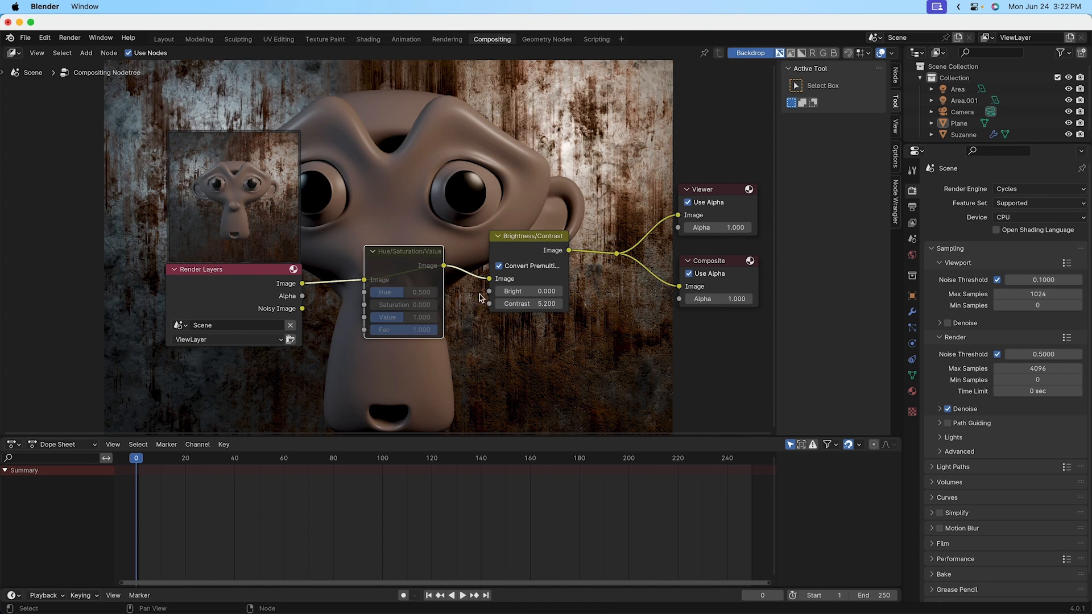
{"action": "mouse_move", "coordinate": [428, 314]}
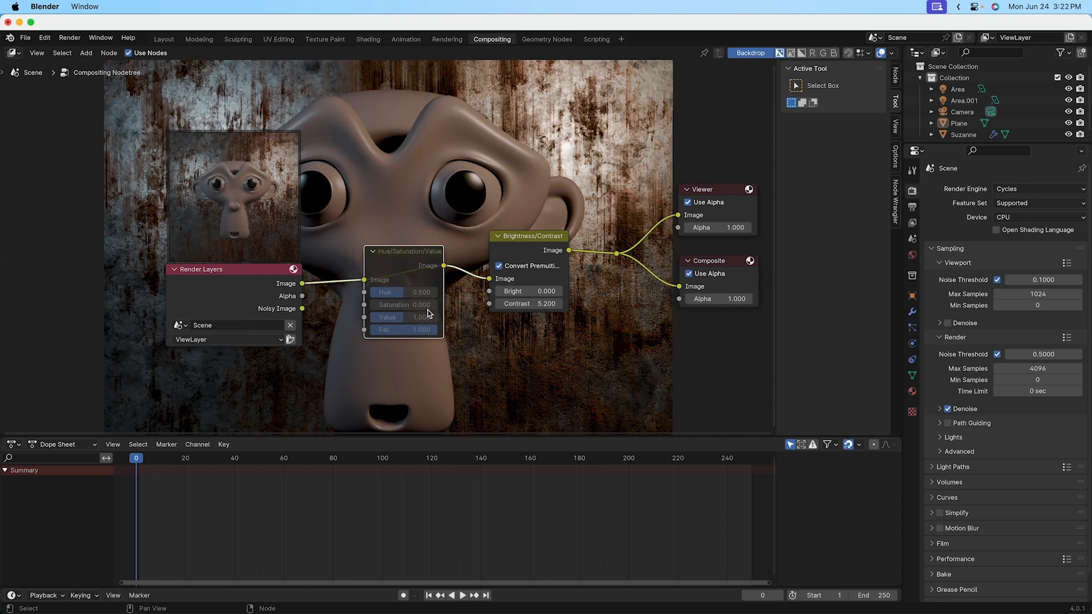
{"action": "mouse_move", "coordinate": [459, 132]}
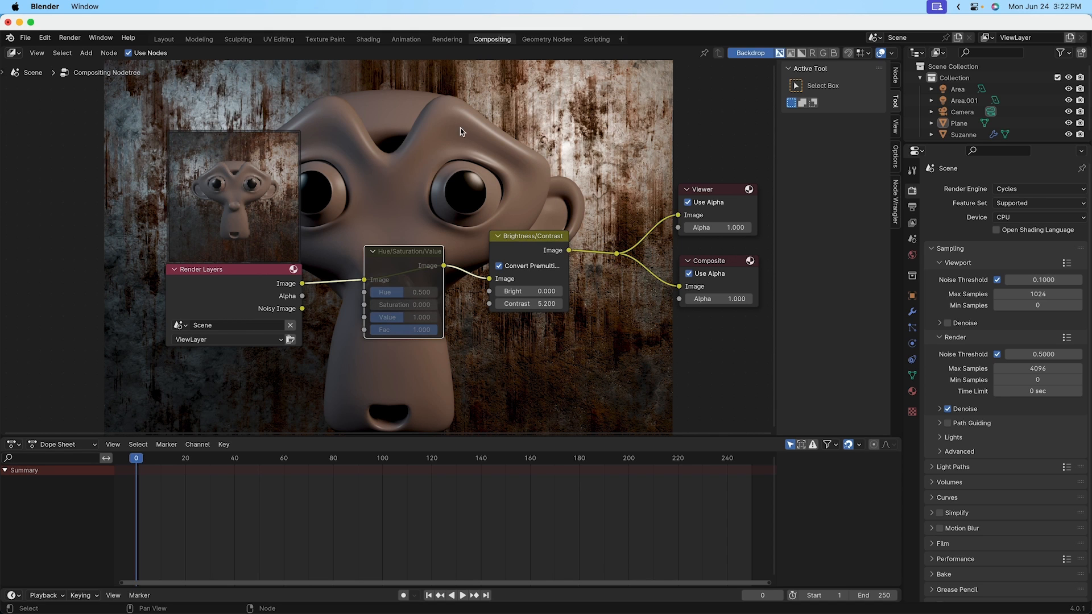
{"action": "mouse_move", "coordinate": [610, 196]}
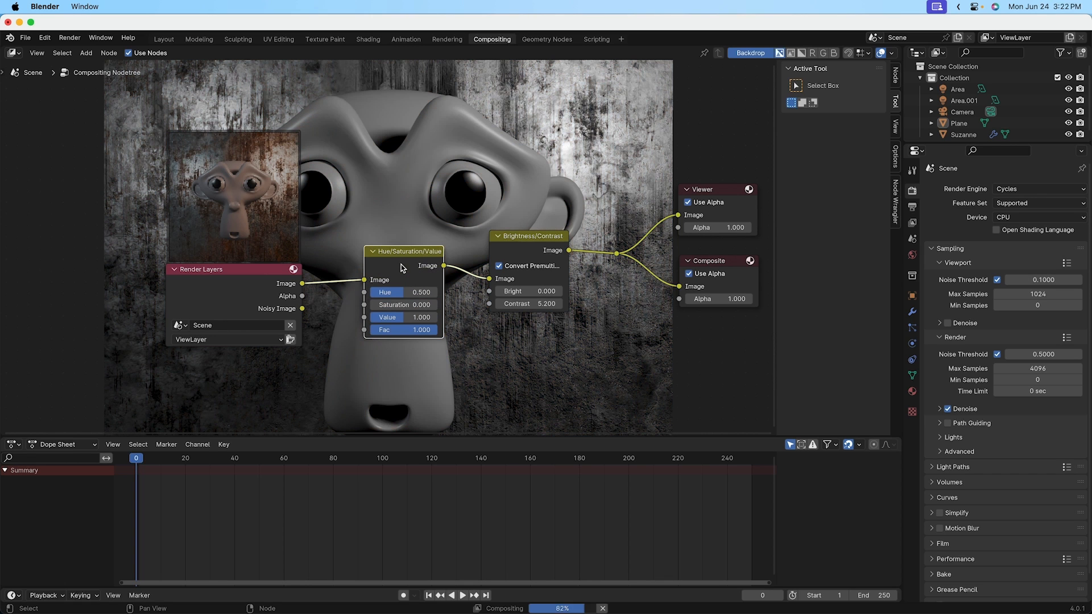
{"action": "mouse_move", "coordinate": [528, 253]}
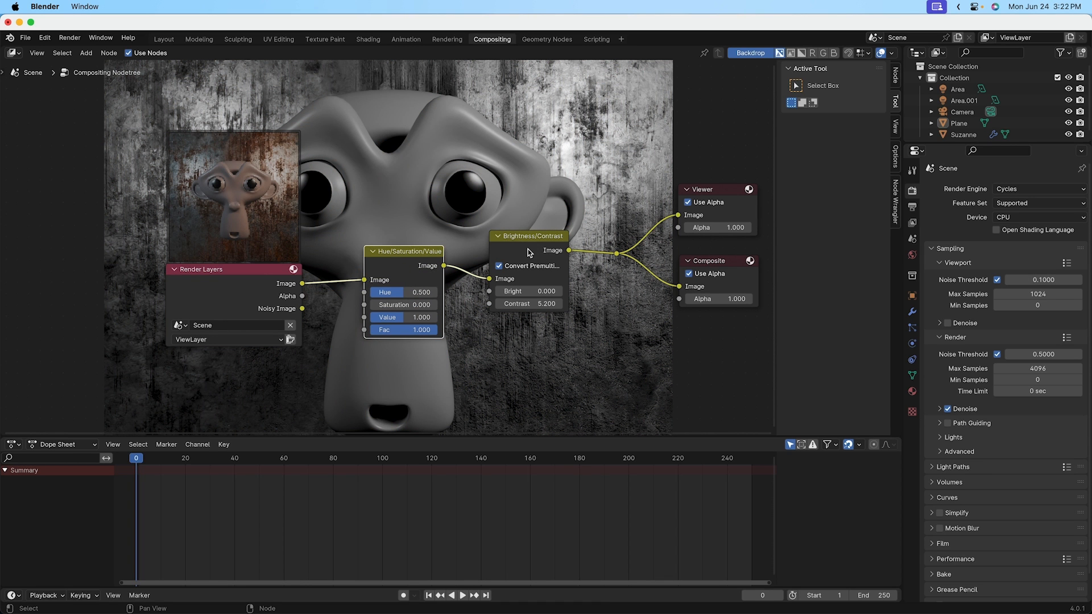
Step: Select the Brightness/Contrast node to mute and unmute it for comparison
{"action": "left_click", "coordinate": [529, 236]}
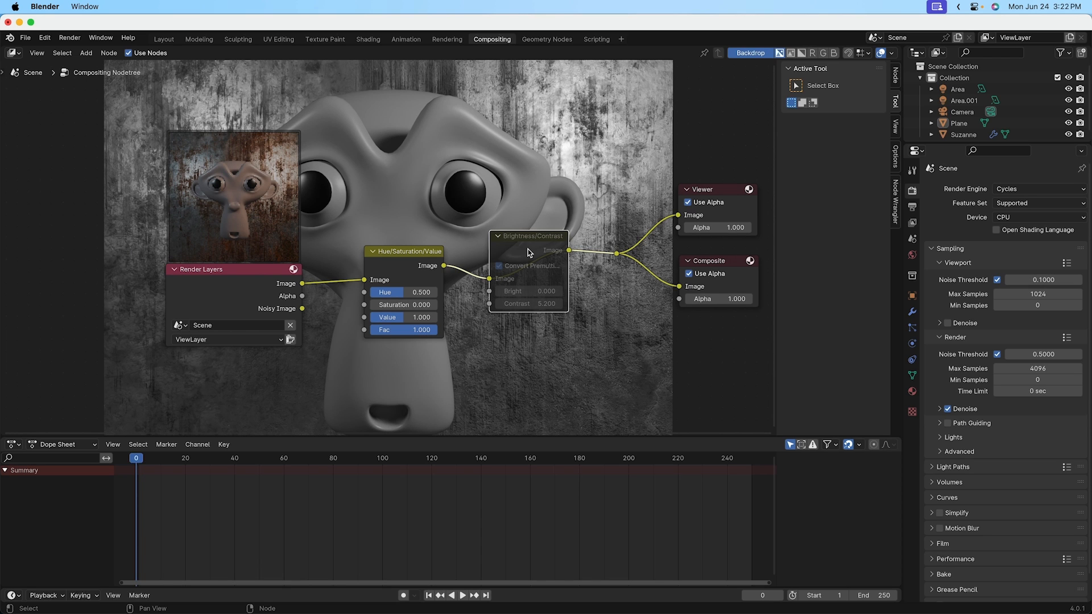
{"action": "left_click", "coordinate": [533, 235]}
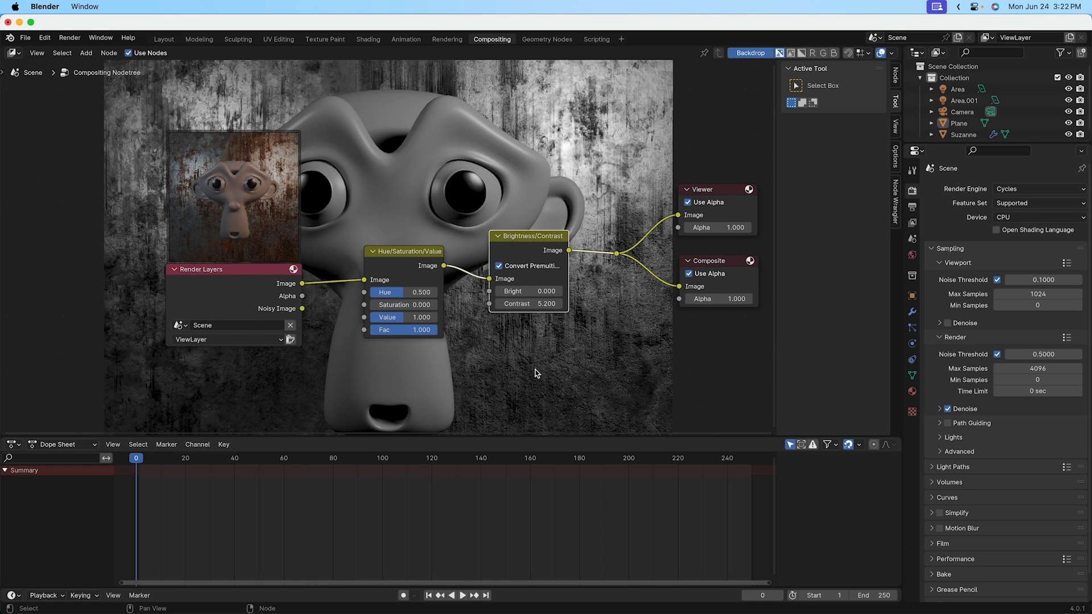
{"action": "mouse_move", "coordinate": [527, 212]}
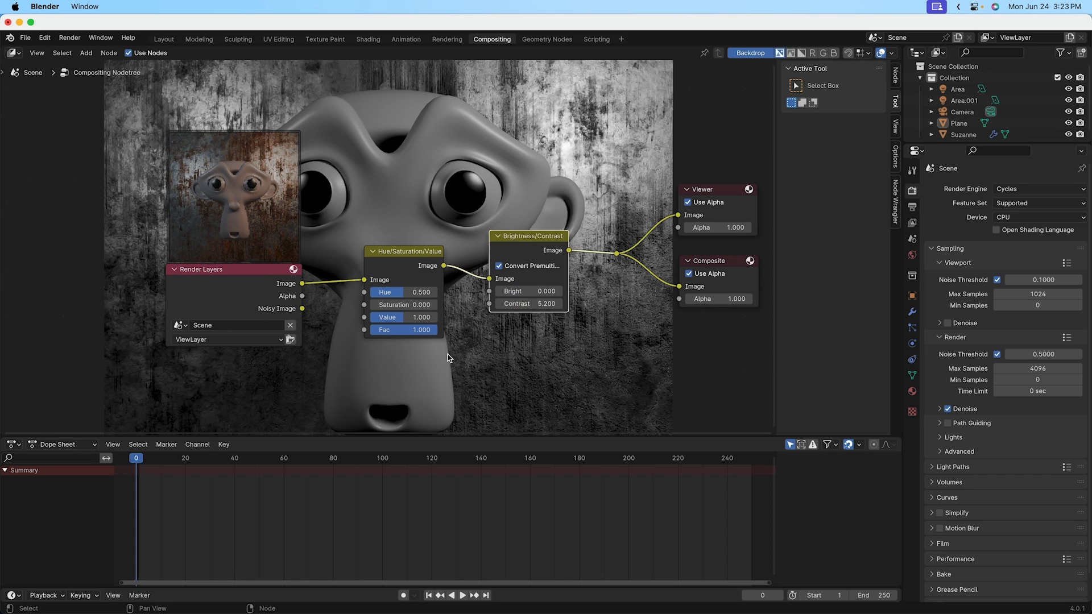
{"action": "mouse_move", "coordinate": [472, 394]}
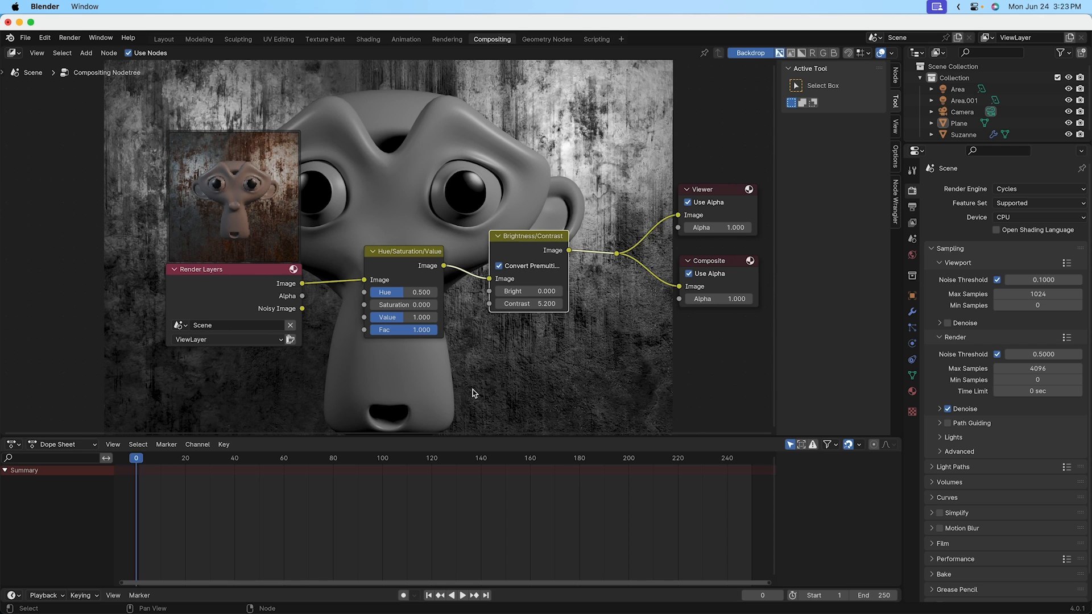
{"action": "mouse_move", "coordinate": [300, 139]}
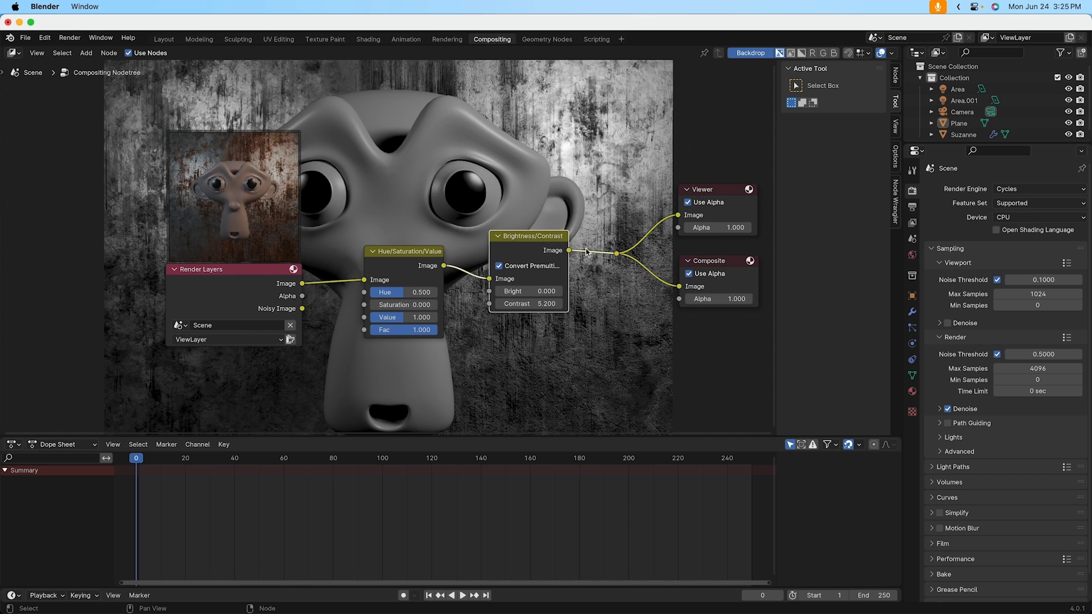
Step: Select the Viewer node and start Save This Image from the sidebar
{"action": "left_click", "coordinate": [717, 190]}
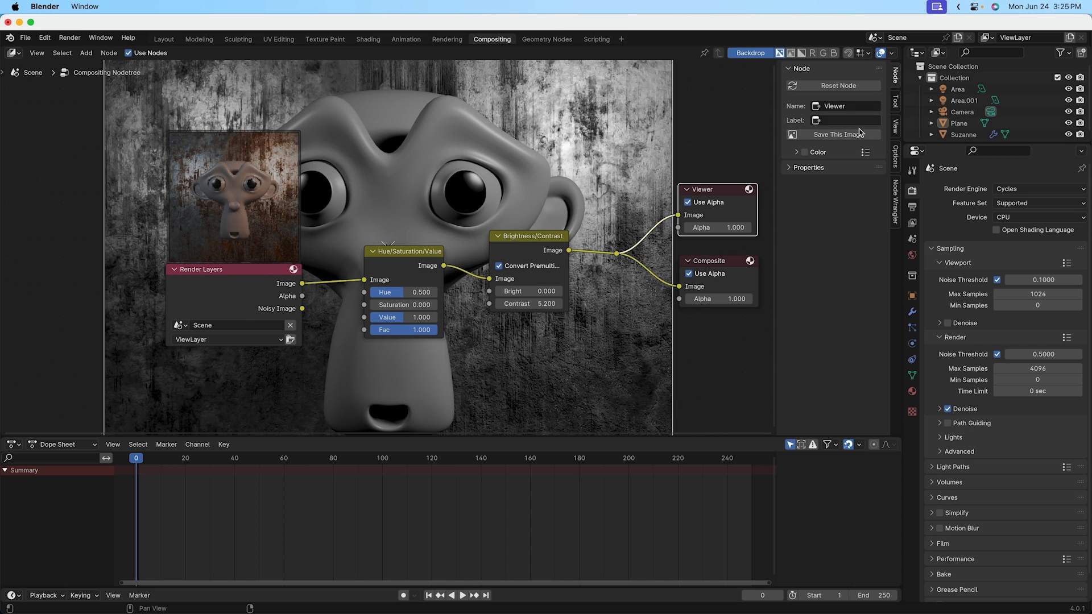
{"action": "mouse_move", "coordinate": [836, 134]}
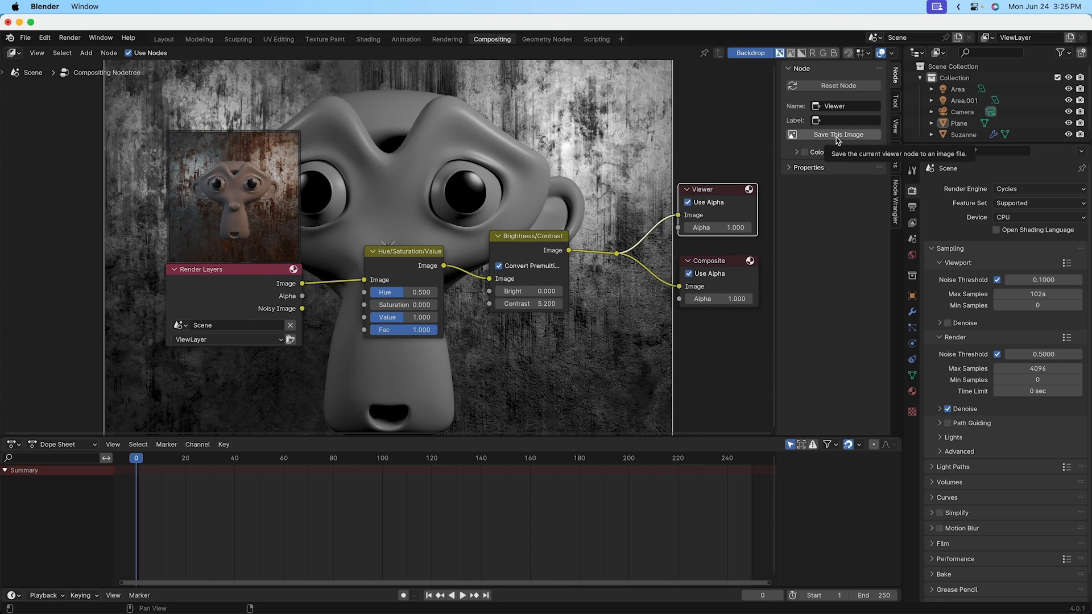
{"action": "left_click", "coordinate": [837, 134]}
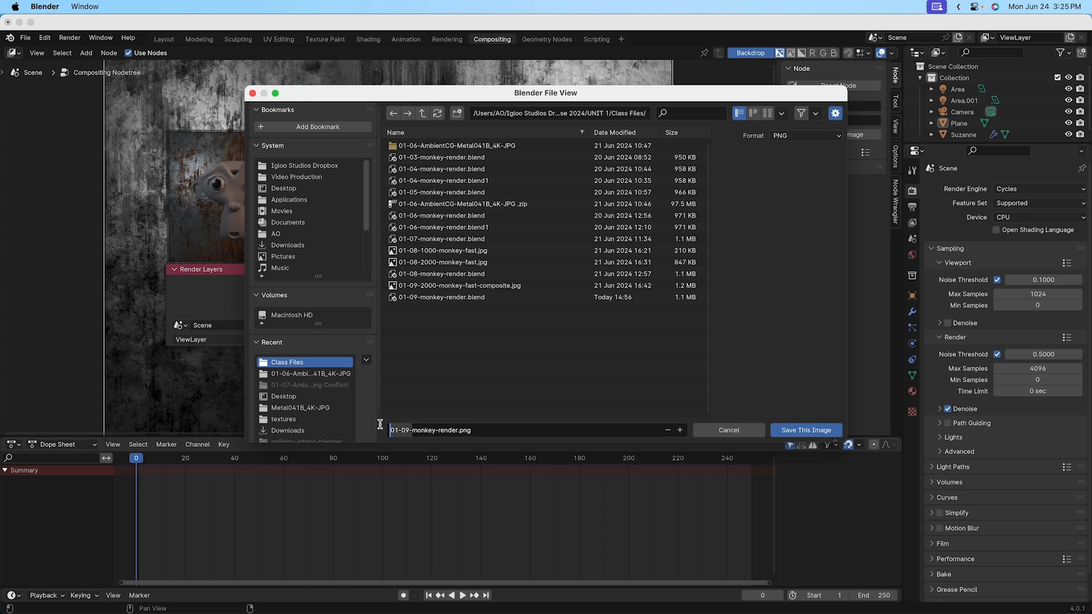
Step: Name the file 'black and white monkey-render', choose JPEG format and save it
{"action": "type", "text": "black and wh"}
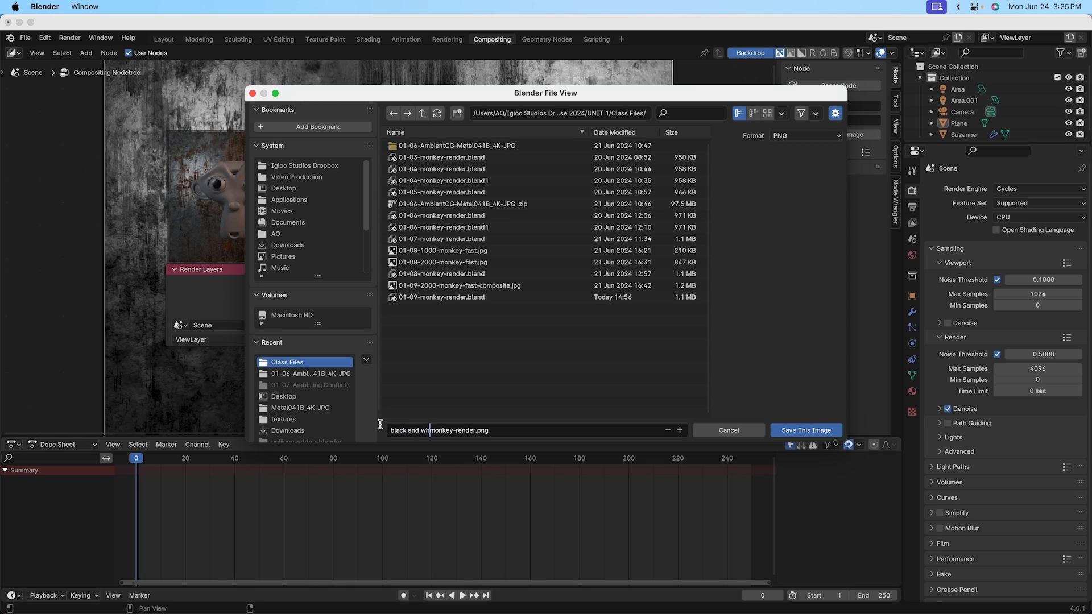
{"action": "type", "text": "ite"}
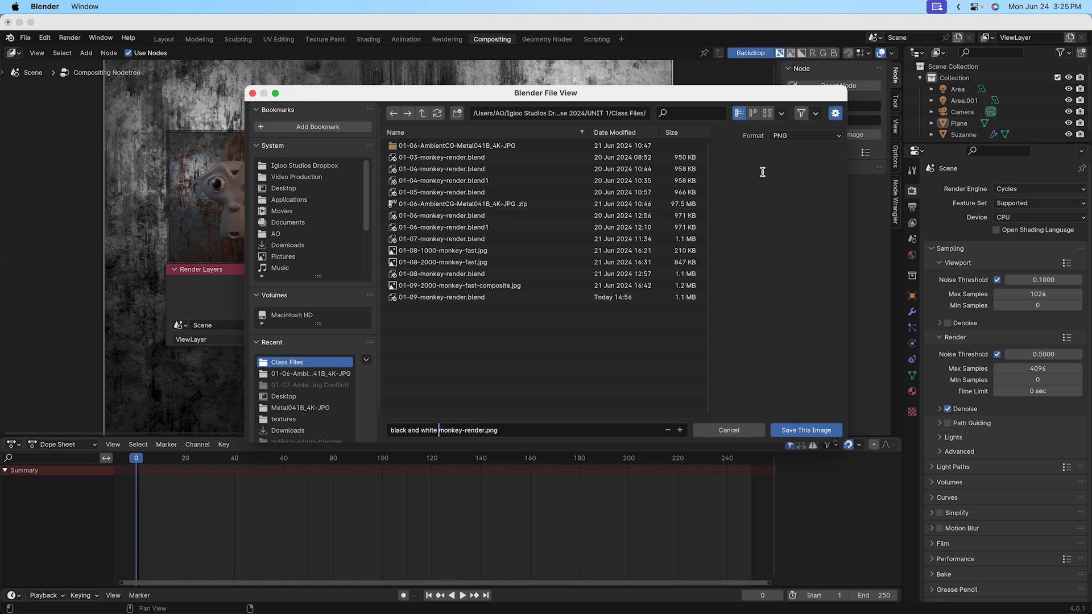
{"action": "left_click", "coordinate": [804, 136]}
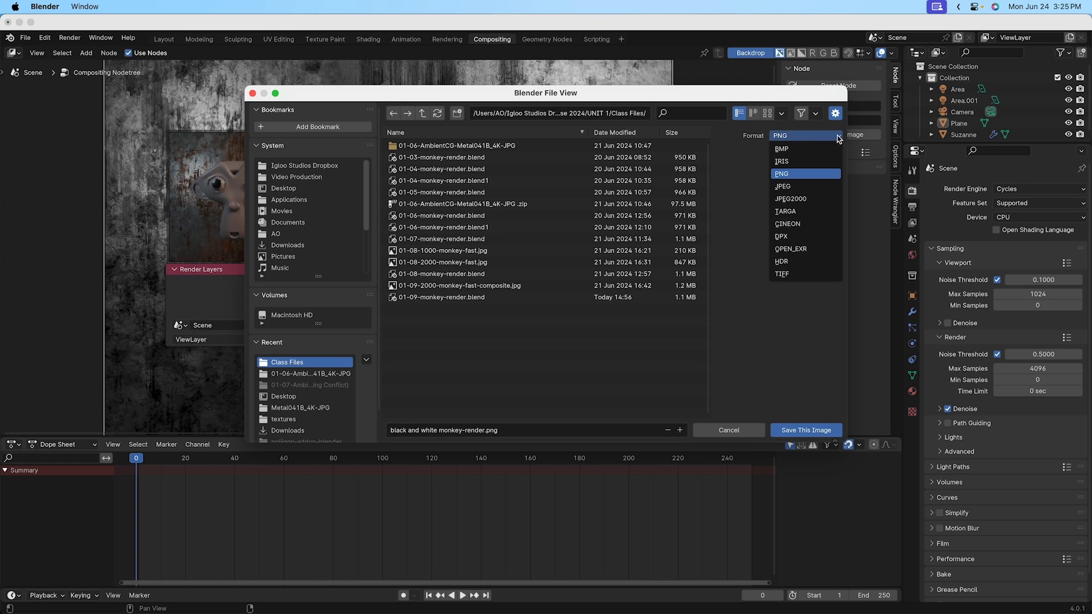
{"action": "mouse_move", "coordinate": [787, 139]}
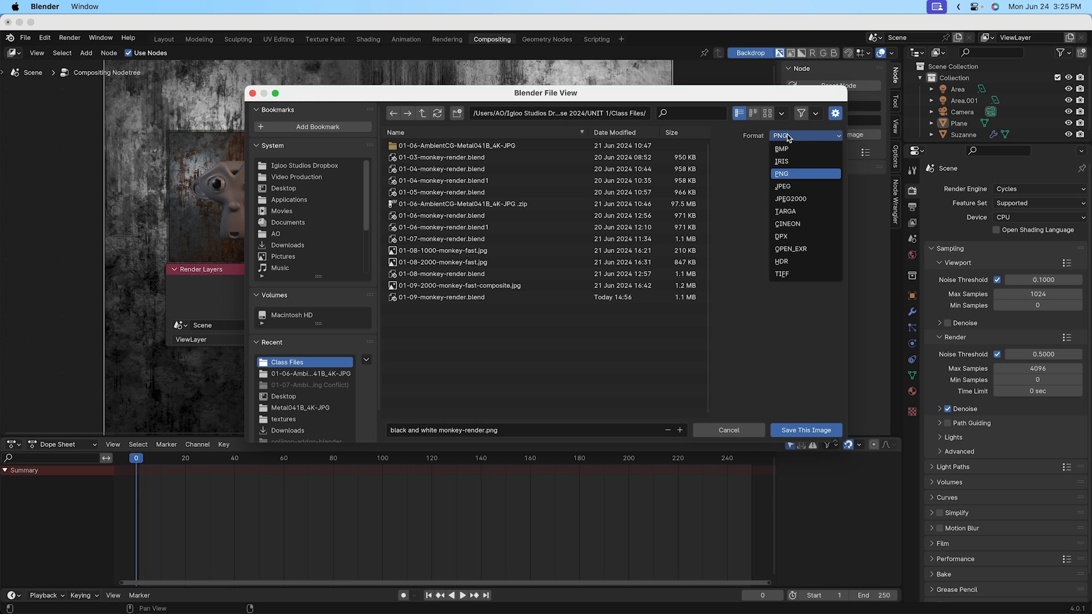
{"action": "mouse_move", "coordinate": [783, 185]}
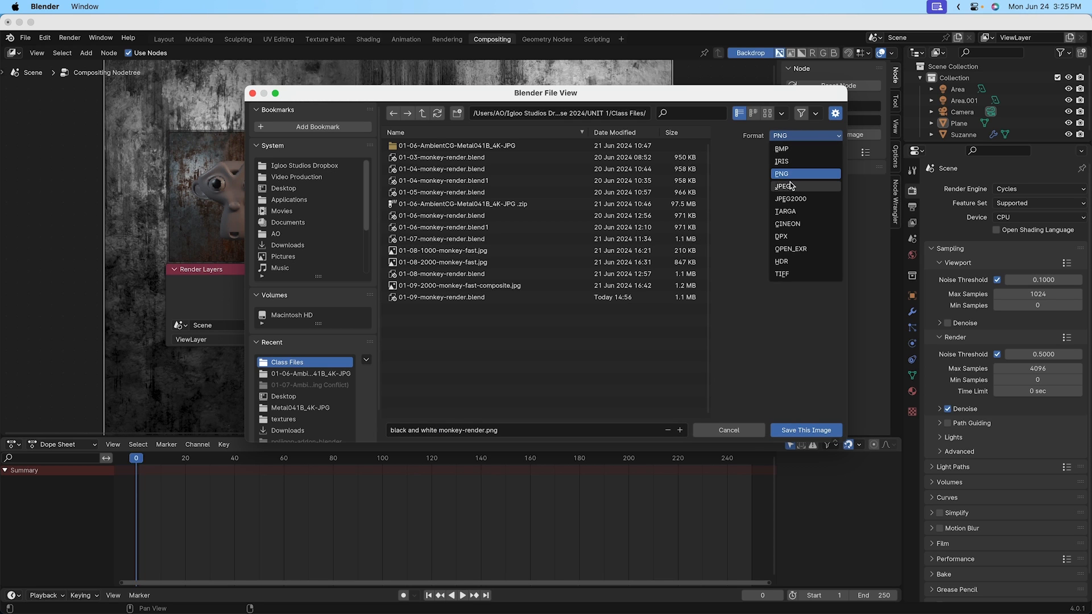
{"action": "left_click", "coordinate": [789, 185]}
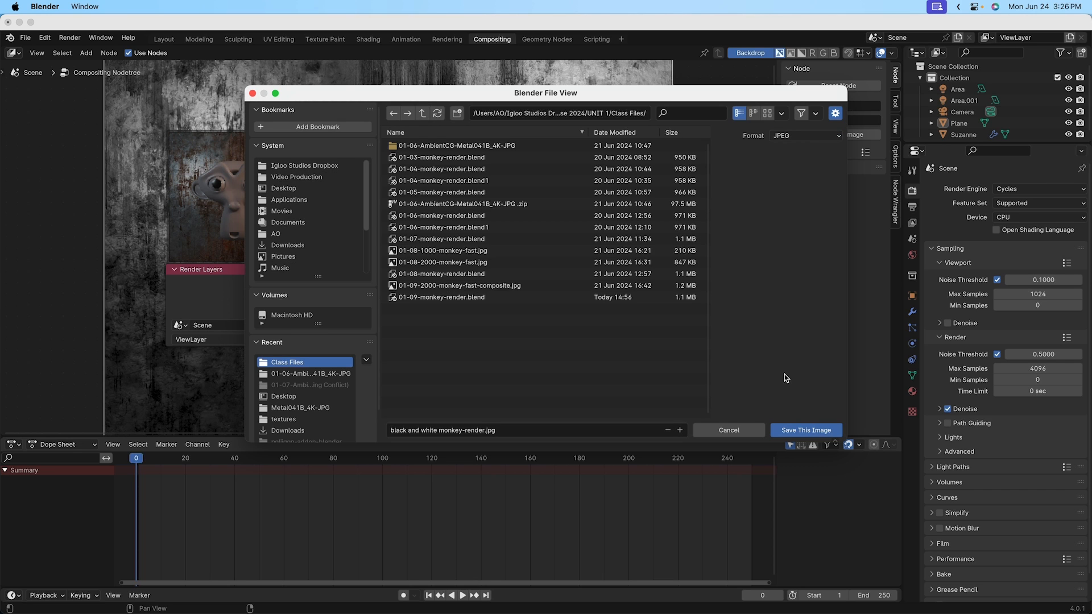
{"action": "left_click", "coordinate": [805, 430]}
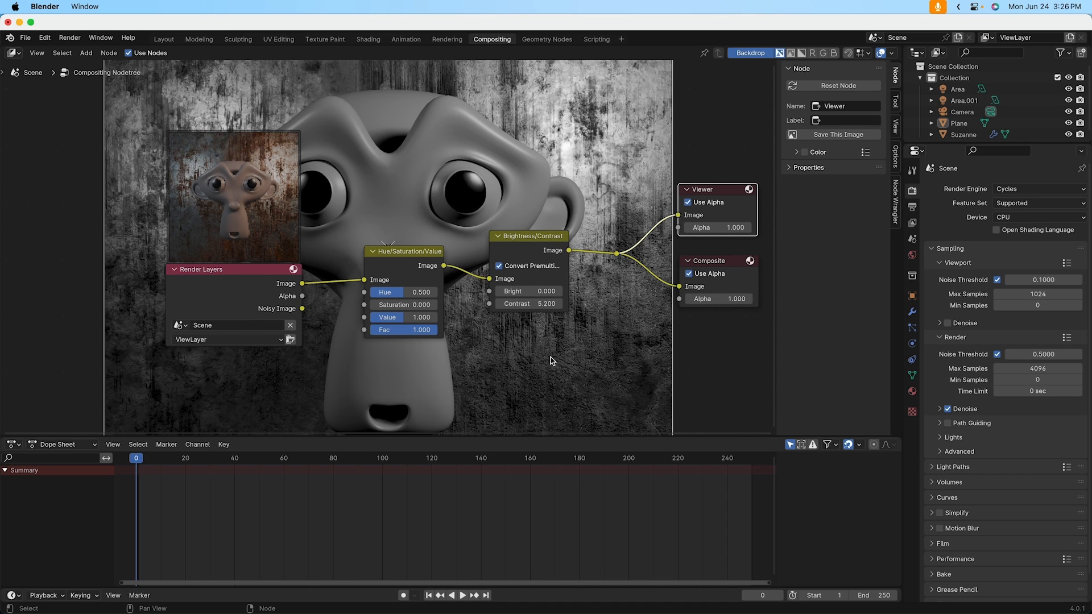
{"action": "mouse_move", "coordinate": [446, 253]}
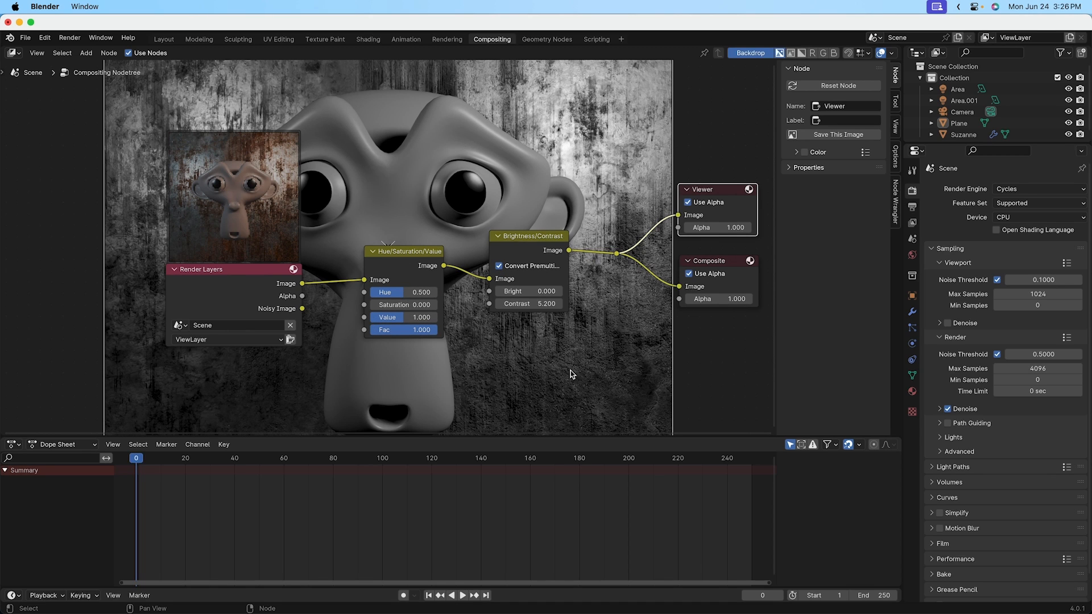
{"action": "mouse_move", "coordinate": [473, 396]}
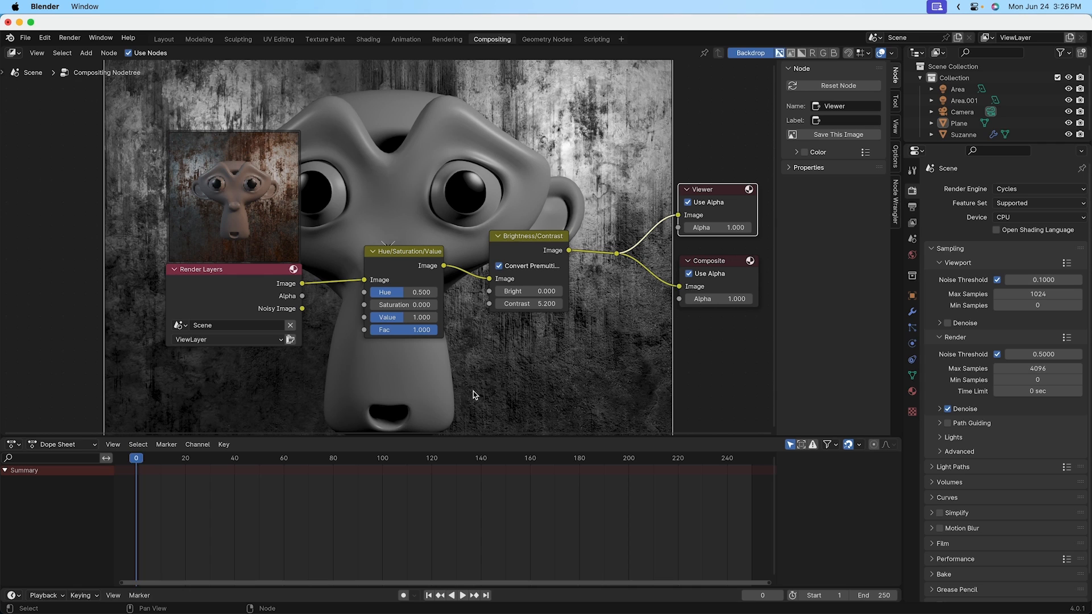
{"action": "mouse_move", "coordinate": [484, 373]}
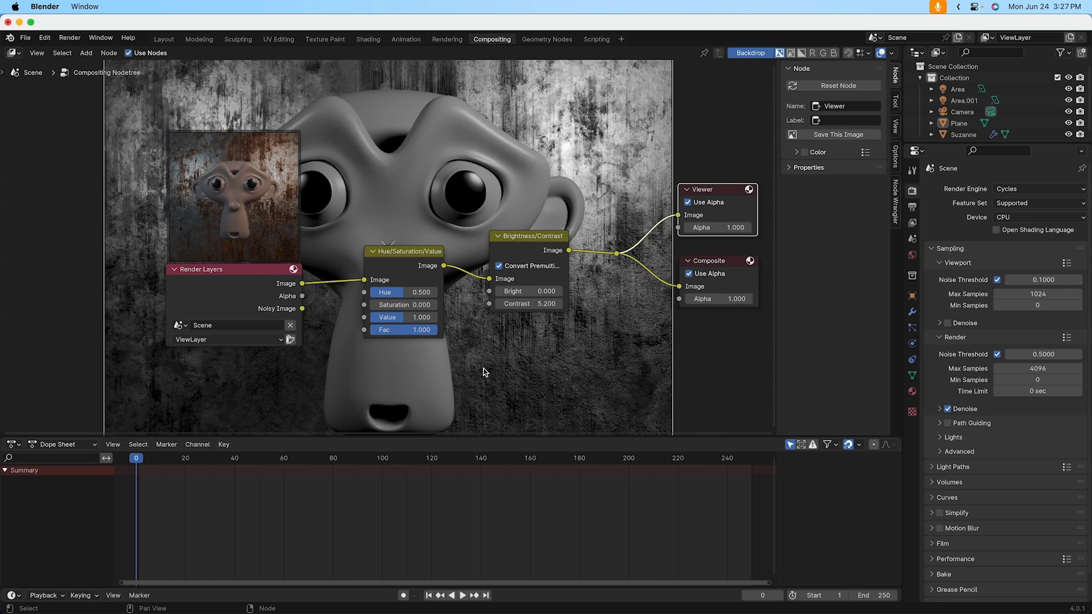
{"action": "mouse_move", "coordinate": [495, 362]}
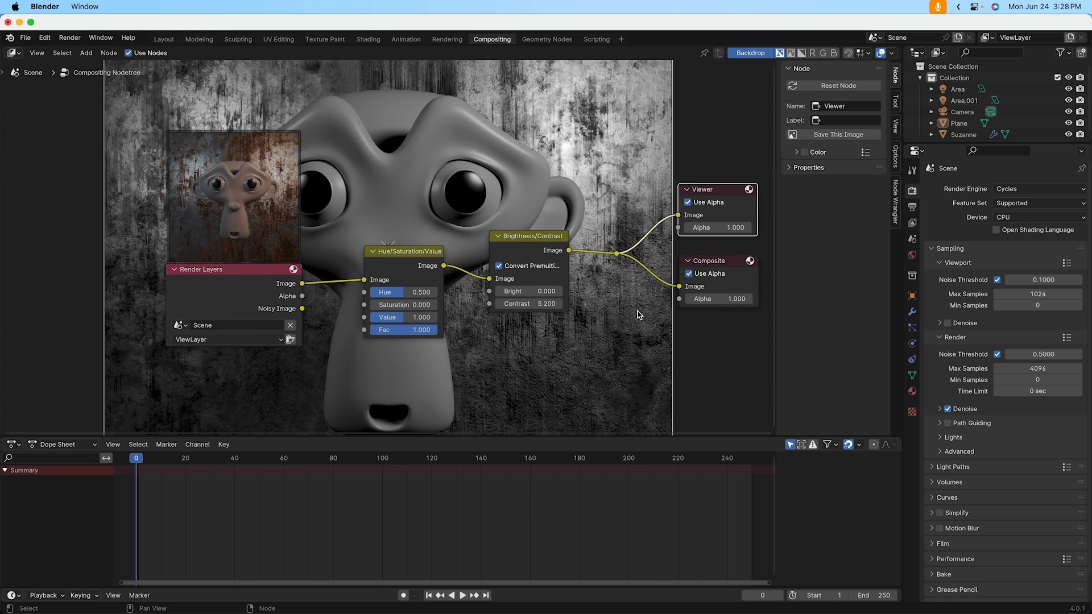
{"action": "mouse_move", "coordinate": [493, 480]}
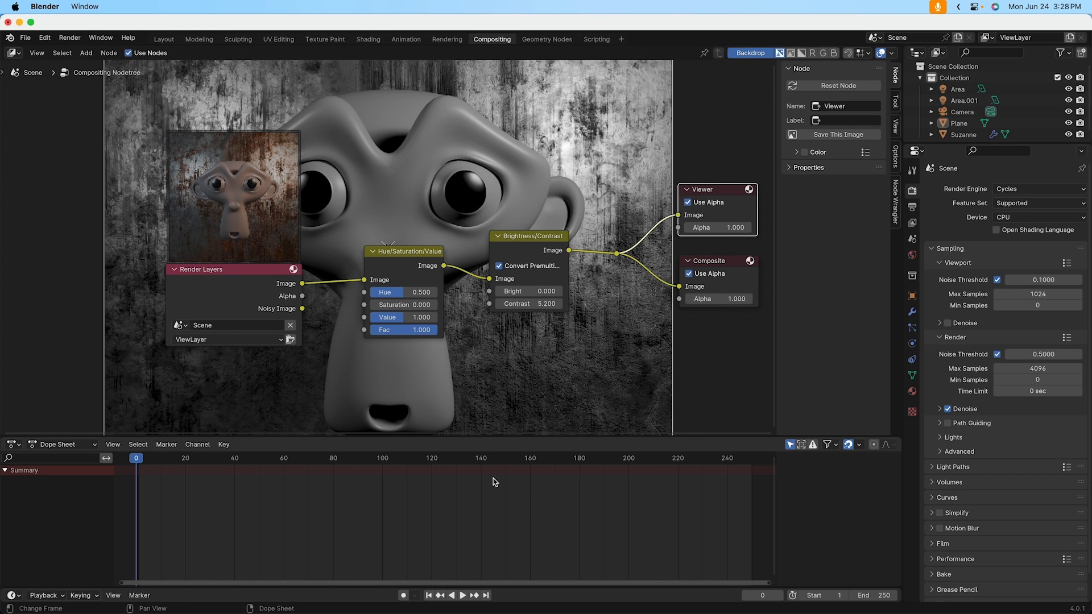
{"action": "mouse_move", "coordinate": [500, 418]}
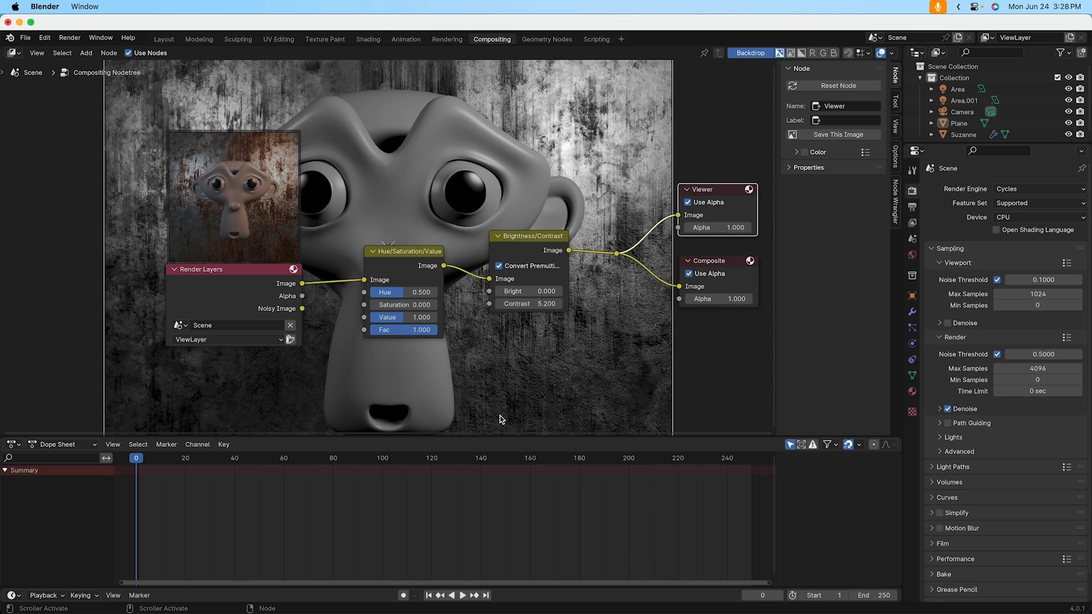